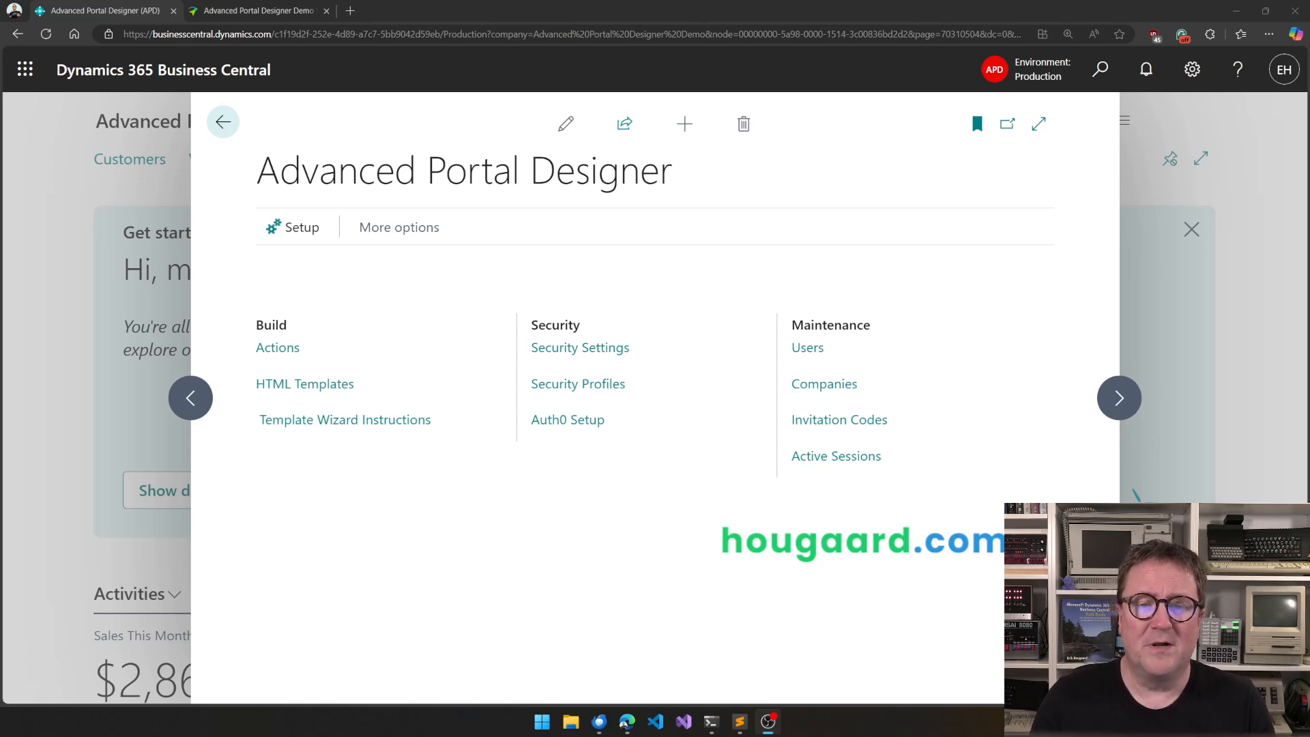
pyautogui.moveTo(615, 528)
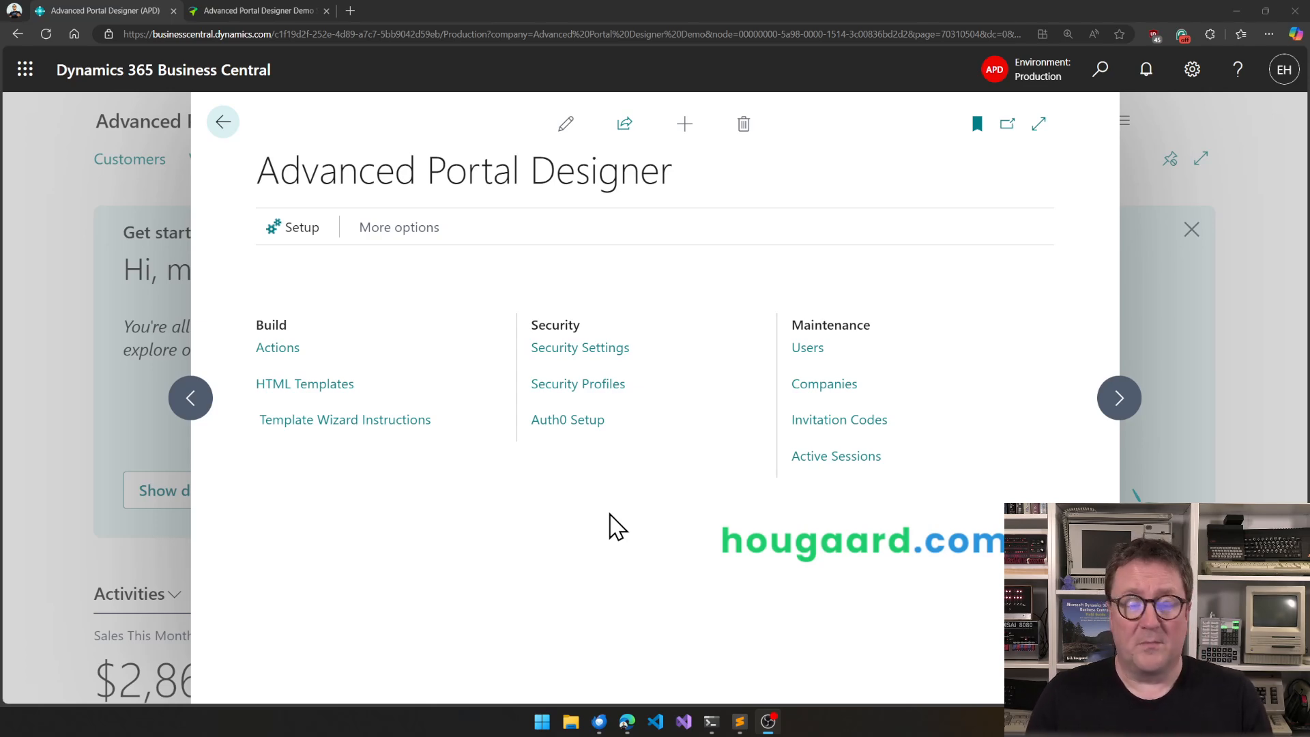
# Step: Browse the Advanced Portal Designer Actions list of web actions with their authentication settings and types
pyautogui.click(277, 348)
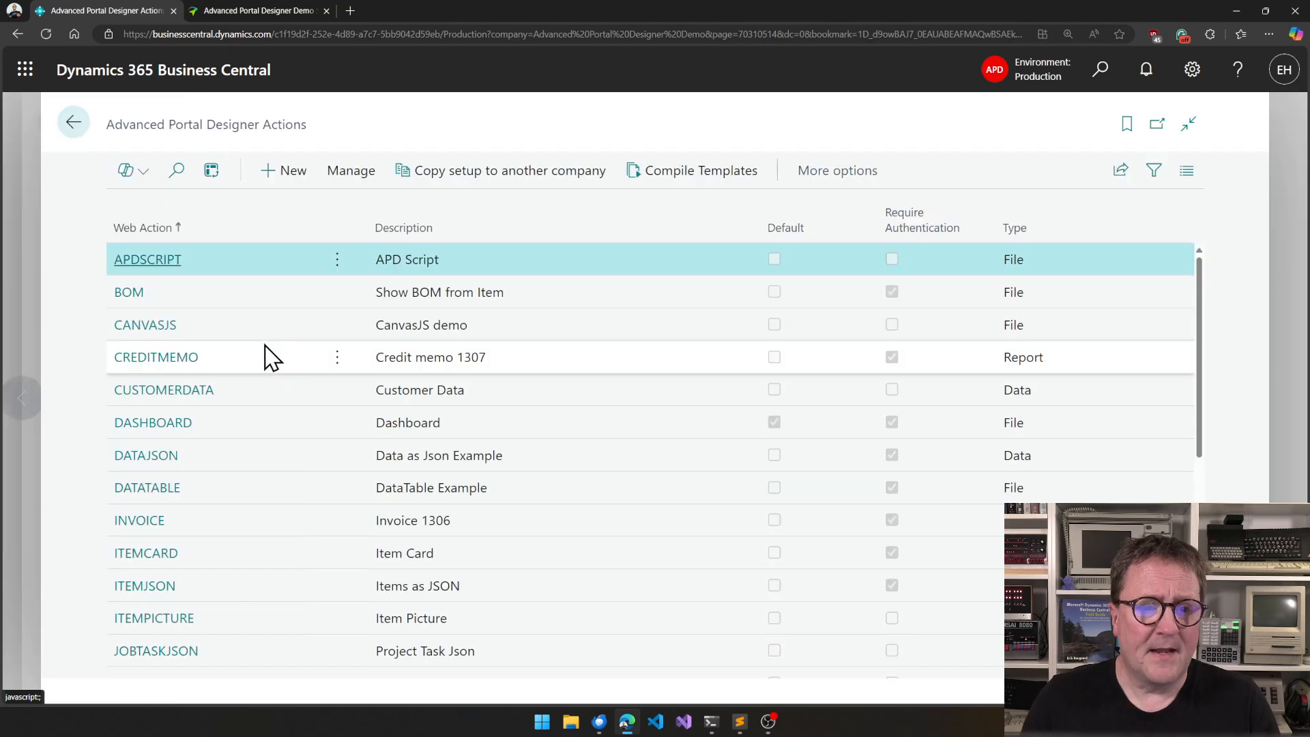
pyautogui.scroll(-3)
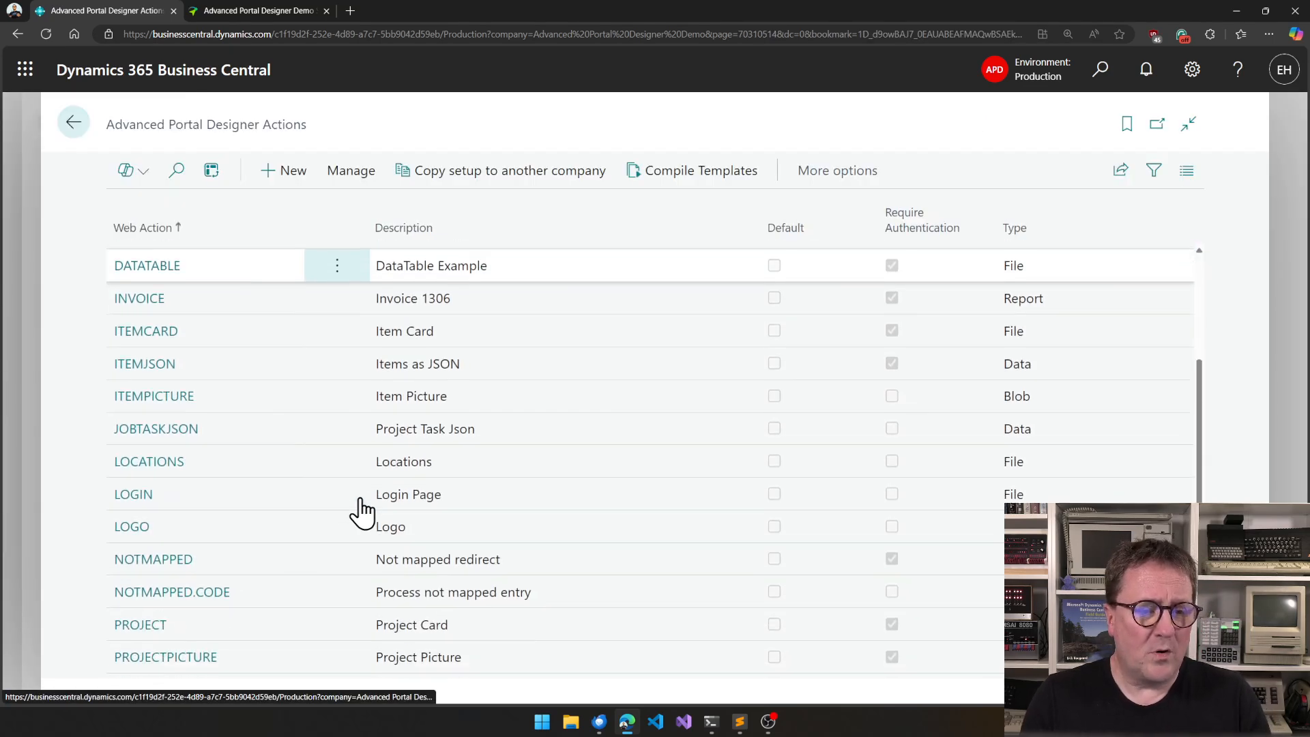
pyautogui.scroll(-3)
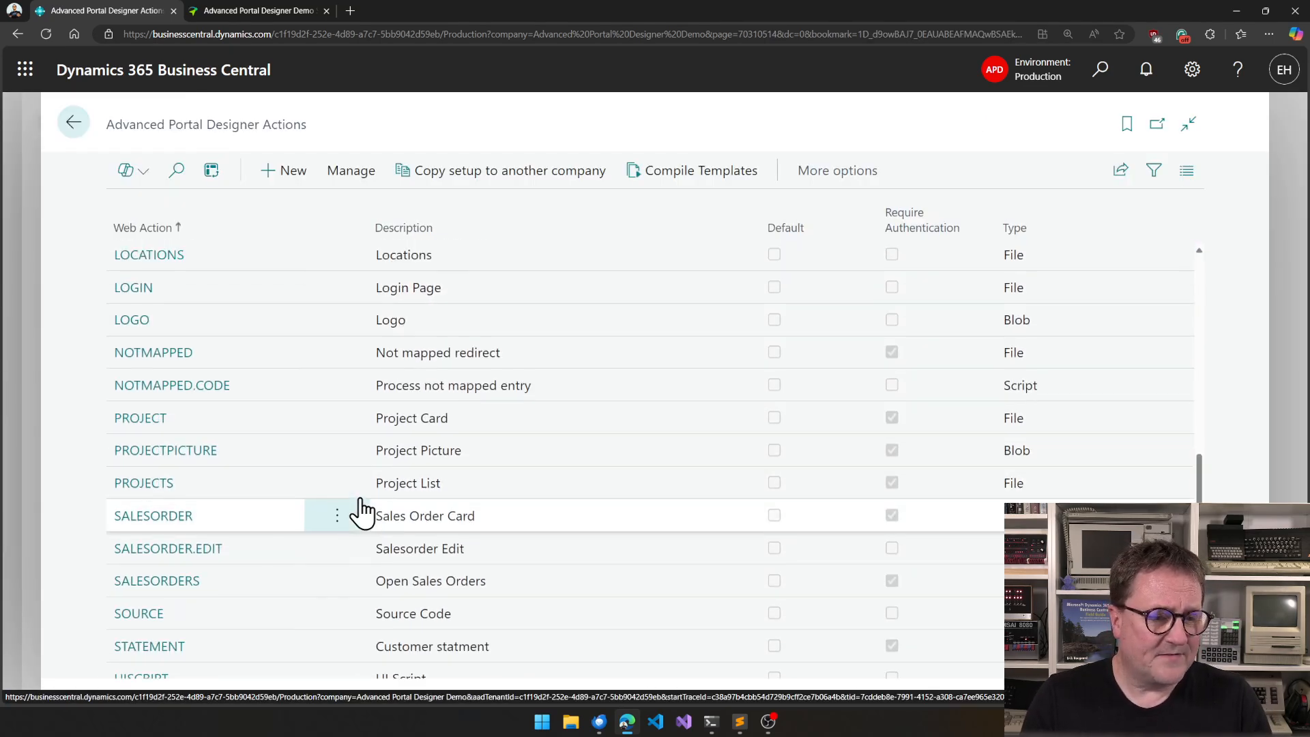
pyautogui.scroll(3)
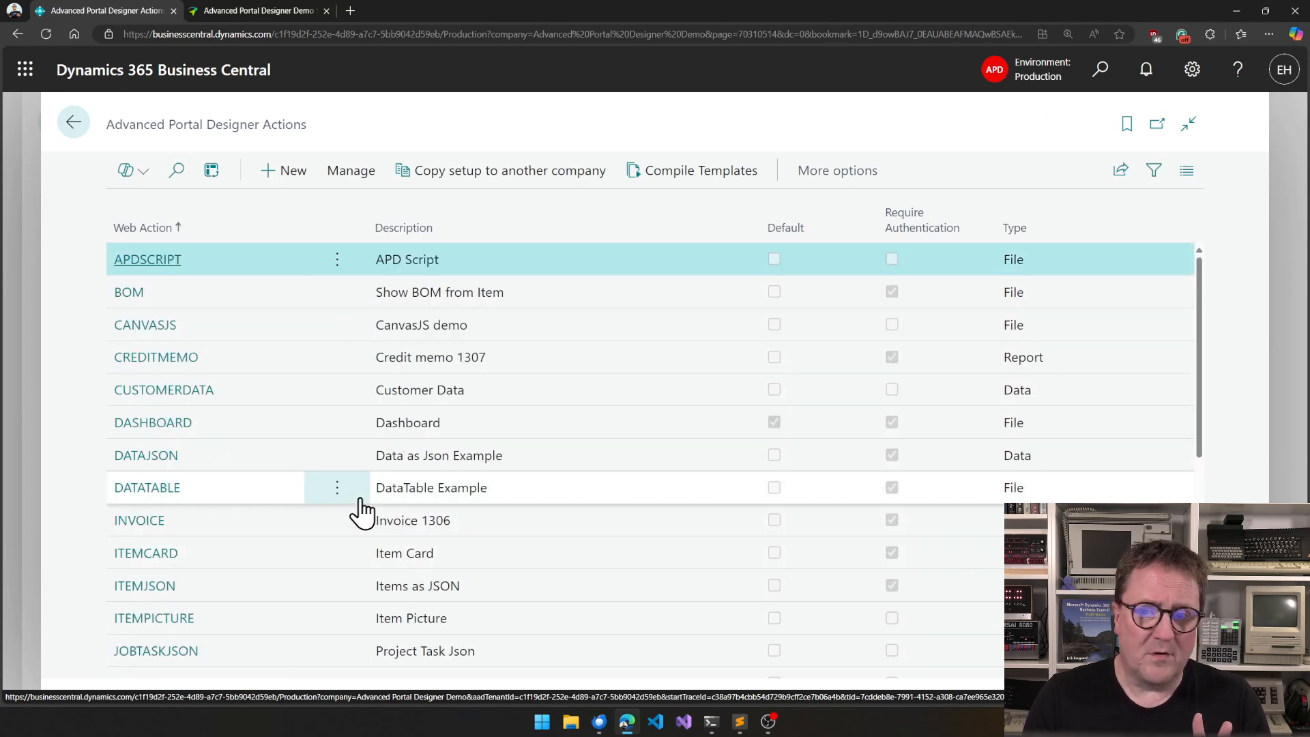
pyautogui.moveTo(708, 422)
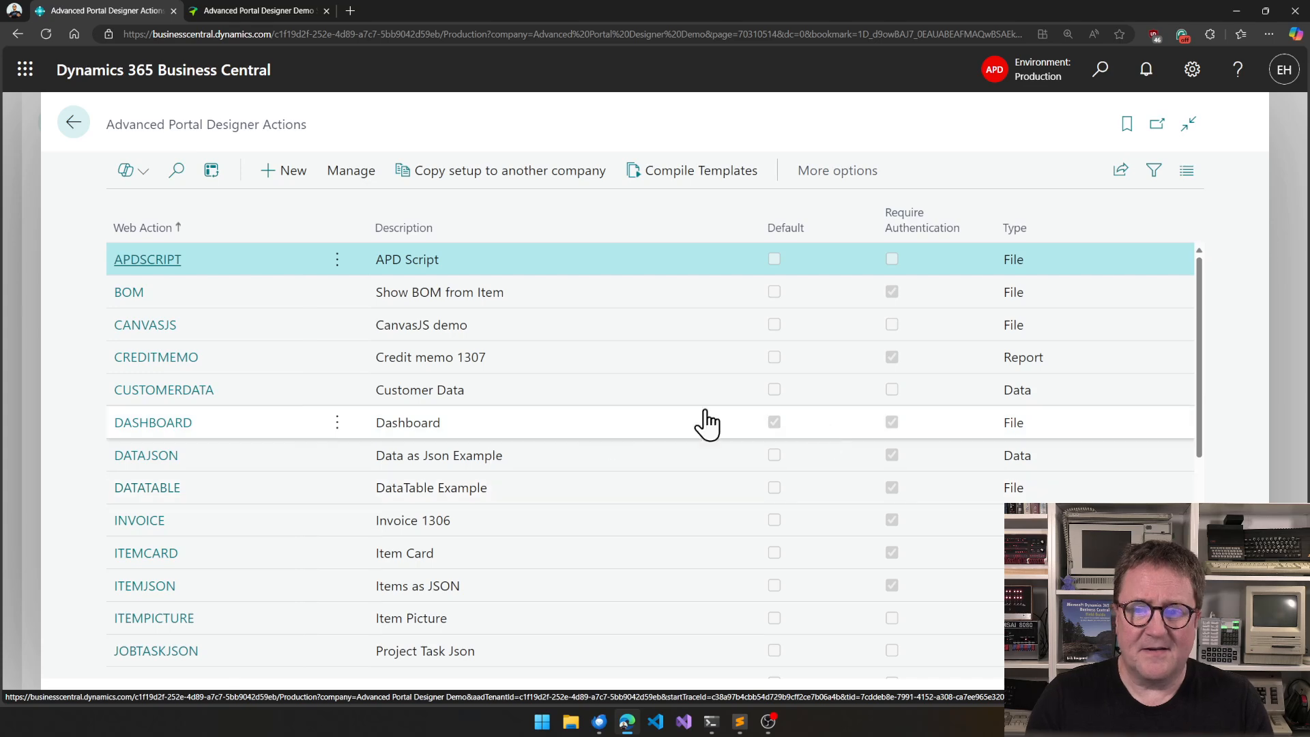
pyautogui.moveTo(1066, 326)
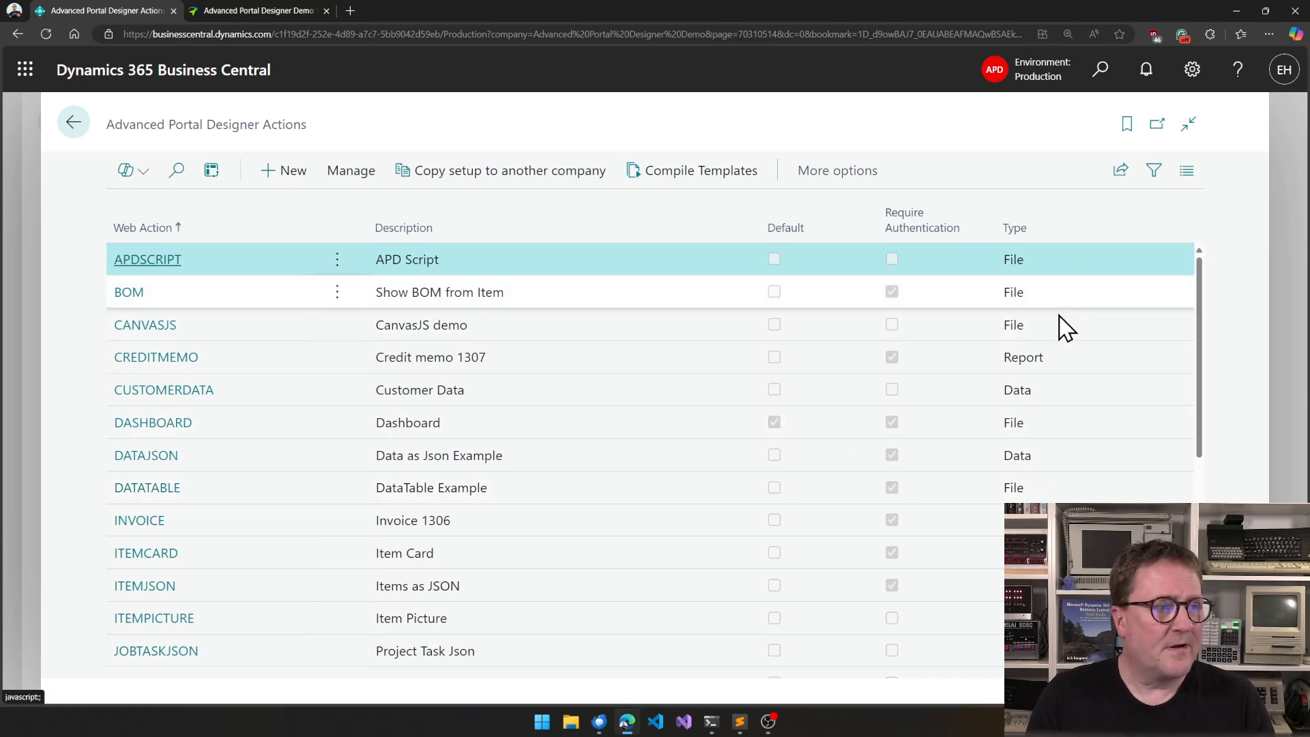
pyautogui.scroll(-3)
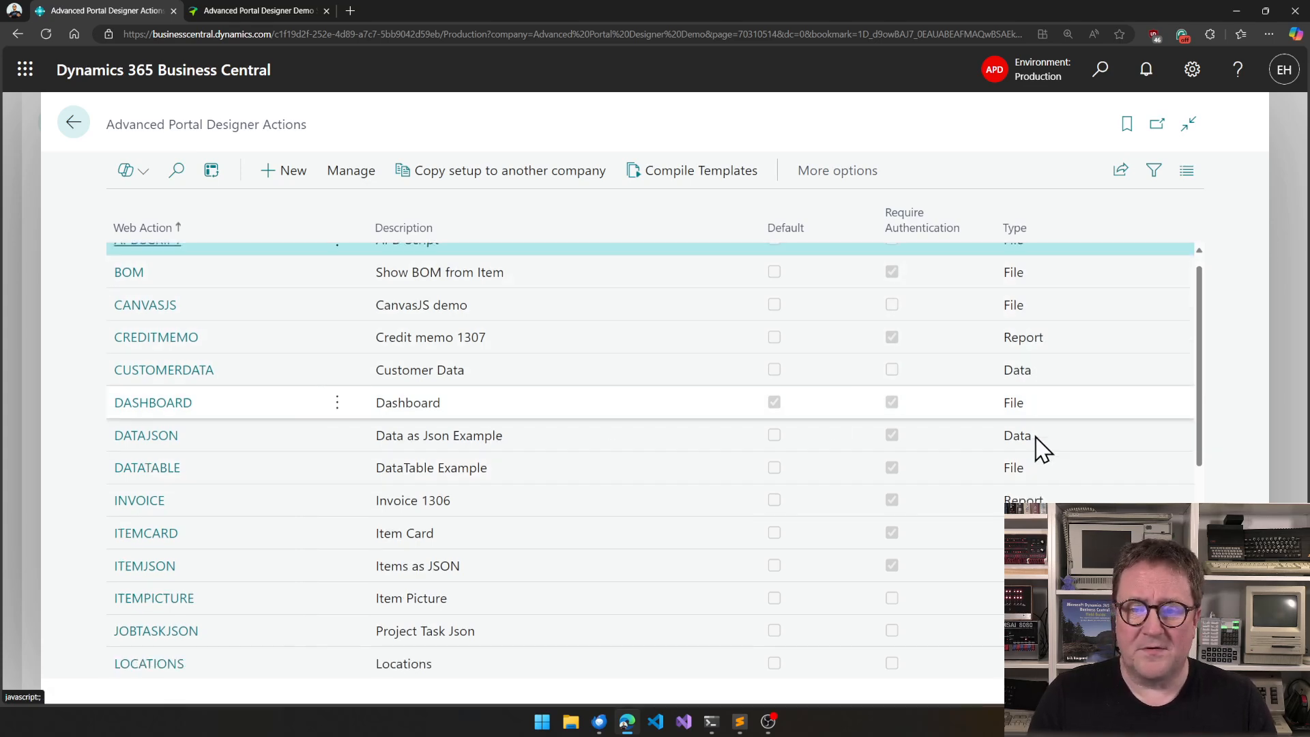
pyautogui.scroll(-3)
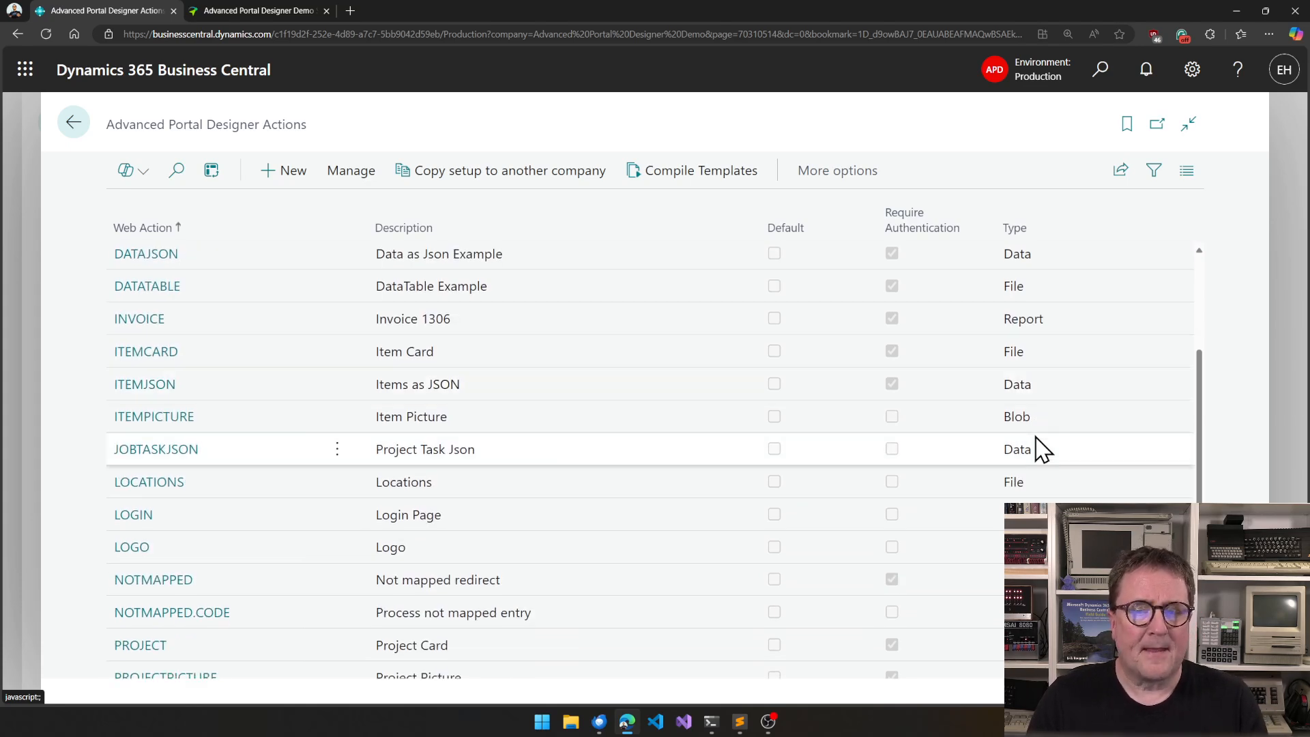
pyautogui.moveTo(622, 393)
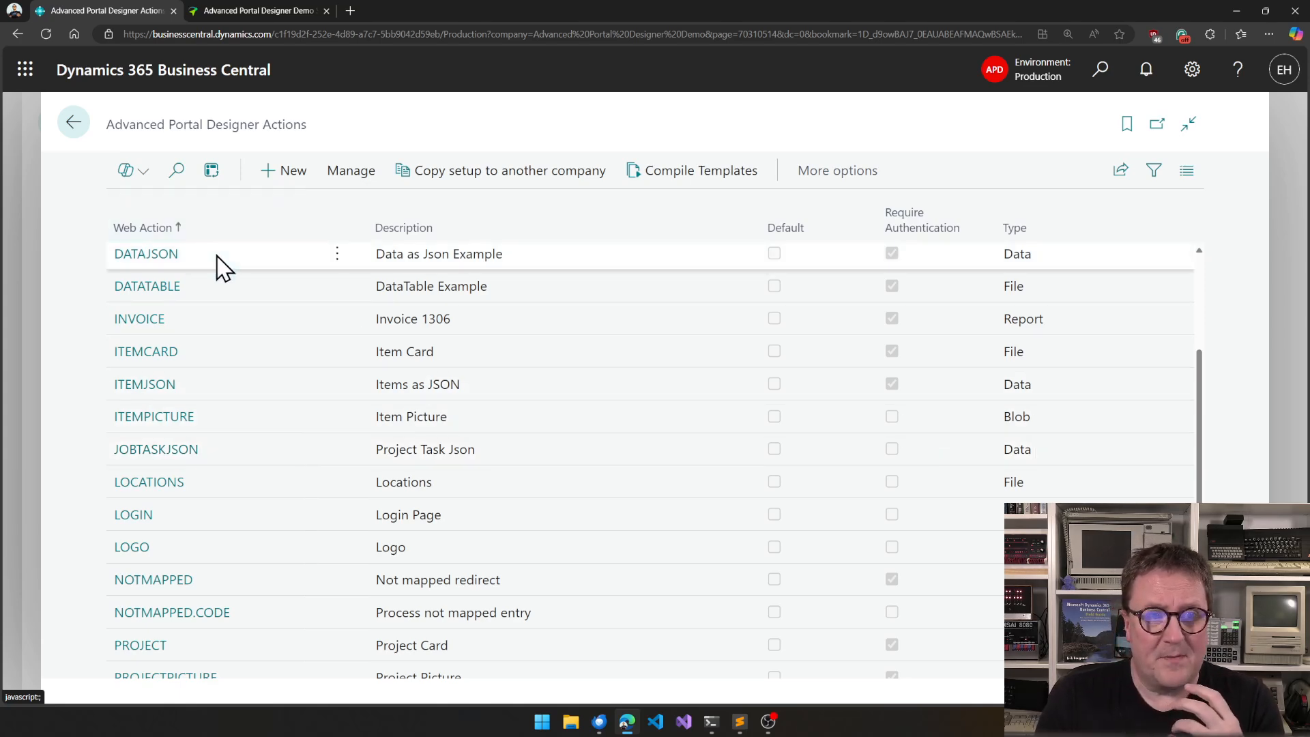
pyautogui.moveTo(74, 121)
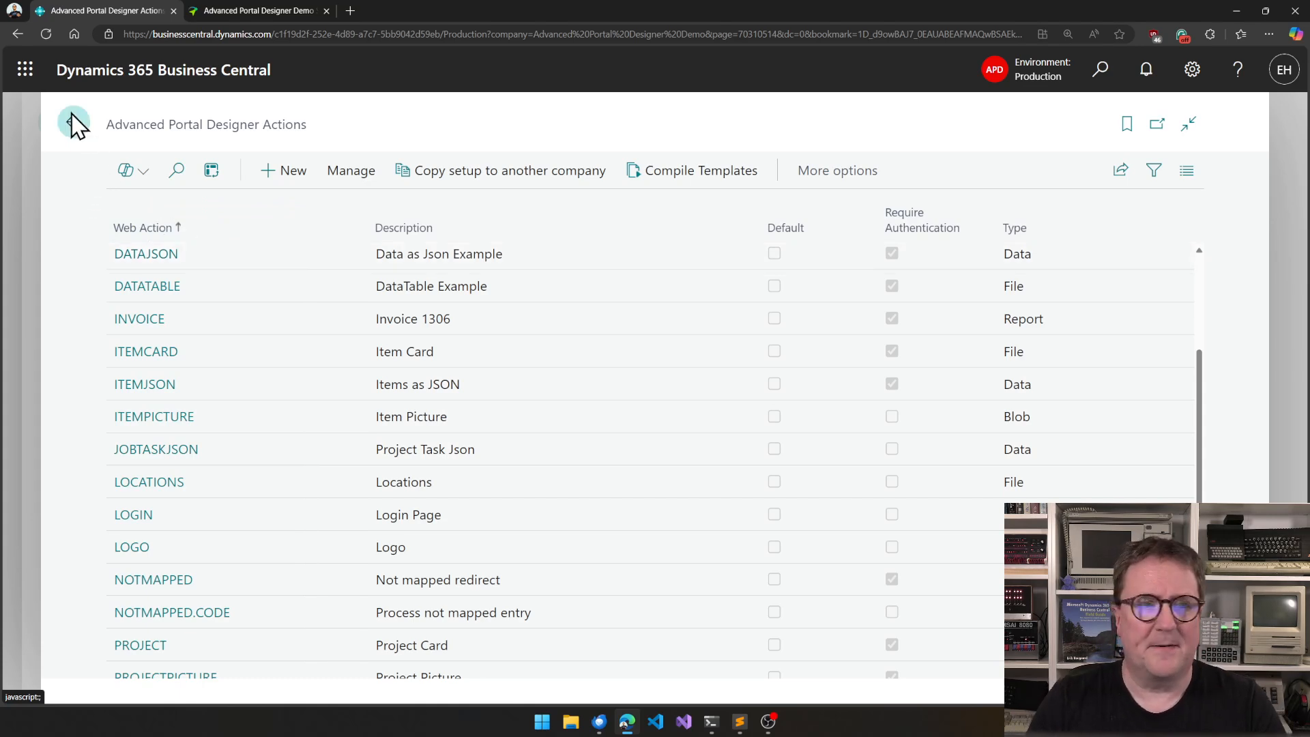
# Step: Go back from the Actions list to the Advanced Portal Designer setup page
pyautogui.click(74, 125)
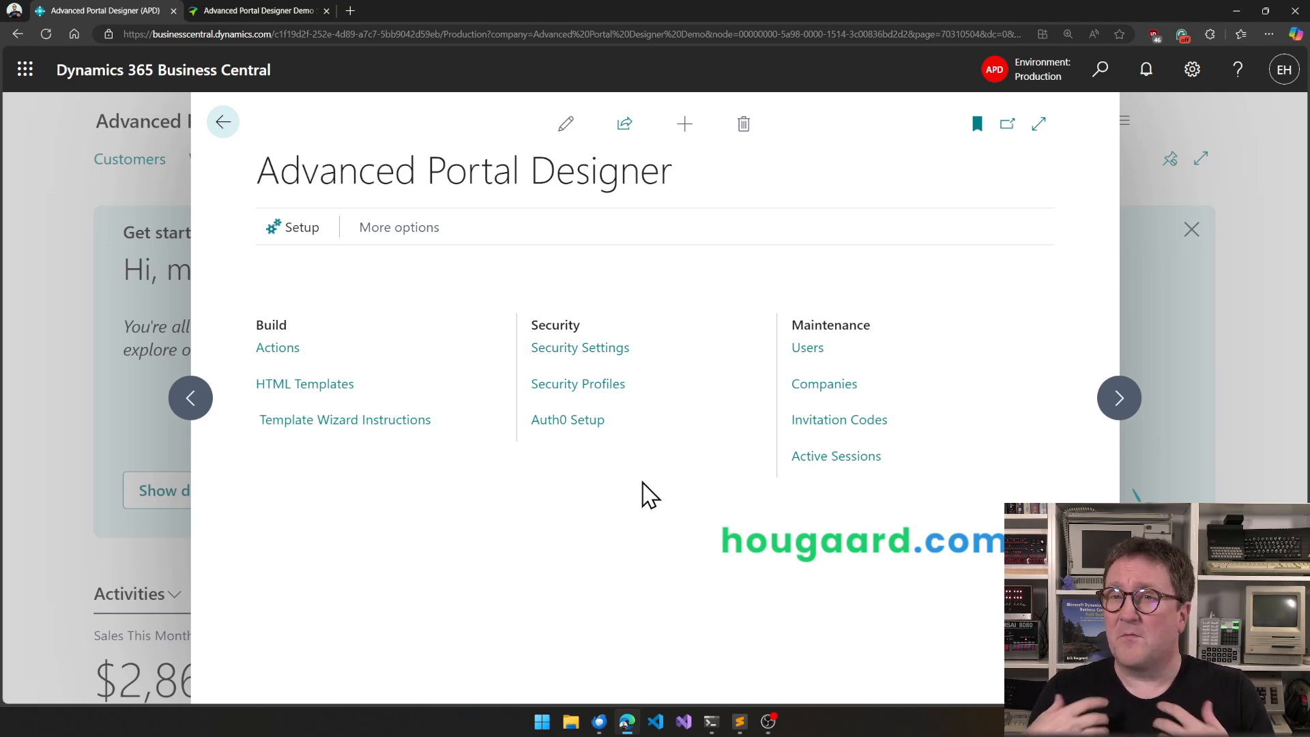
pyautogui.moveTo(568, 420)
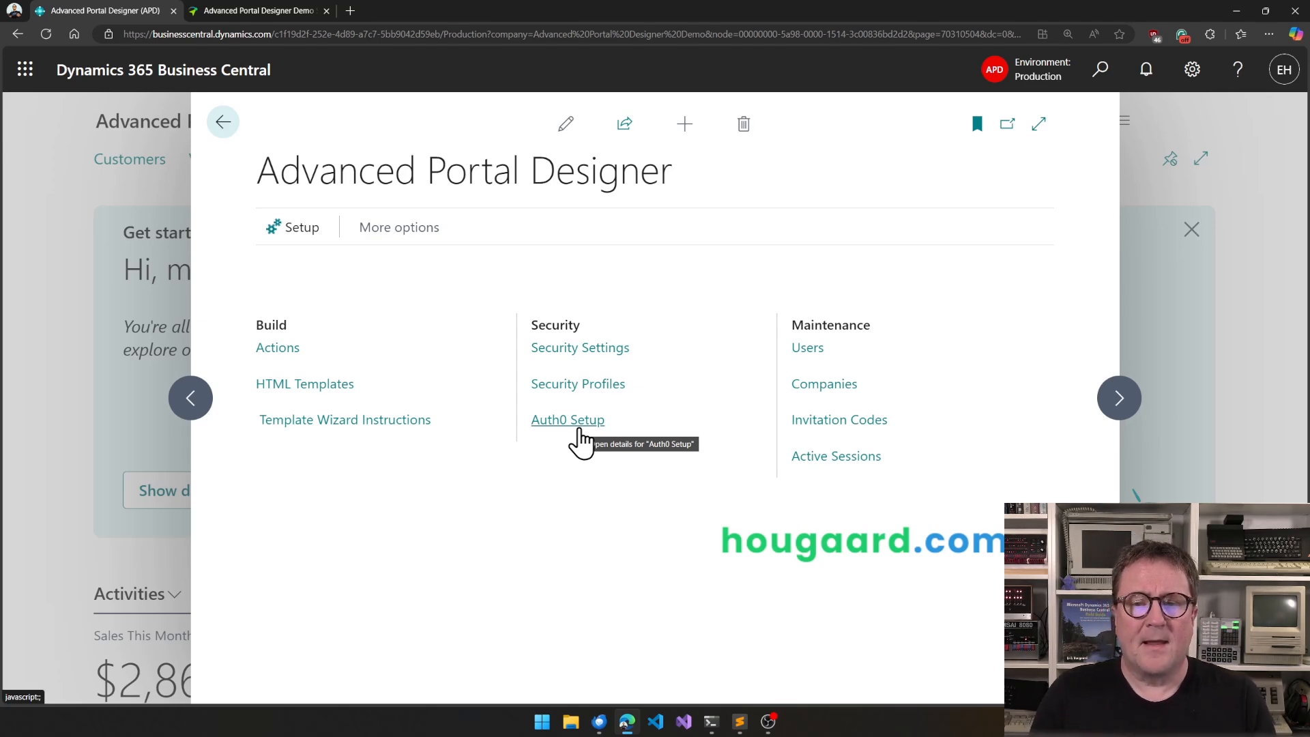
pyautogui.moveTo(839, 391)
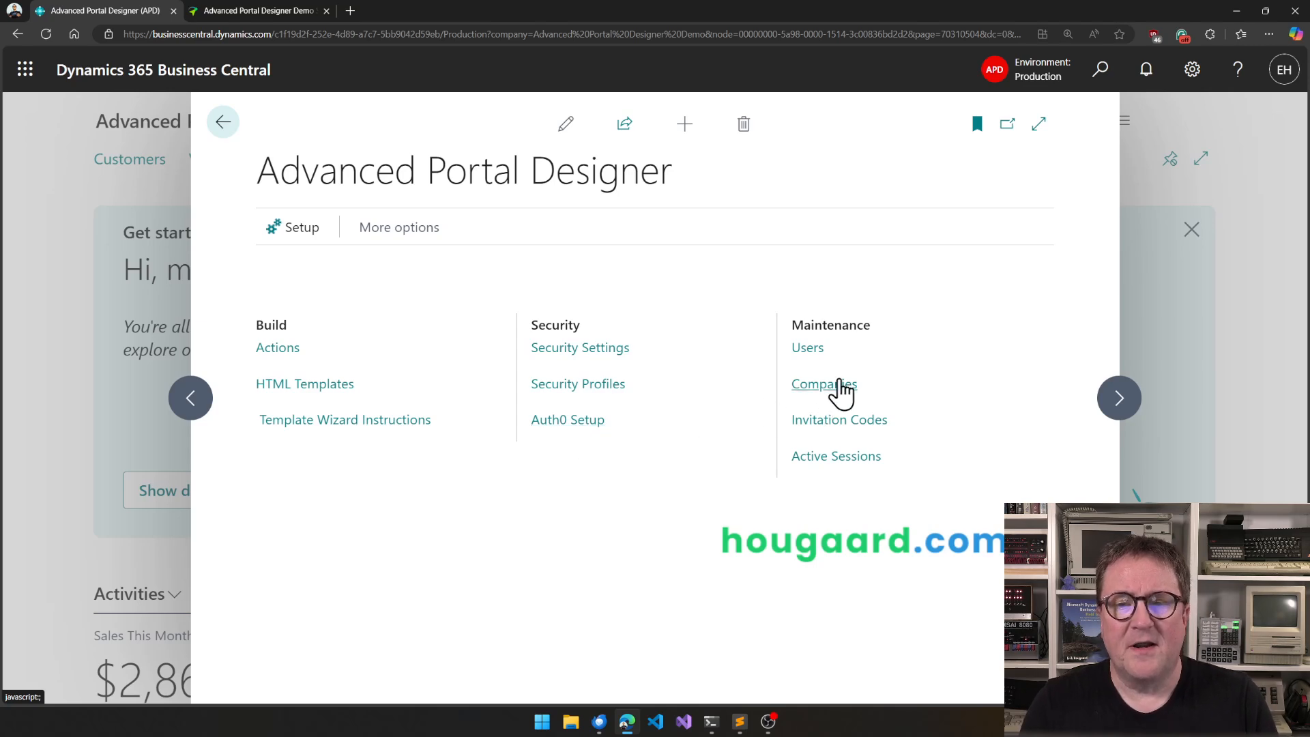
pyautogui.moveTo(877, 385)
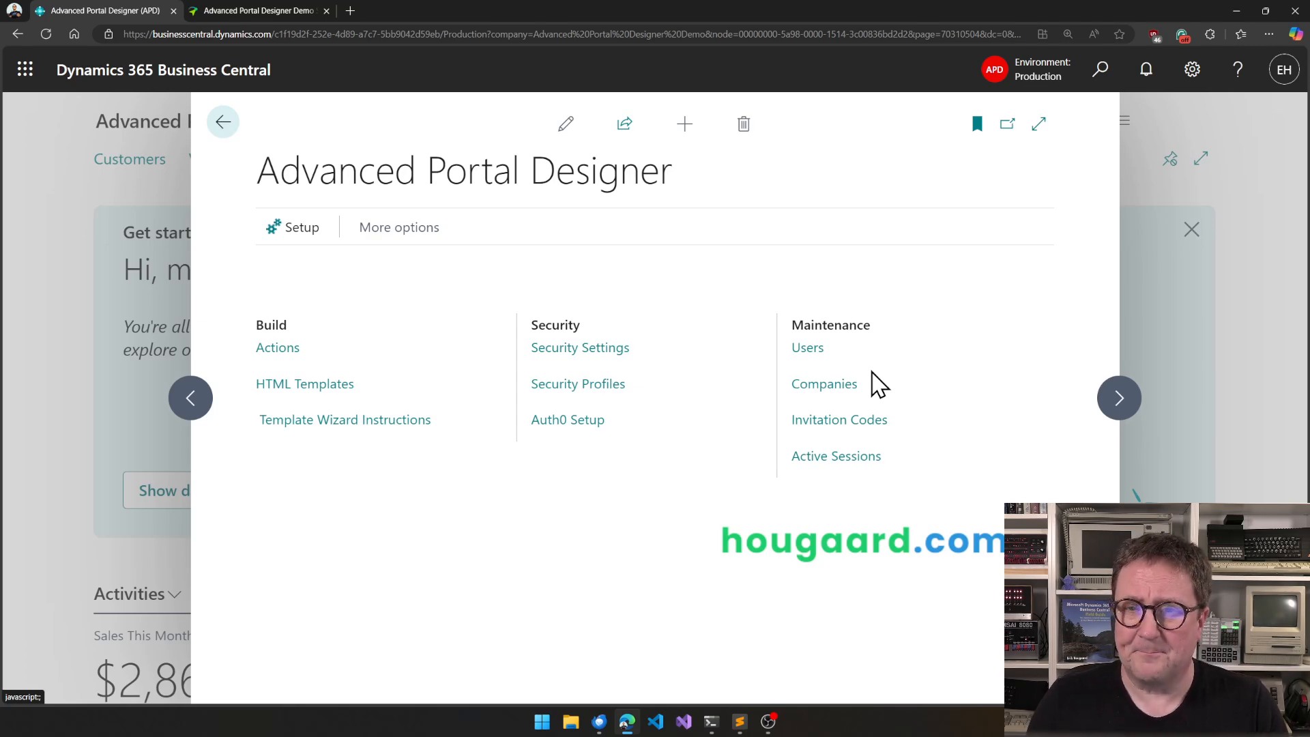
pyautogui.moveTo(368, 125)
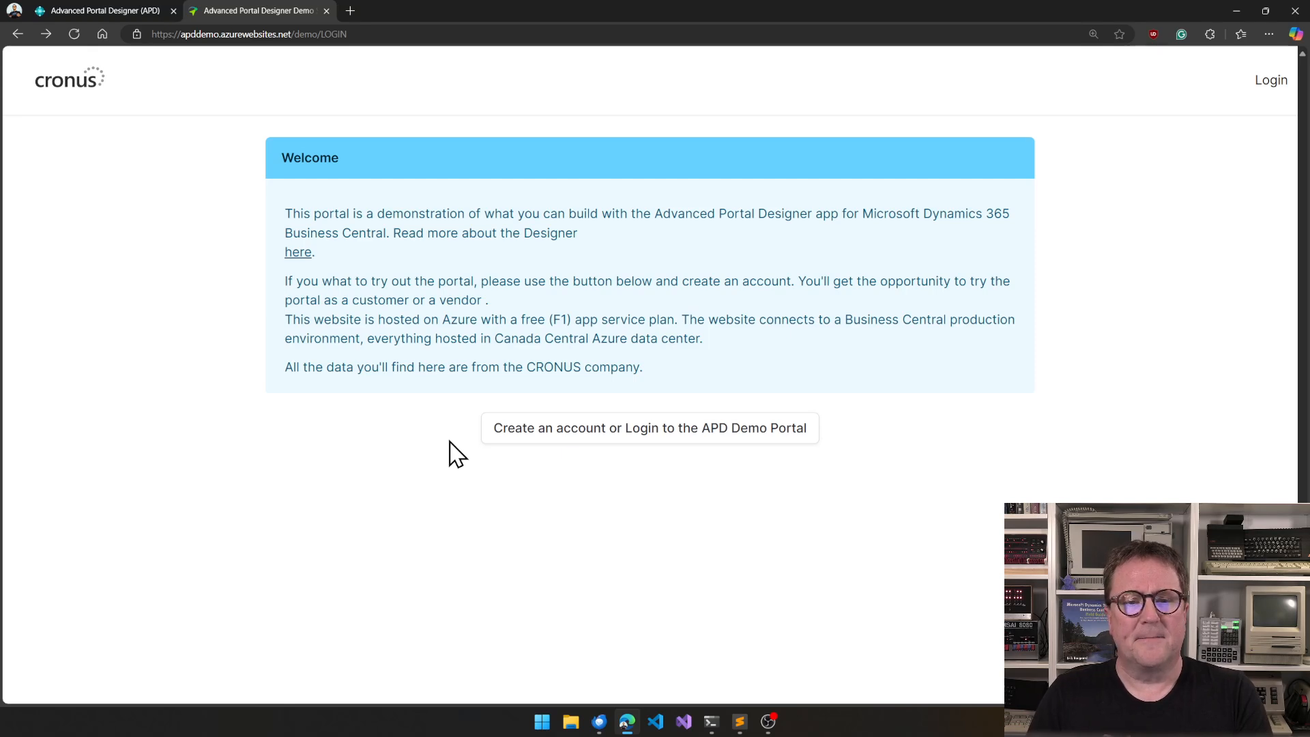
pyautogui.moveTo(674, 316)
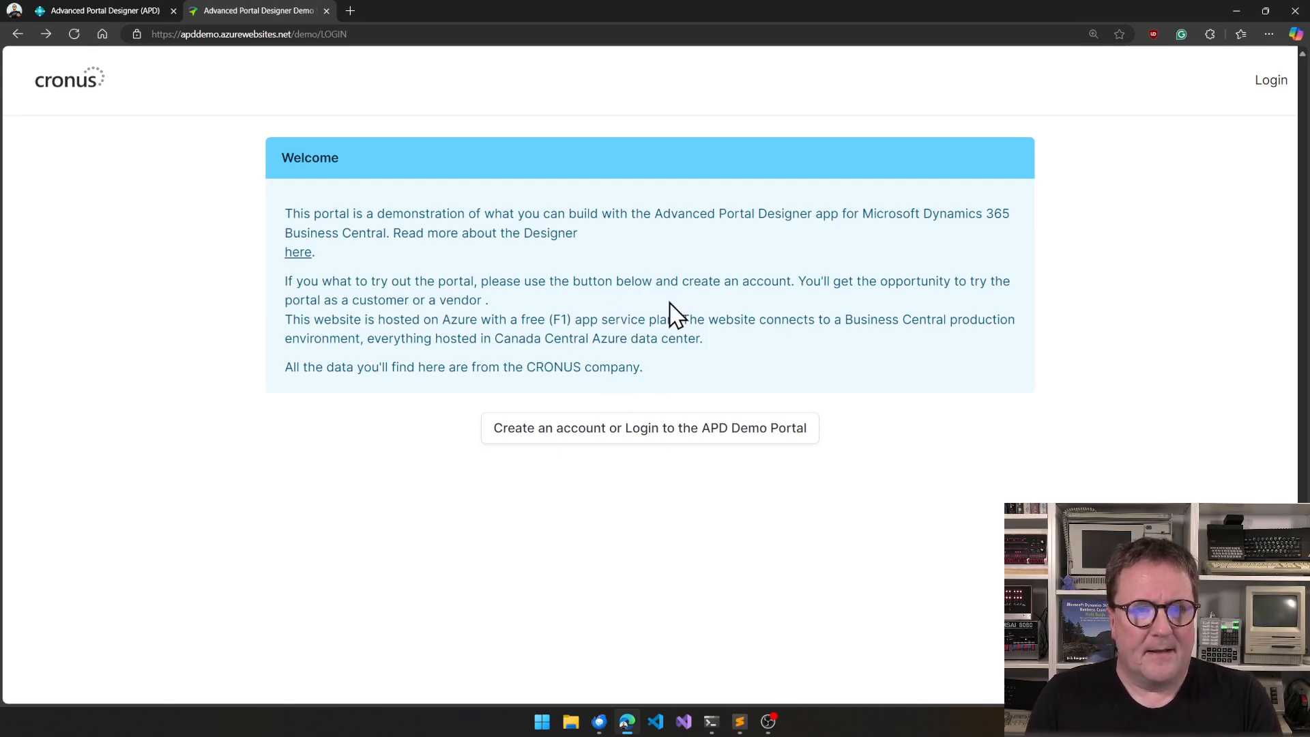
# Step: Choose 'Create an account or Login to the APD Demo Portal' on the Cronus welcome page
pyautogui.click(650, 427)
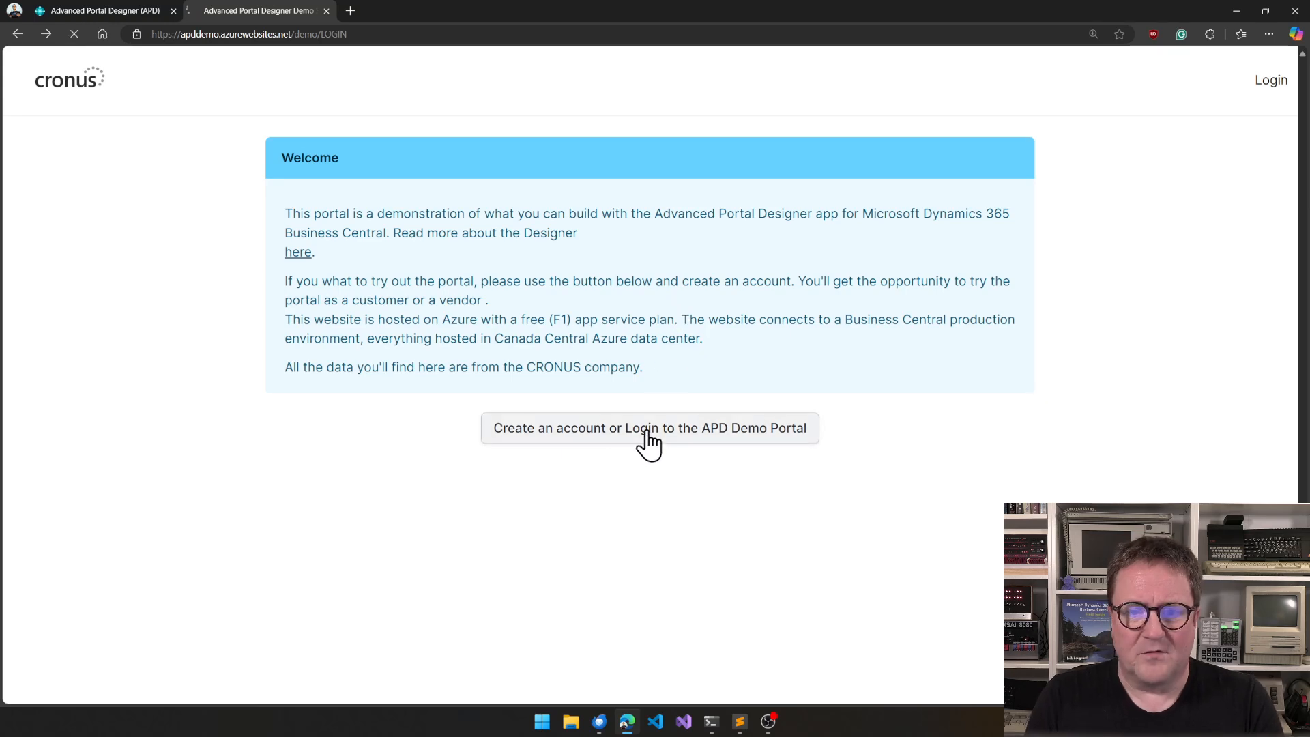
# Step: Submit the filled Auth0 credentials to log in to the APD Demo Portal
pyautogui.click(650, 427)
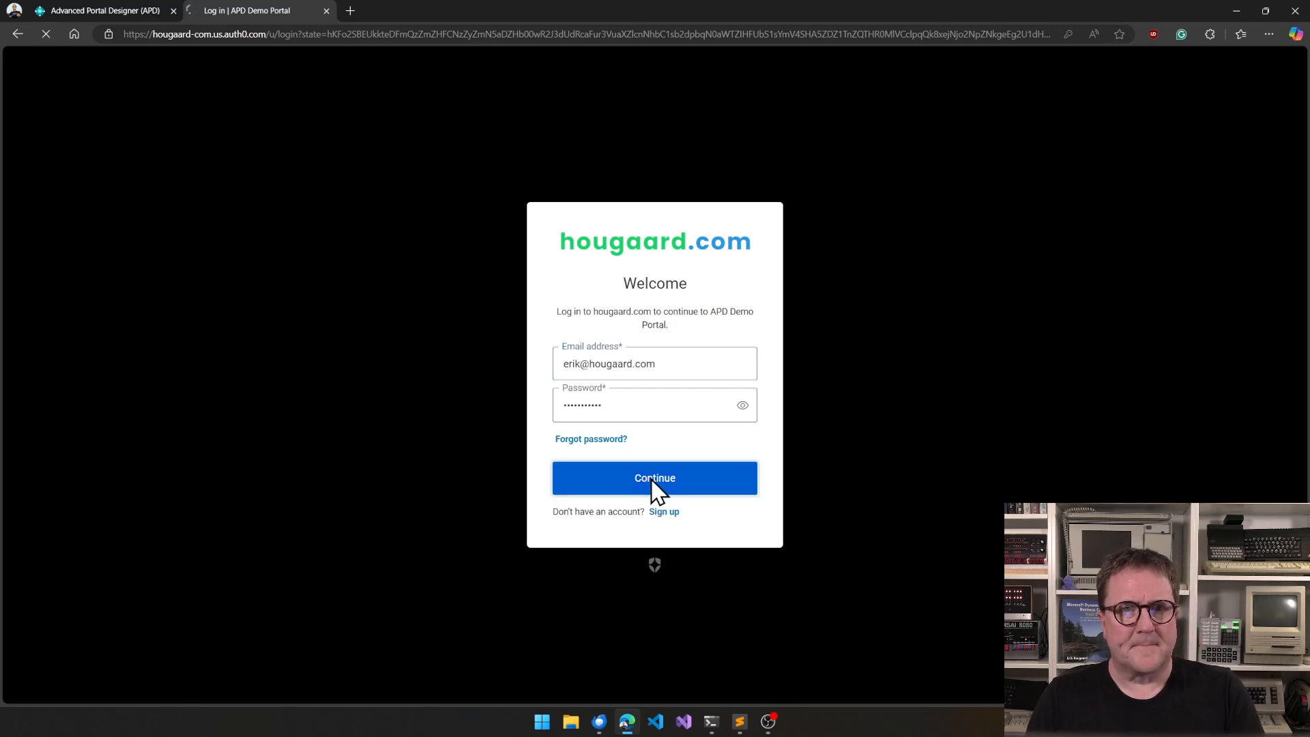
pyautogui.click(655, 478)
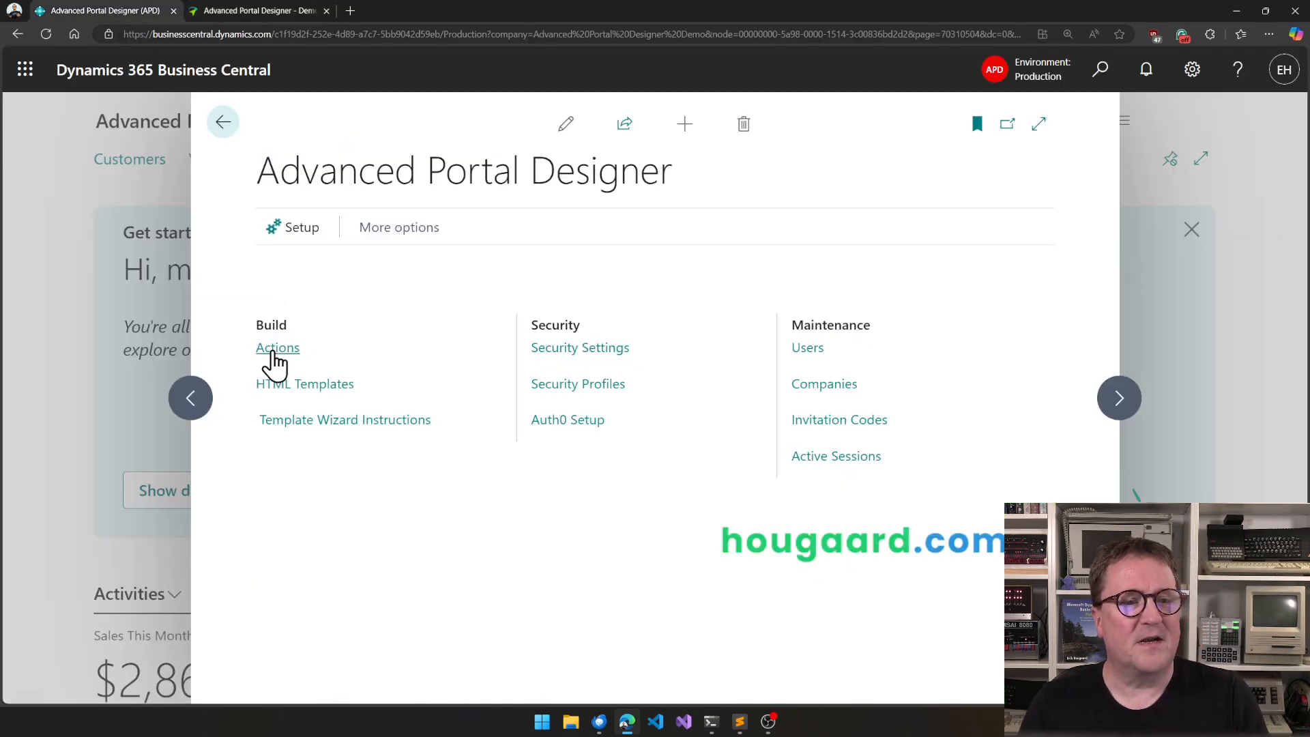
# Step: Inspect the LOGIN action card from the Advanced Portal Designer Actions list
pyautogui.click(277, 348)
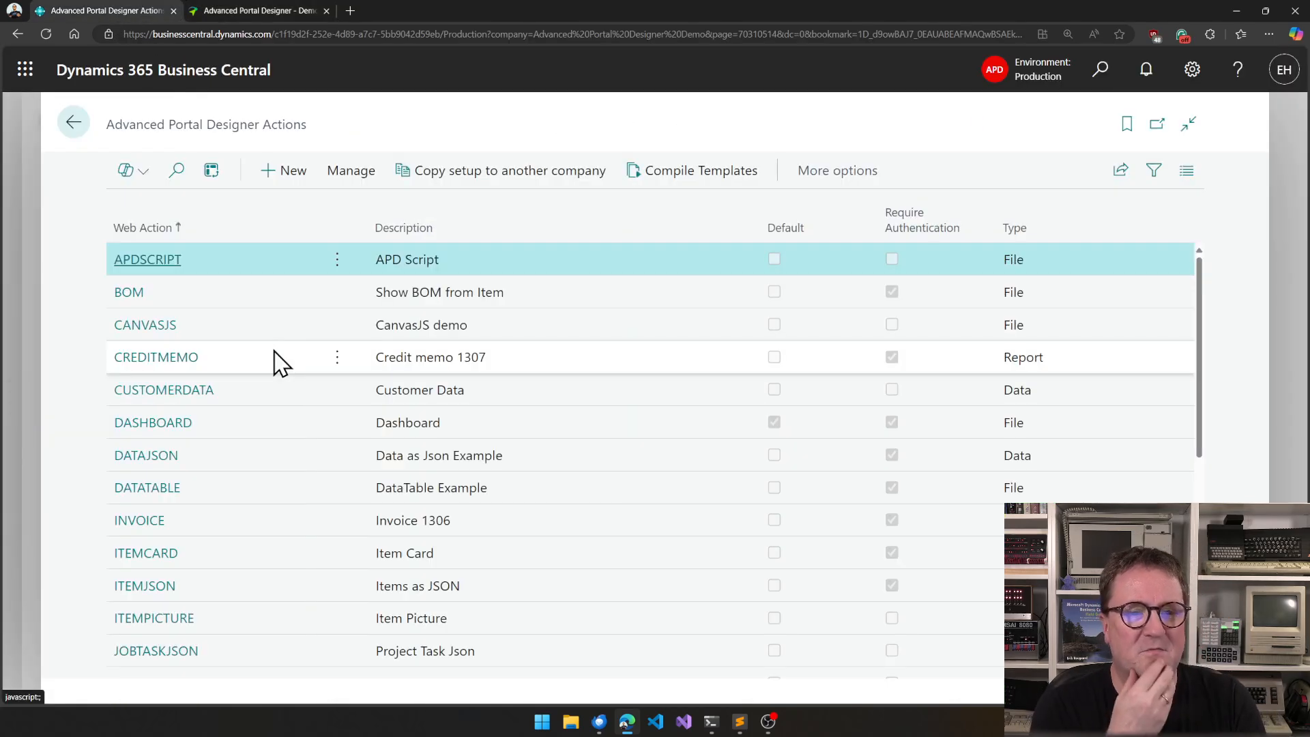
pyautogui.moveTo(705, 389)
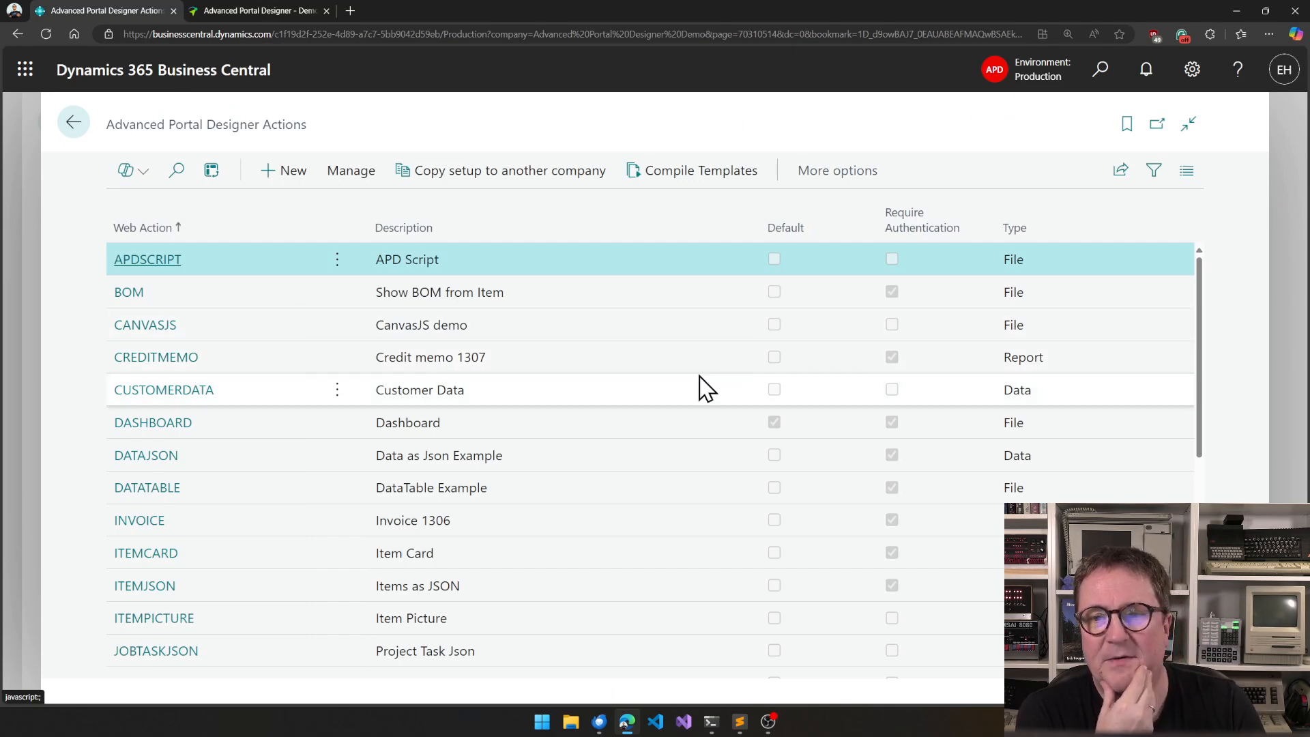
pyautogui.moveTo(791, 438)
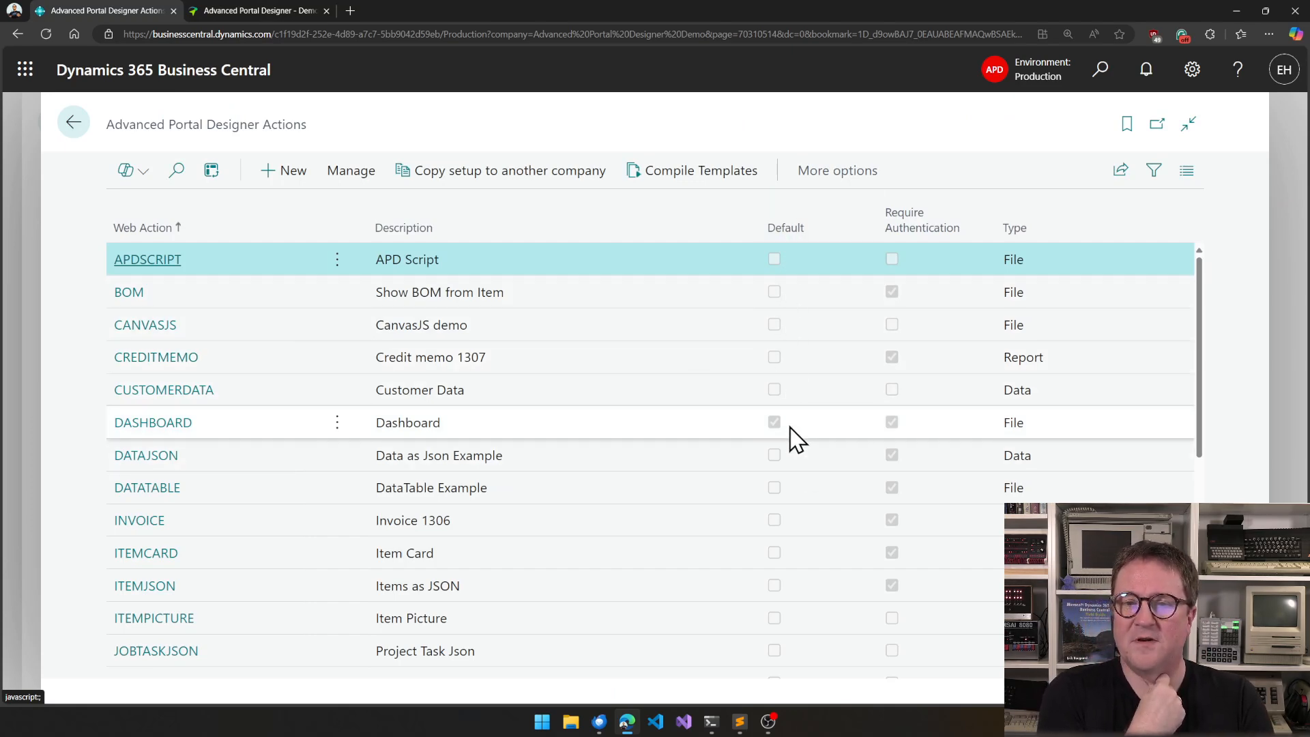
pyautogui.moveTo(153, 422)
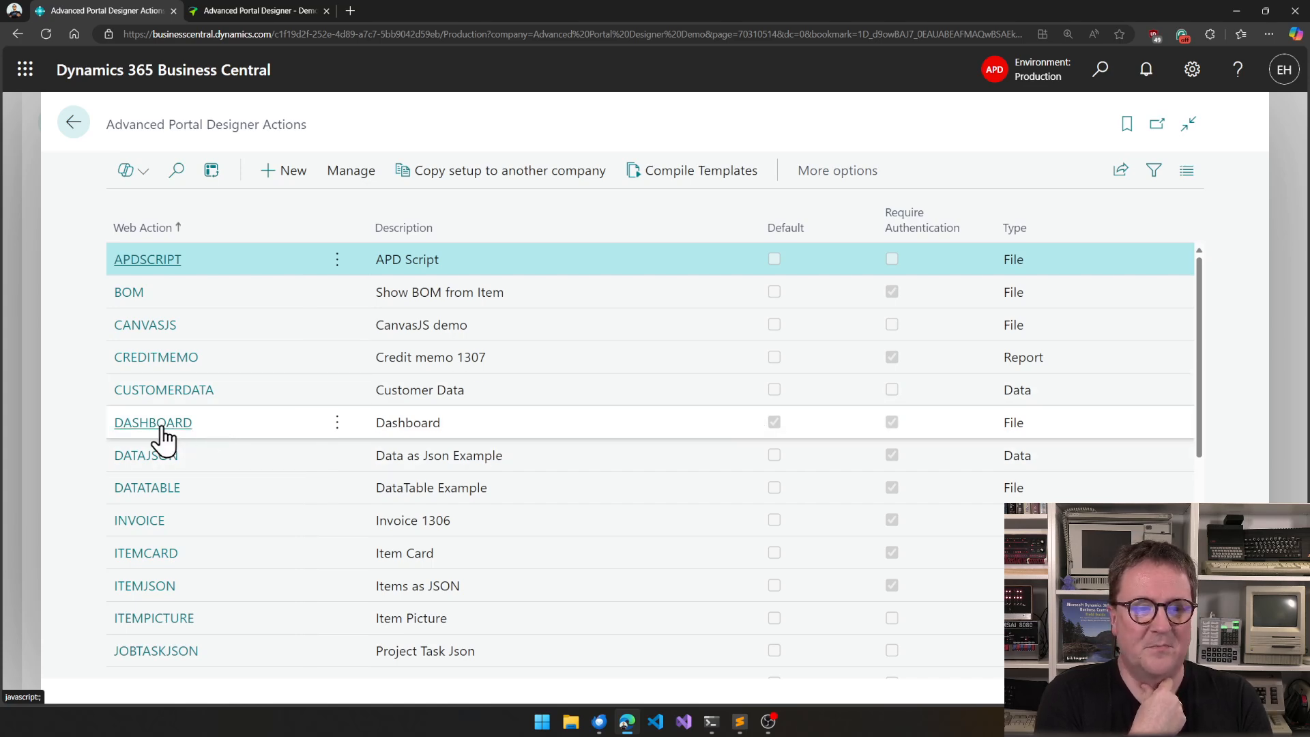
pyautogui.scroll(-3)
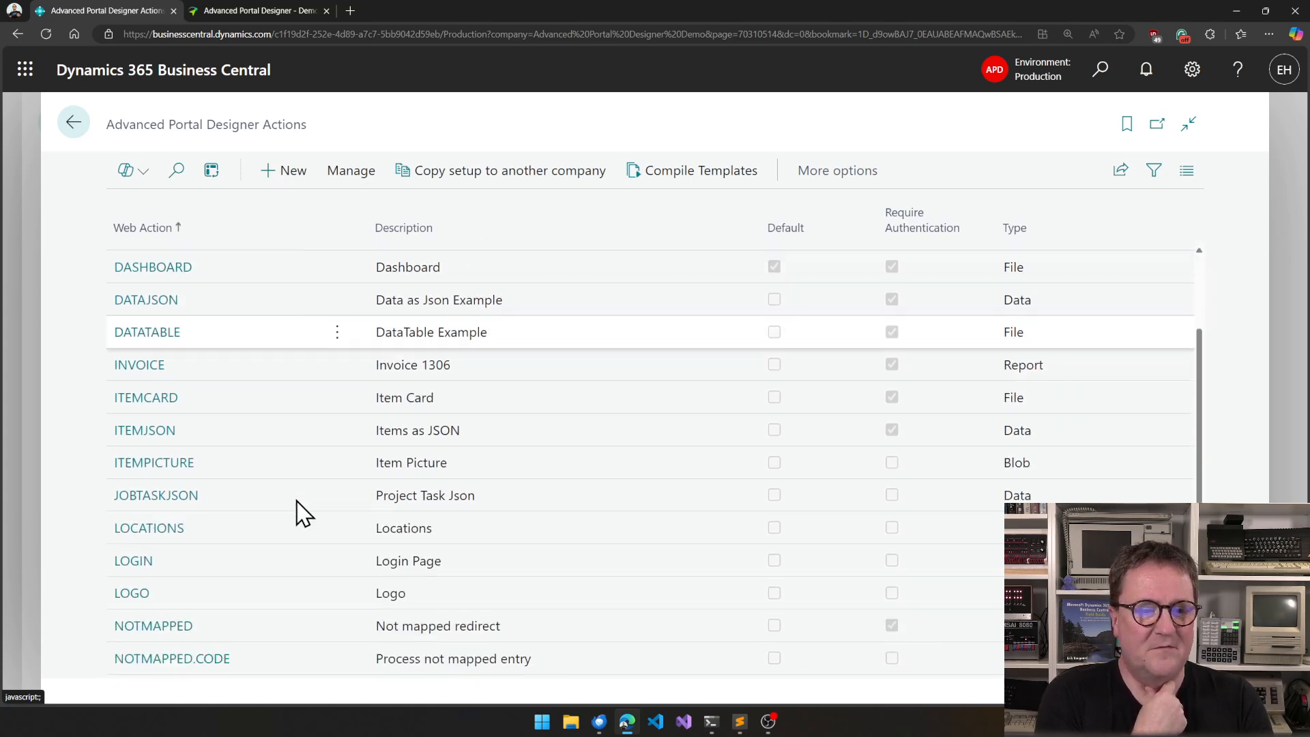
pyautogui.scroll(-3)
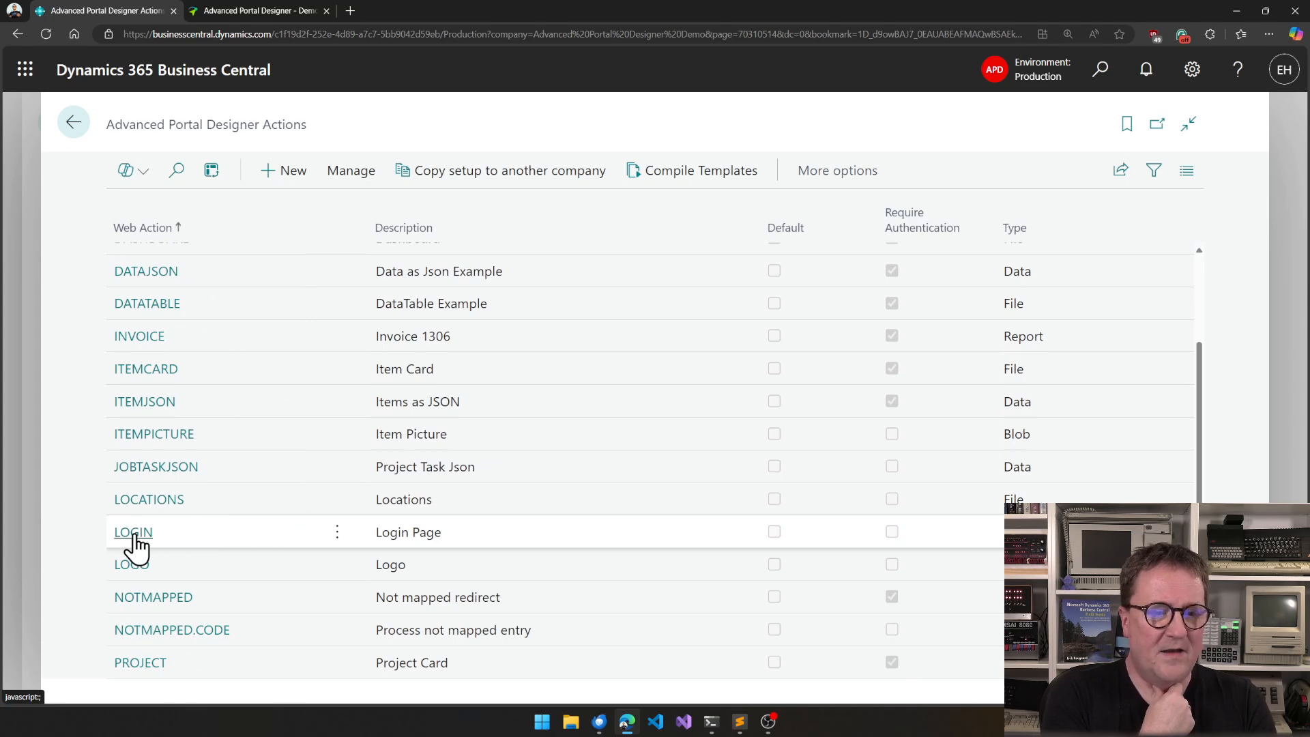
pyautogui.click(132, 533)
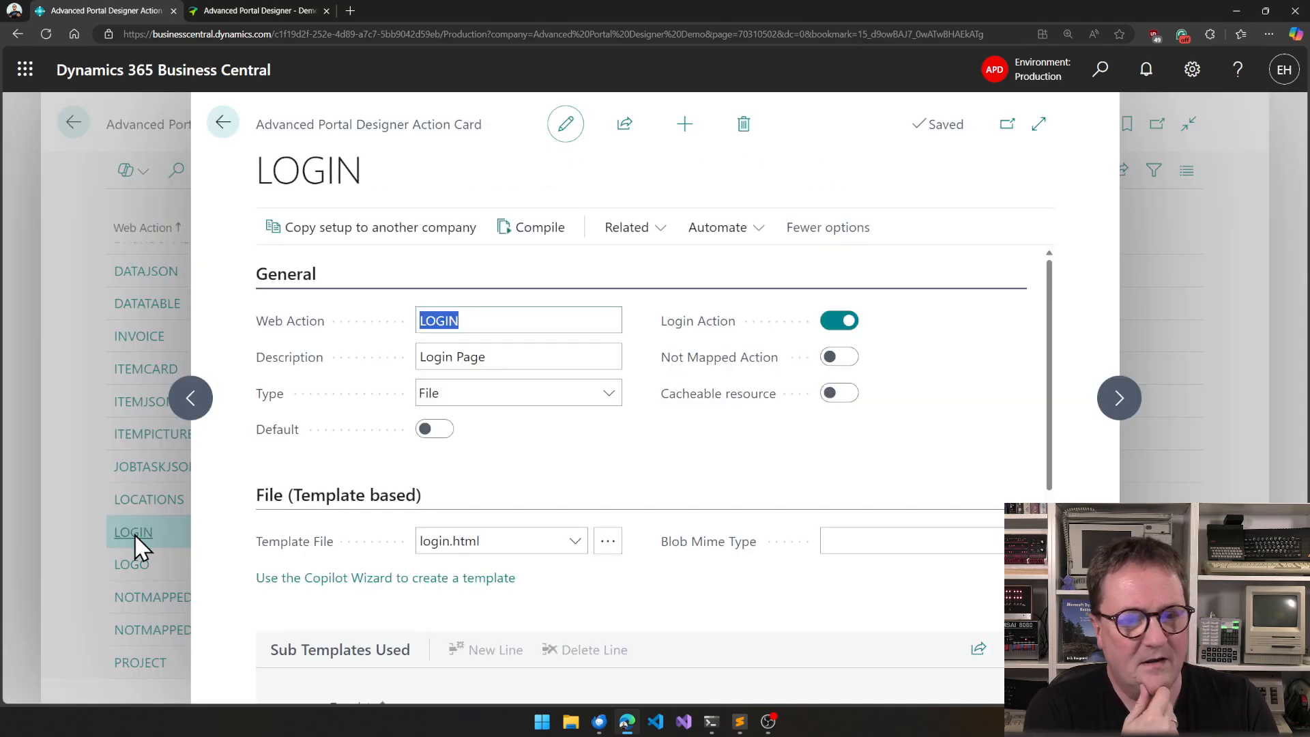
pyautogui.moveTo(843, 356)
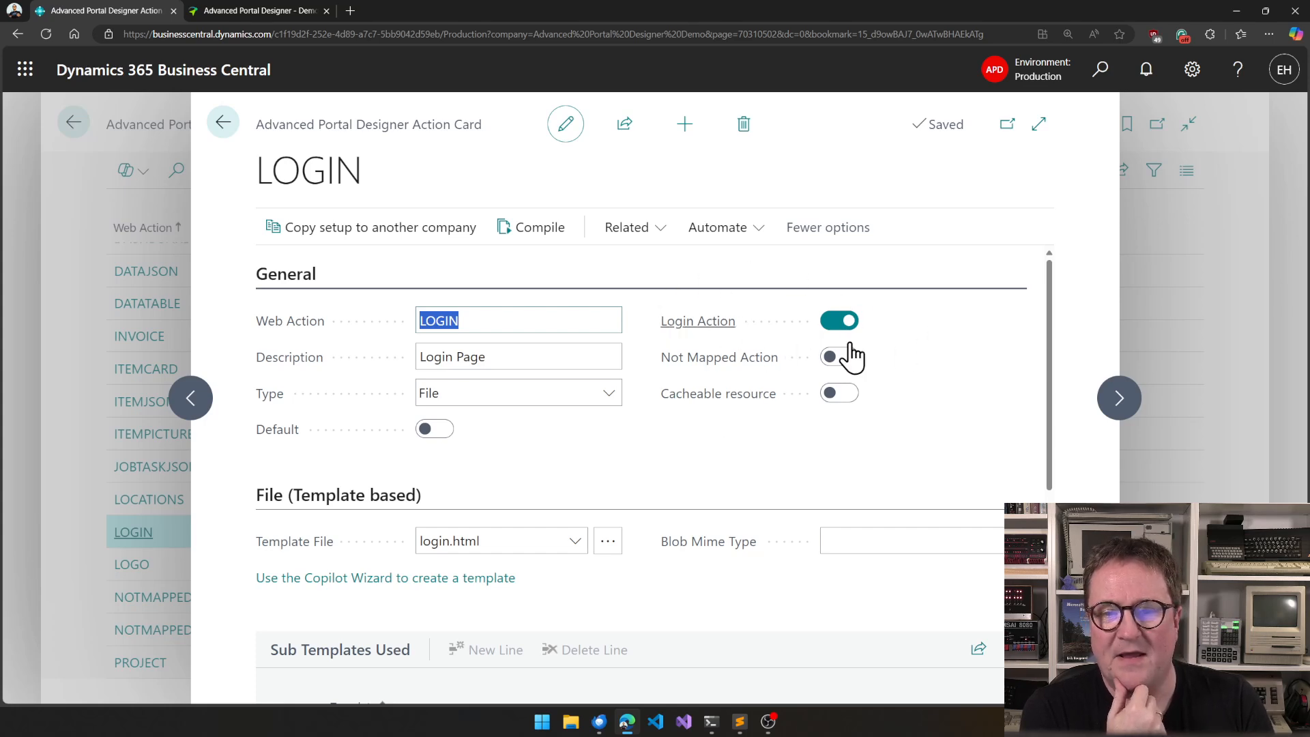
pyautogui.moveTo(890, 470)
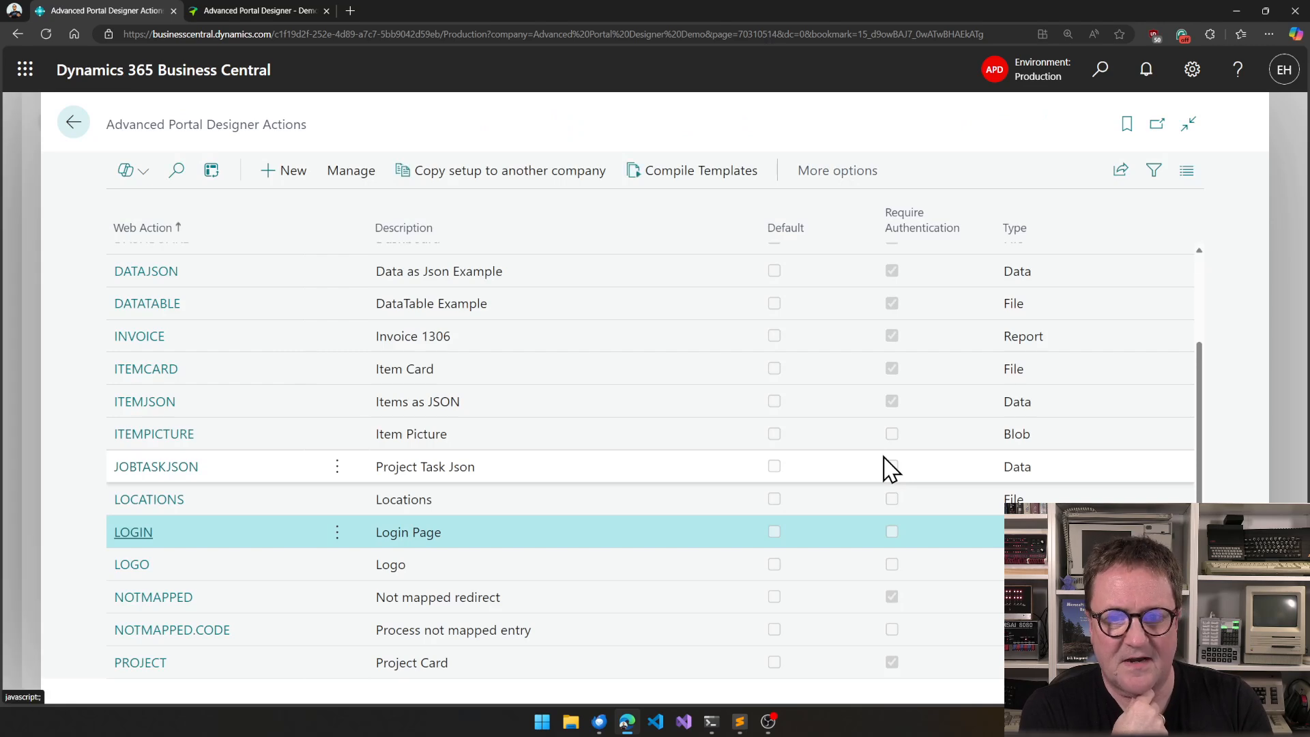
pyautogui.scroll(3)
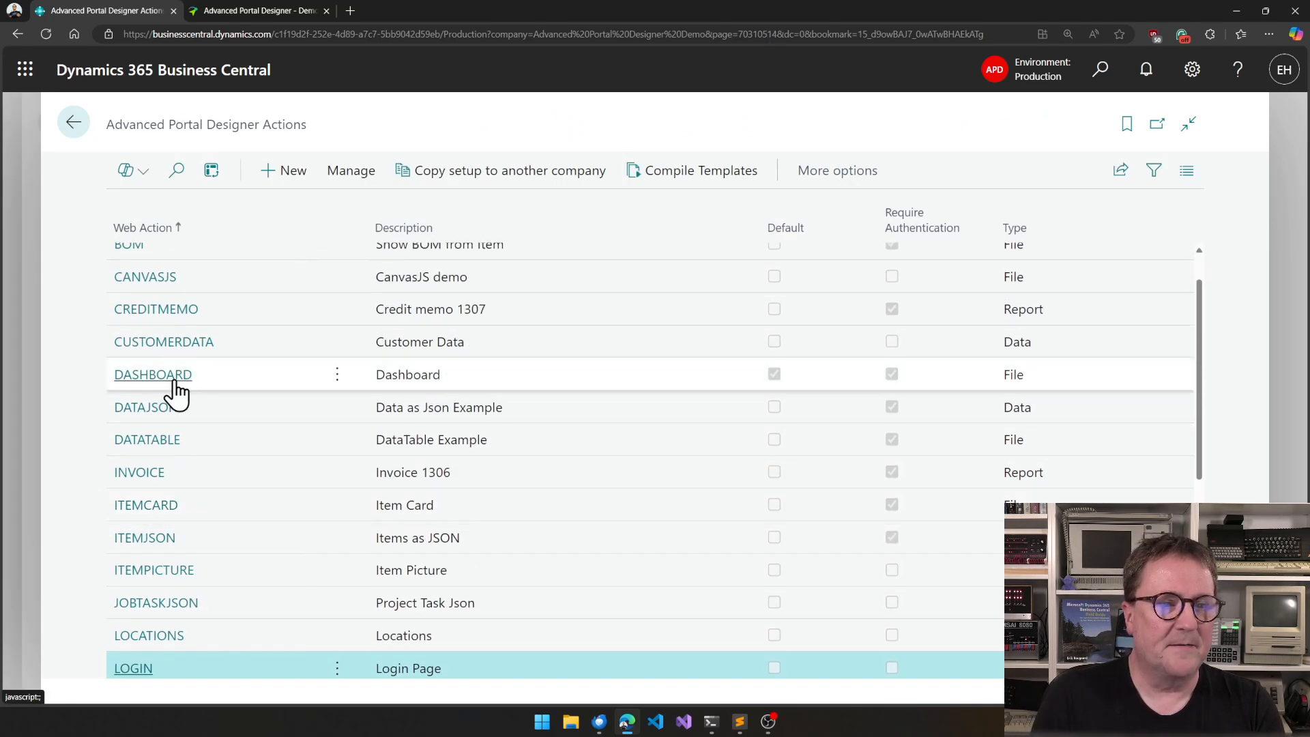
# Step: Review the DASHBOARD action card's General, Sub Templates Used and Security sections
pyautogui.click(153, 374)
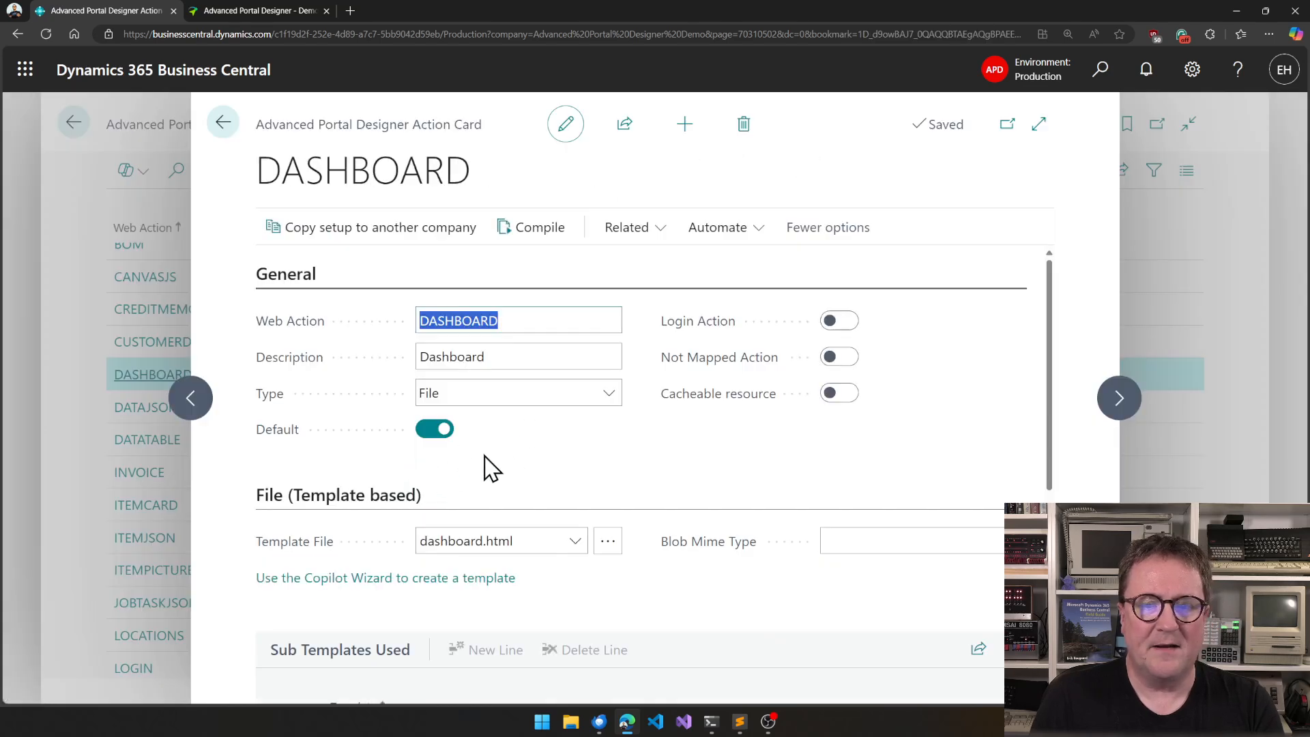
pyautogui.scroll(-3)
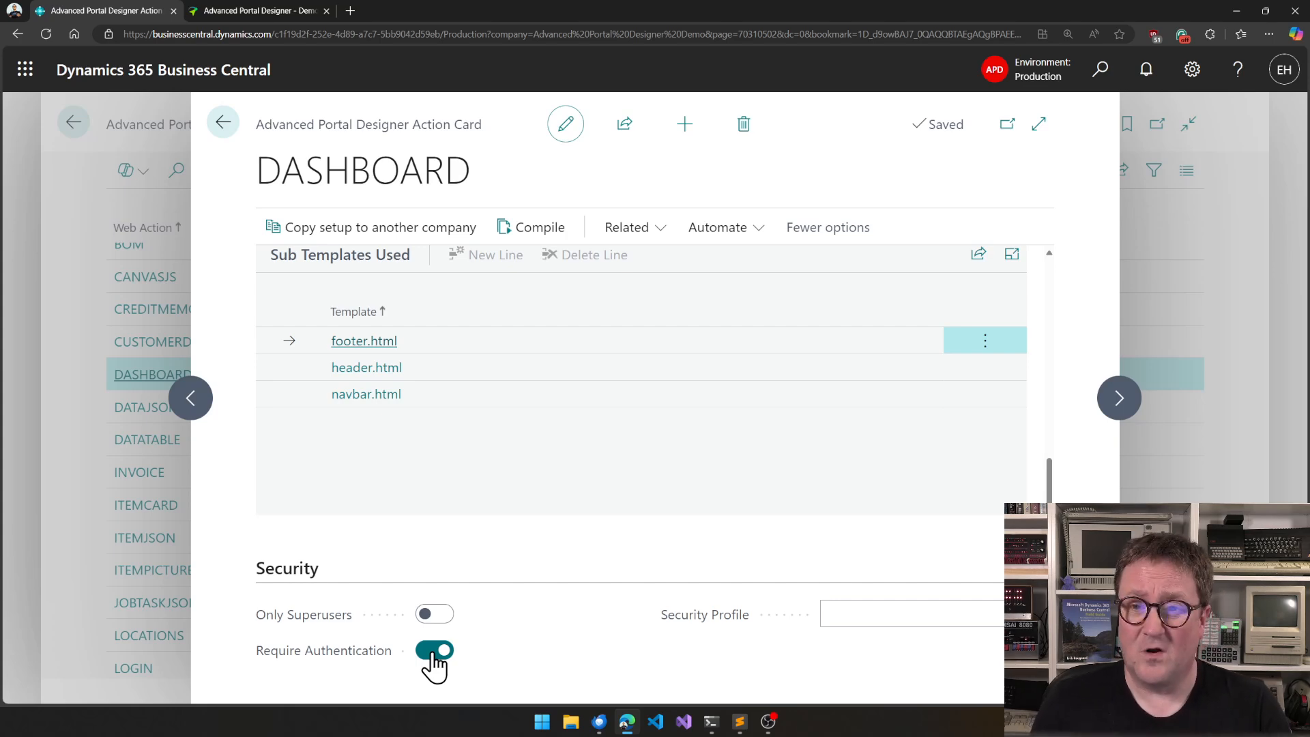
pyautogui.scroll(3)
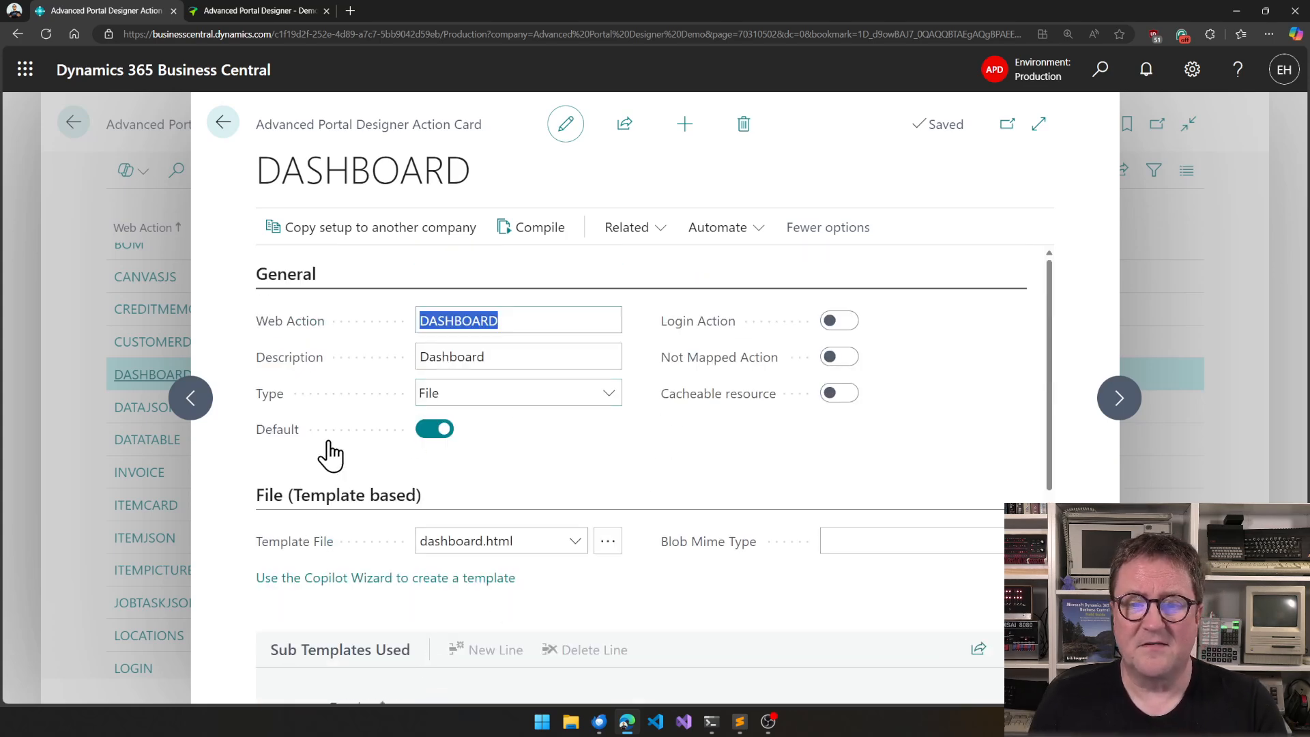
pyautogui.moveTo(343, 452)
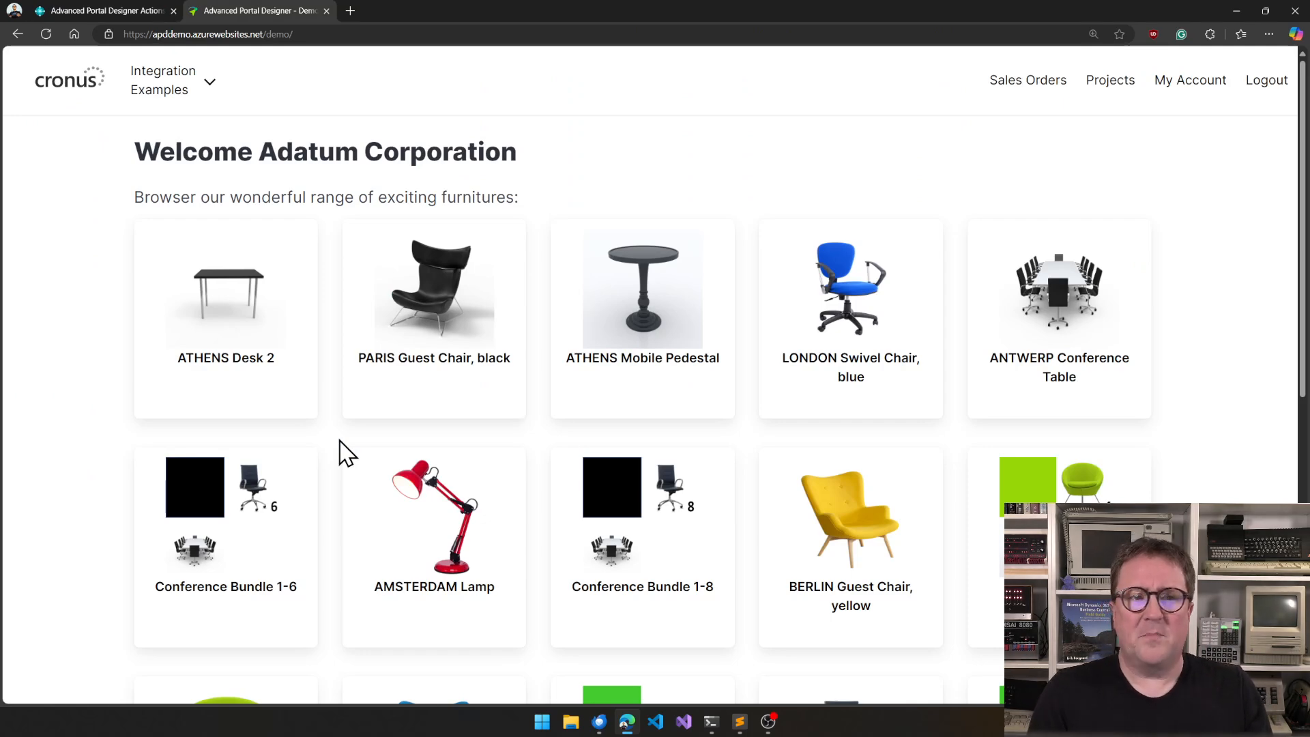
pyautogui.moveTo(154, 280)
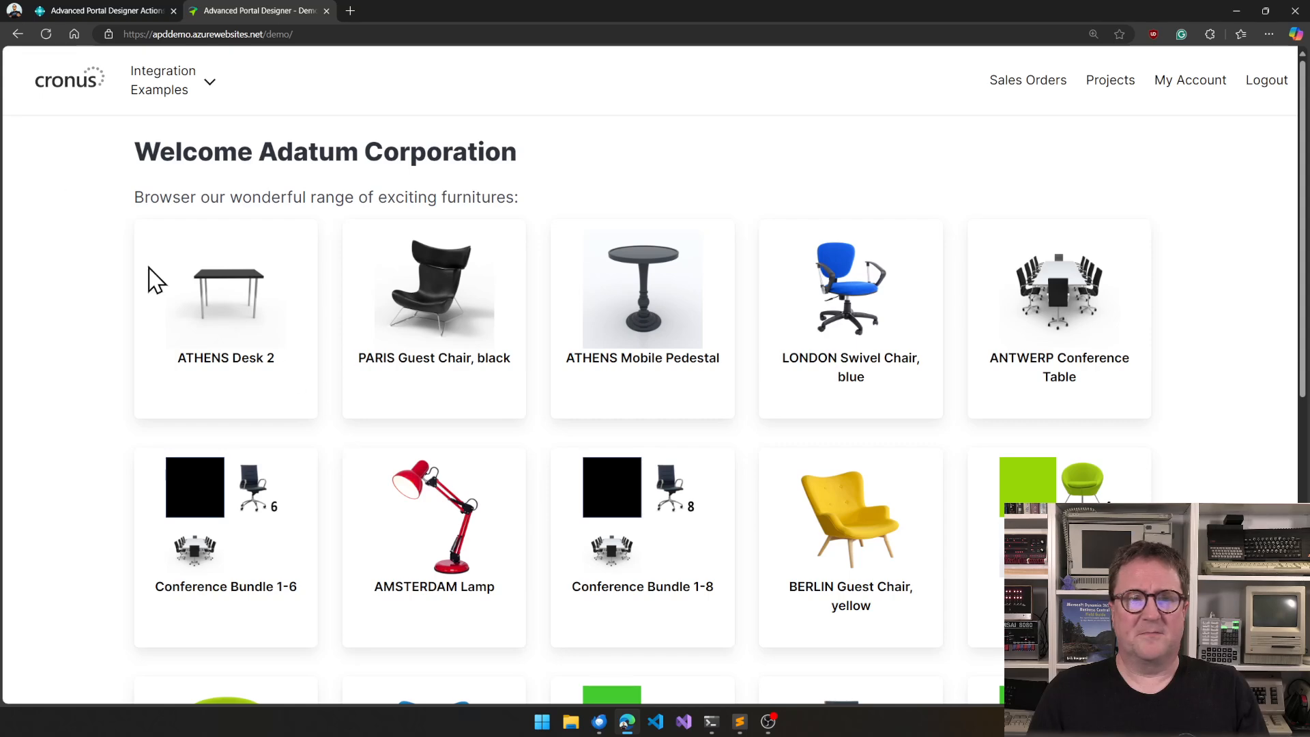
pyautogui.moveTo(468, 154)
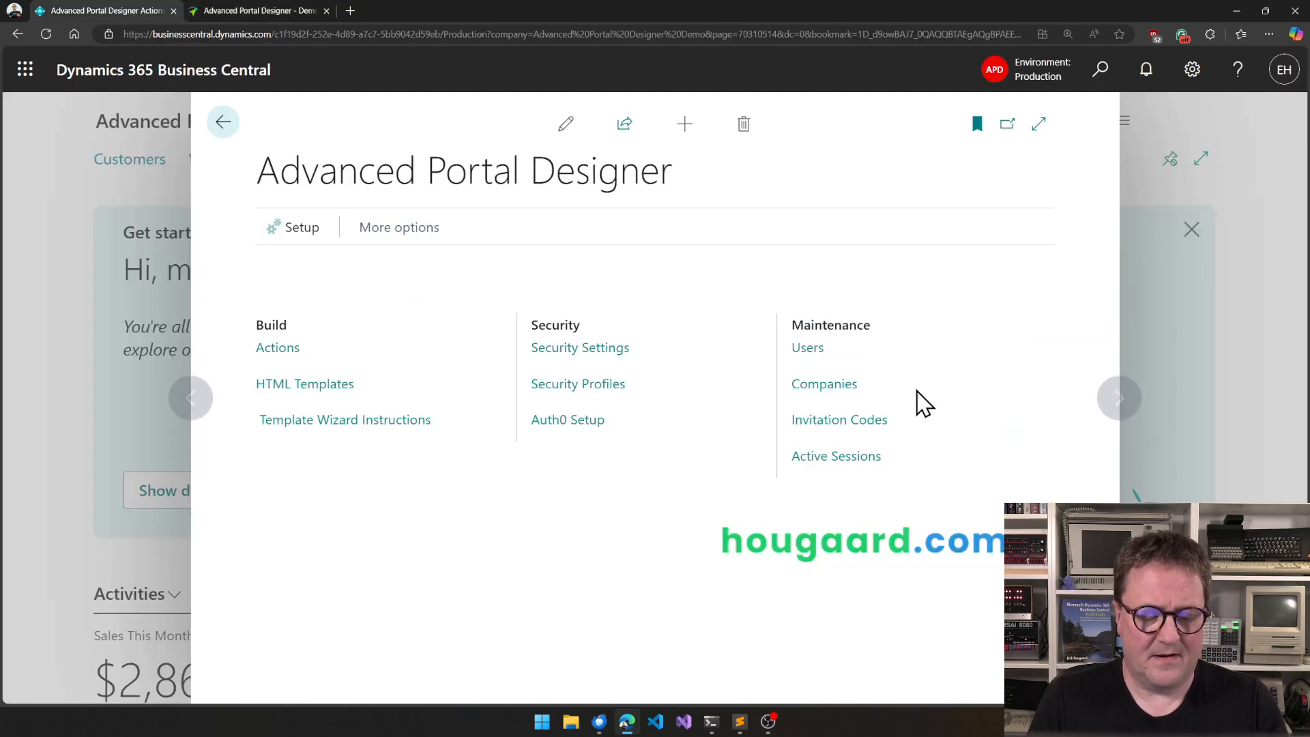
pyautogui.click(807, 348)
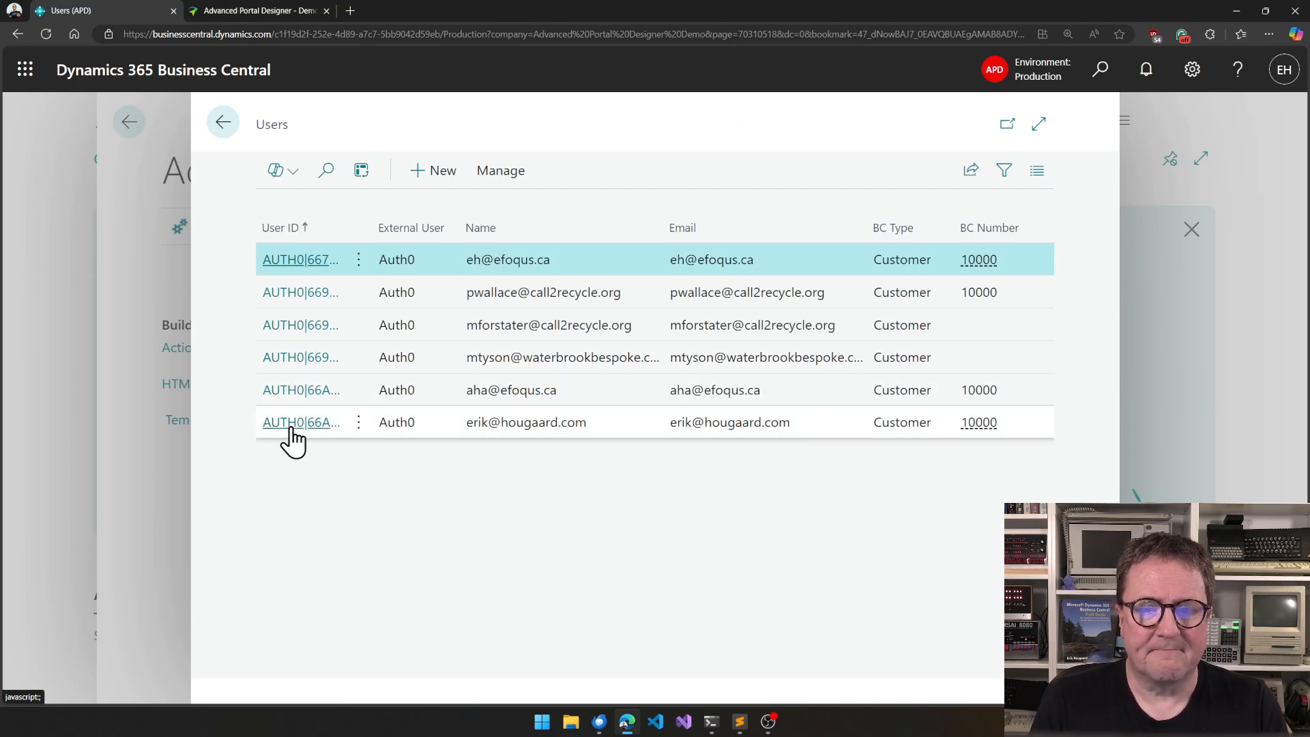
pyautogui.click(300, 422)
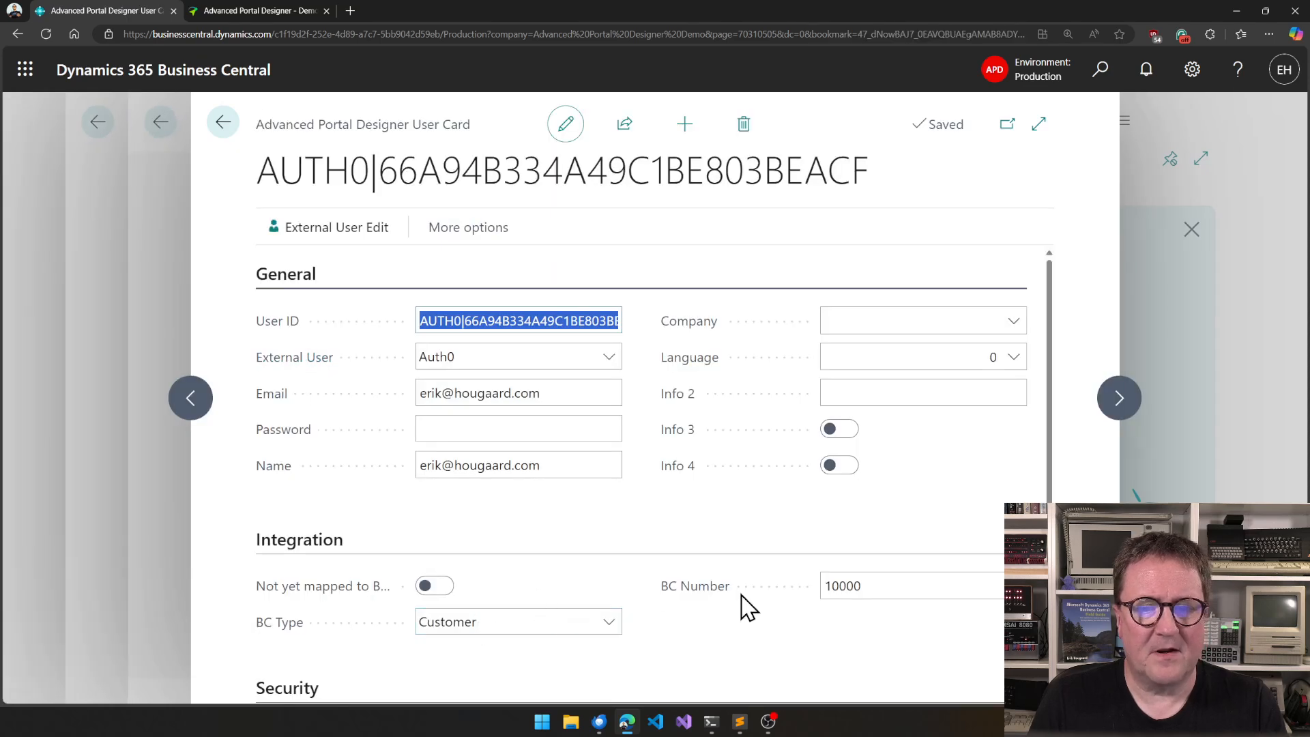
pyautogui.moveTo(669, 618)
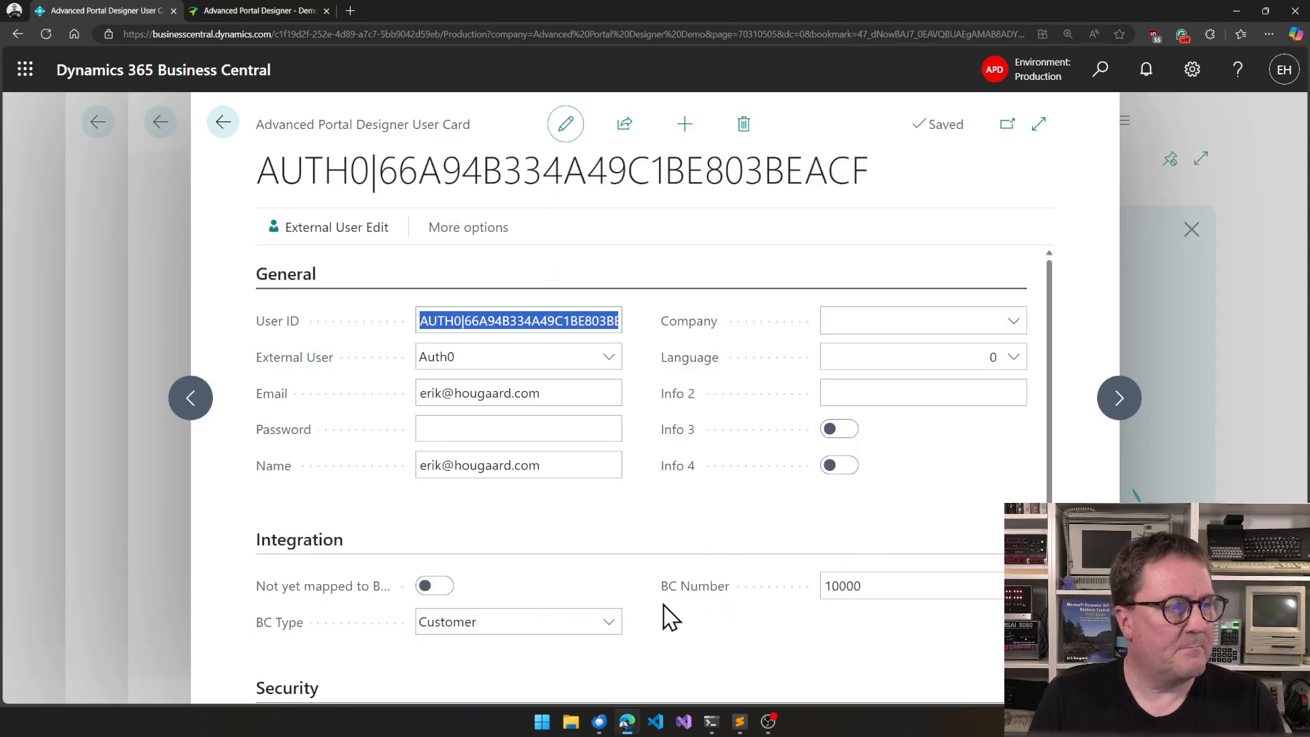
pyautogui.moveTo(835, 646)
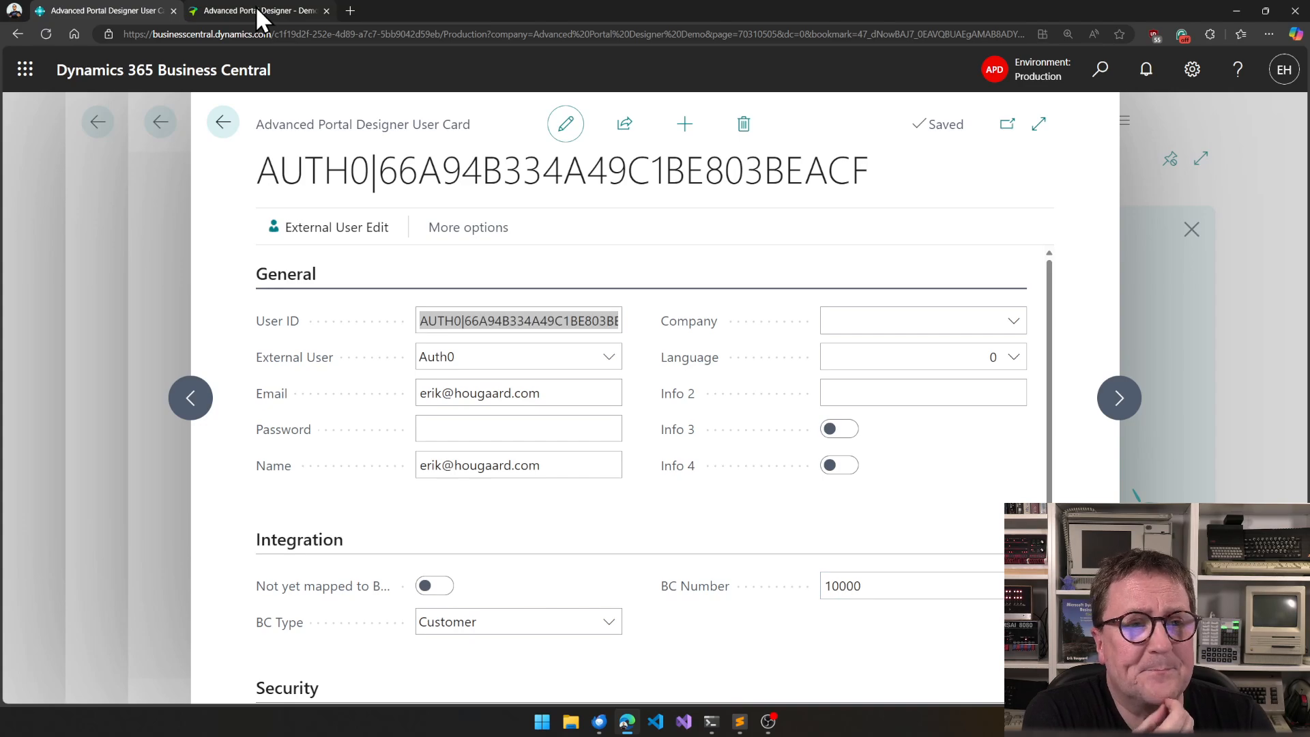
# Step: View the PARIS Guest Chair, black item card priced 289.60, then return to the portal home page
pyautogui.click(256, 9)
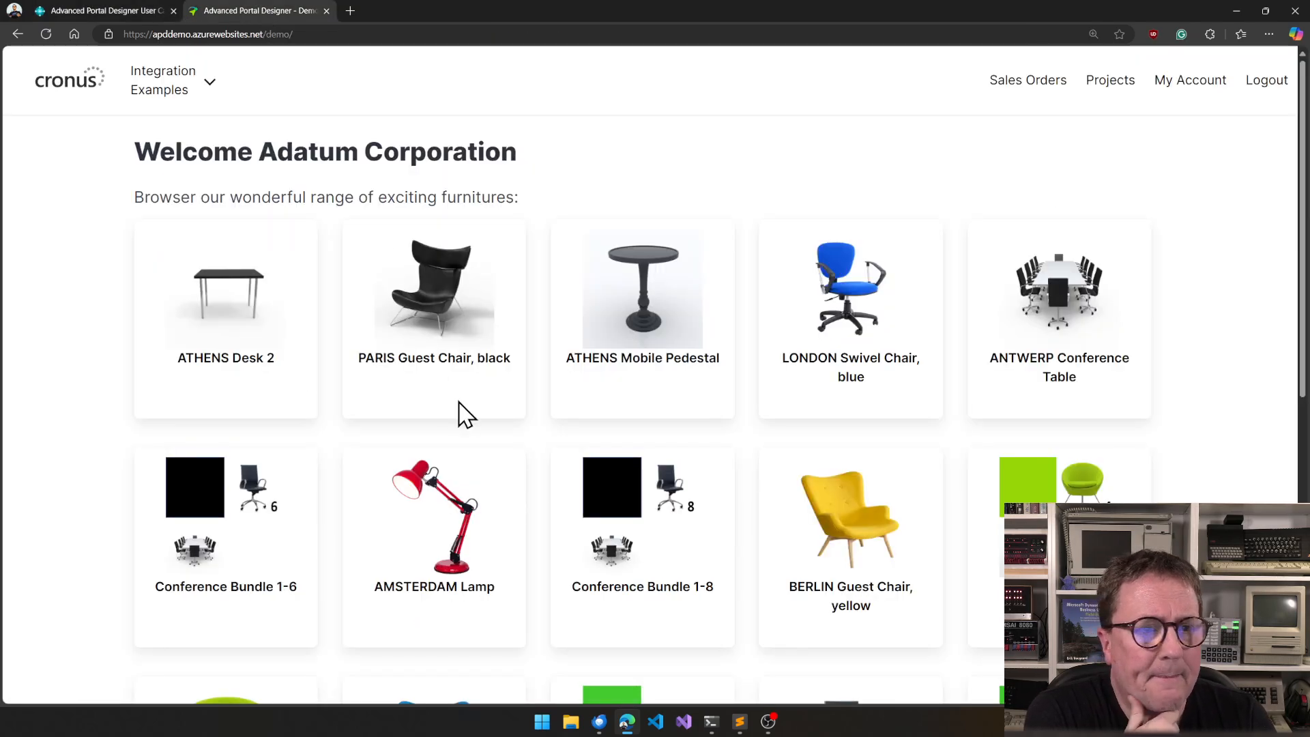
pyautogui.scroll(-3)
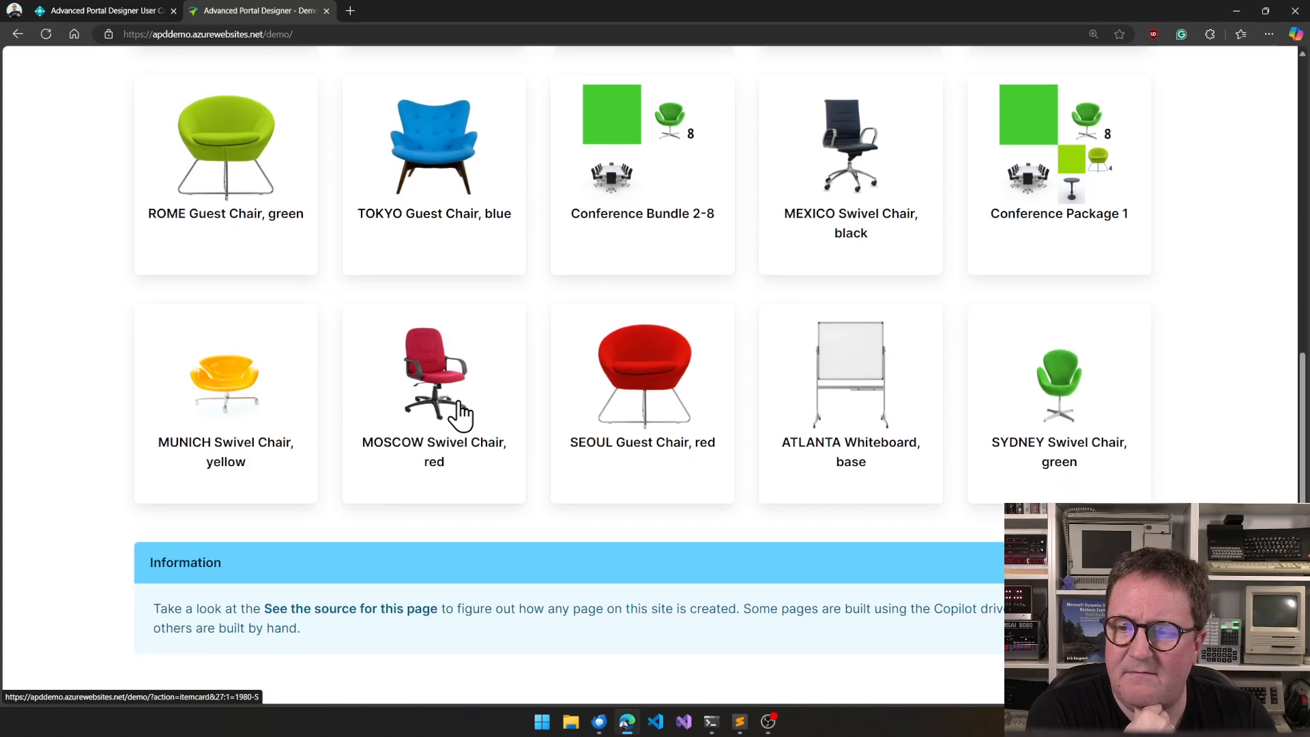
pyautogui.scroll(3)
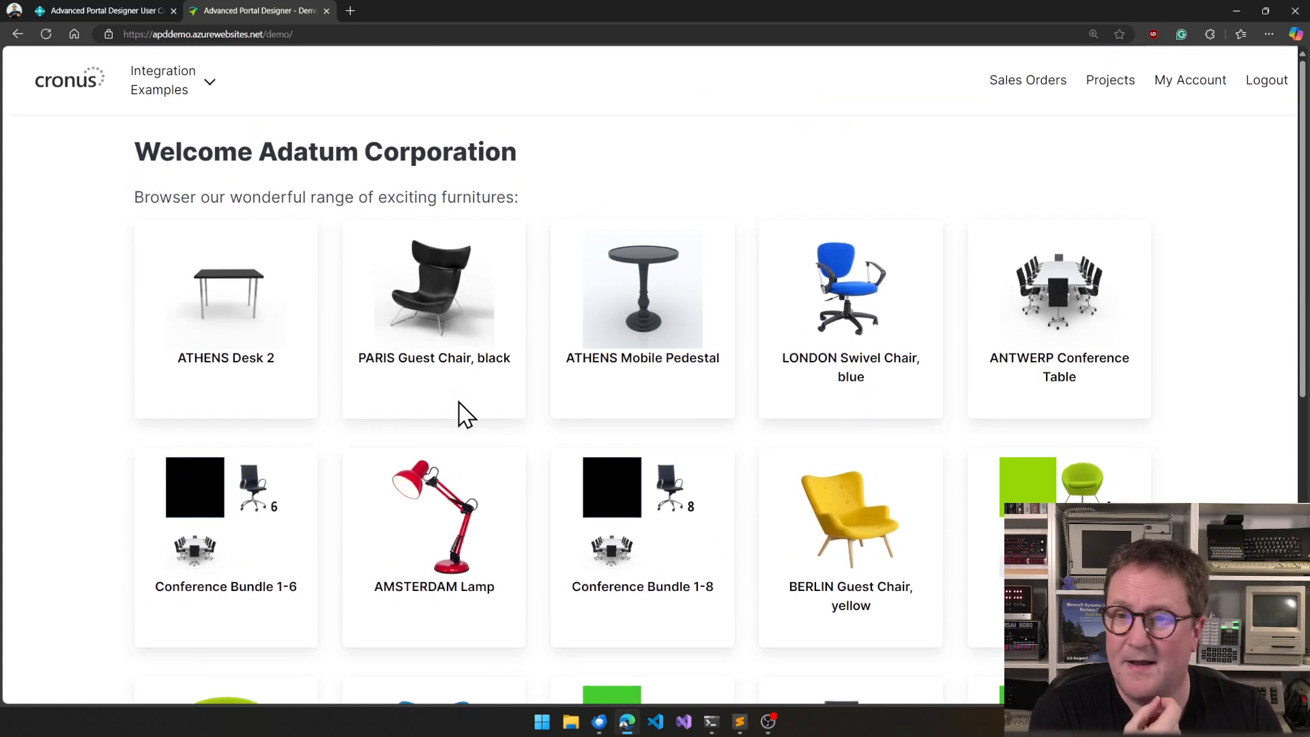
pyautogui.moveTo(430, 307)
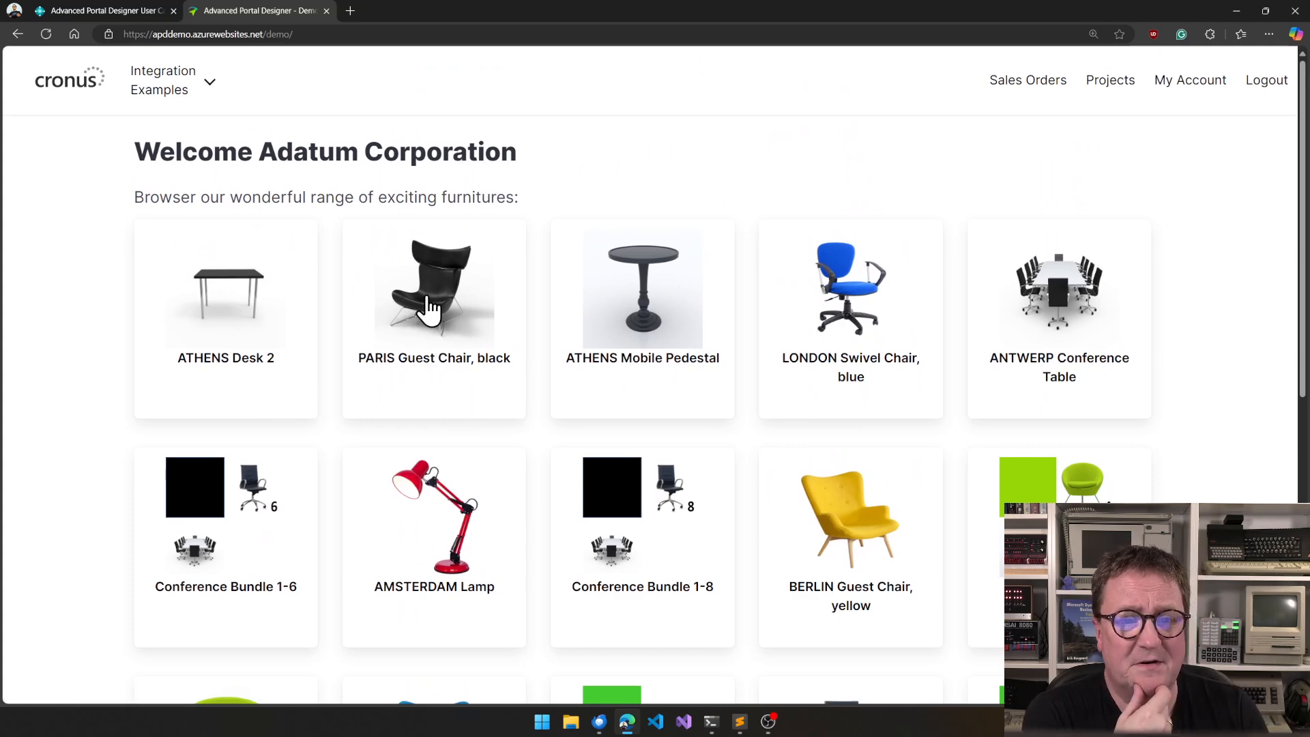
pyautogui.click(434, 288)
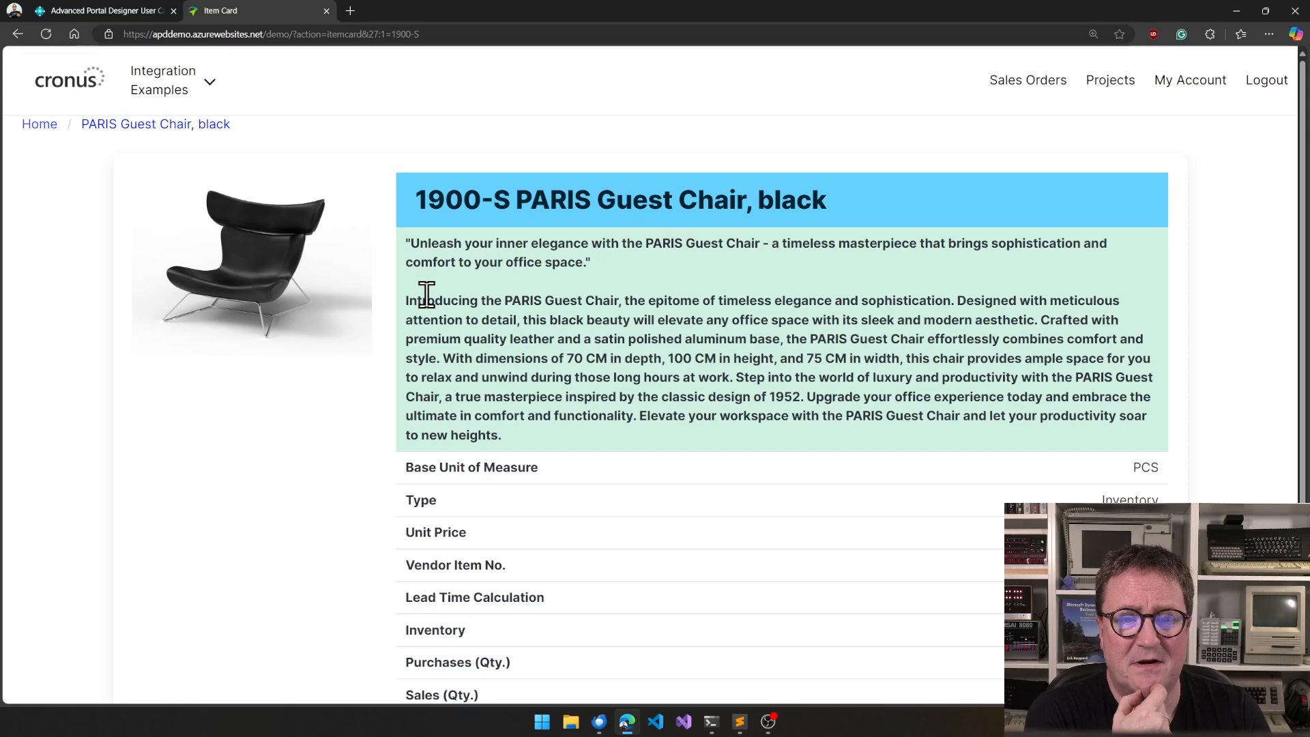
pyautogui.scroll(-3)
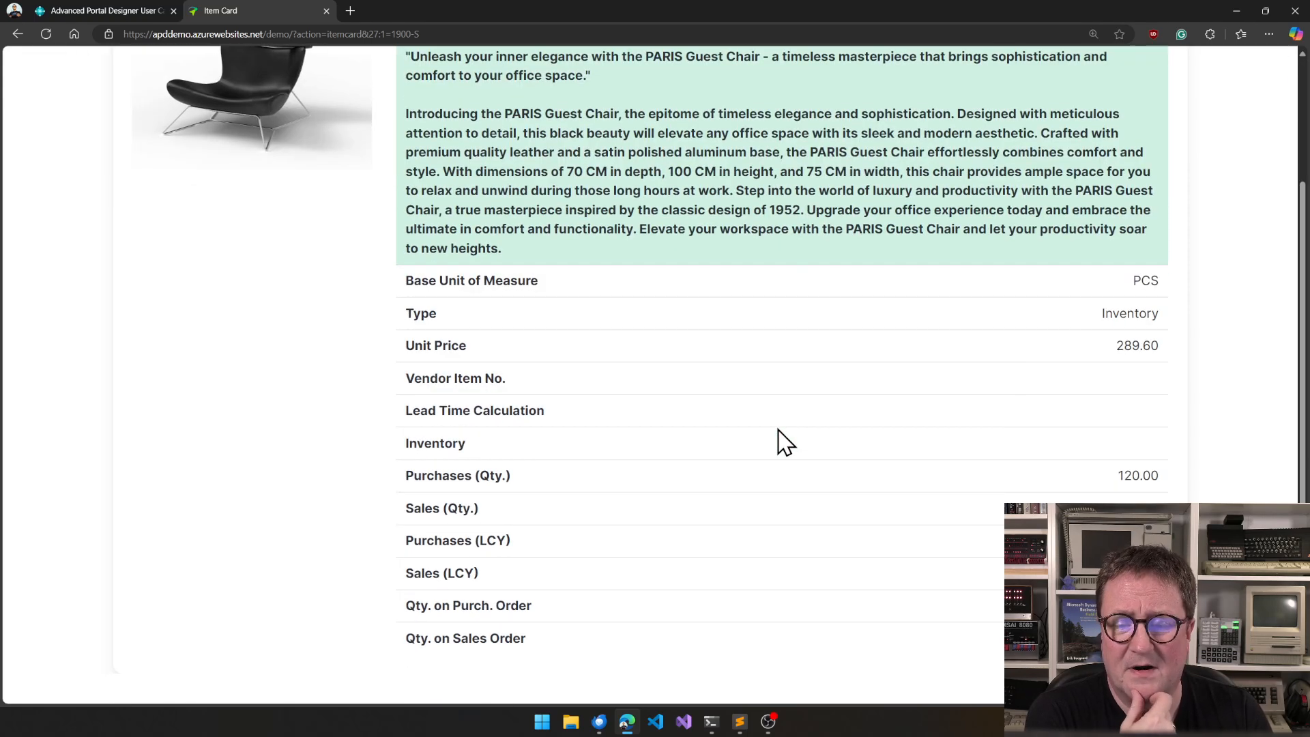
pyautogui.scroll(3)
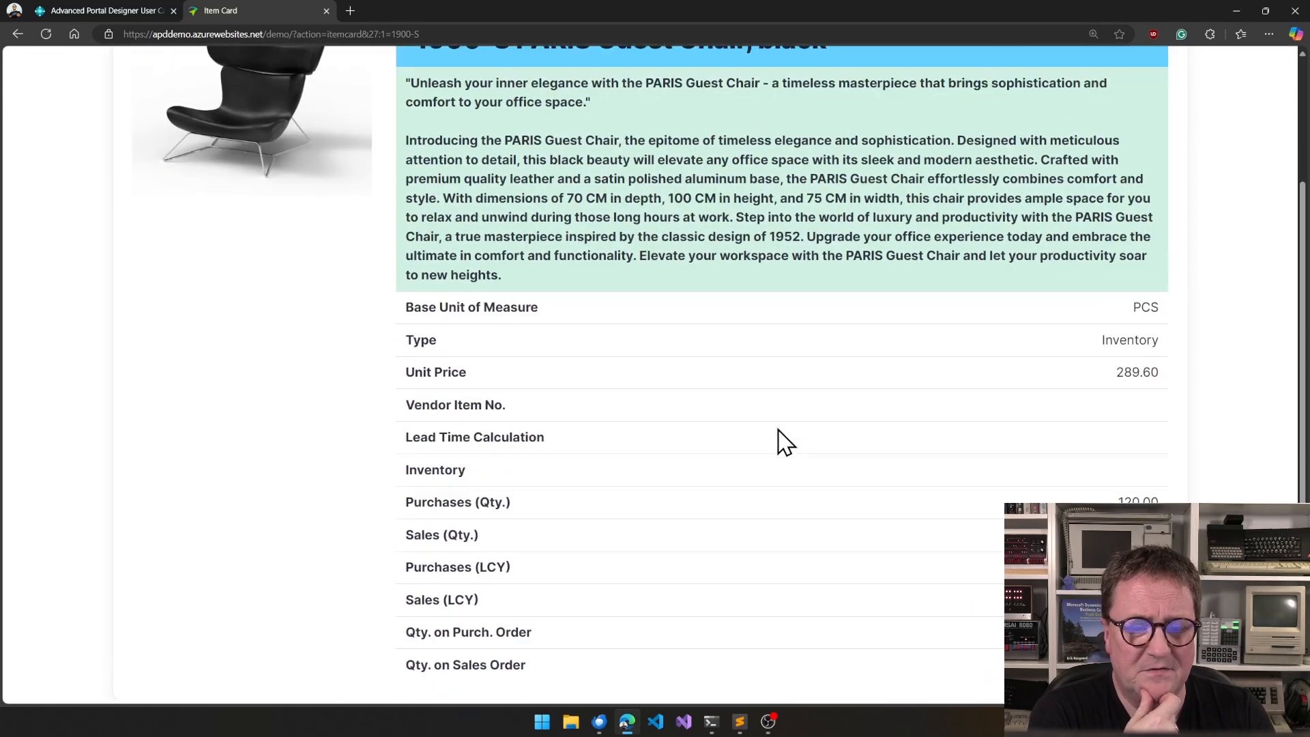
pyautogui.scroll(3)
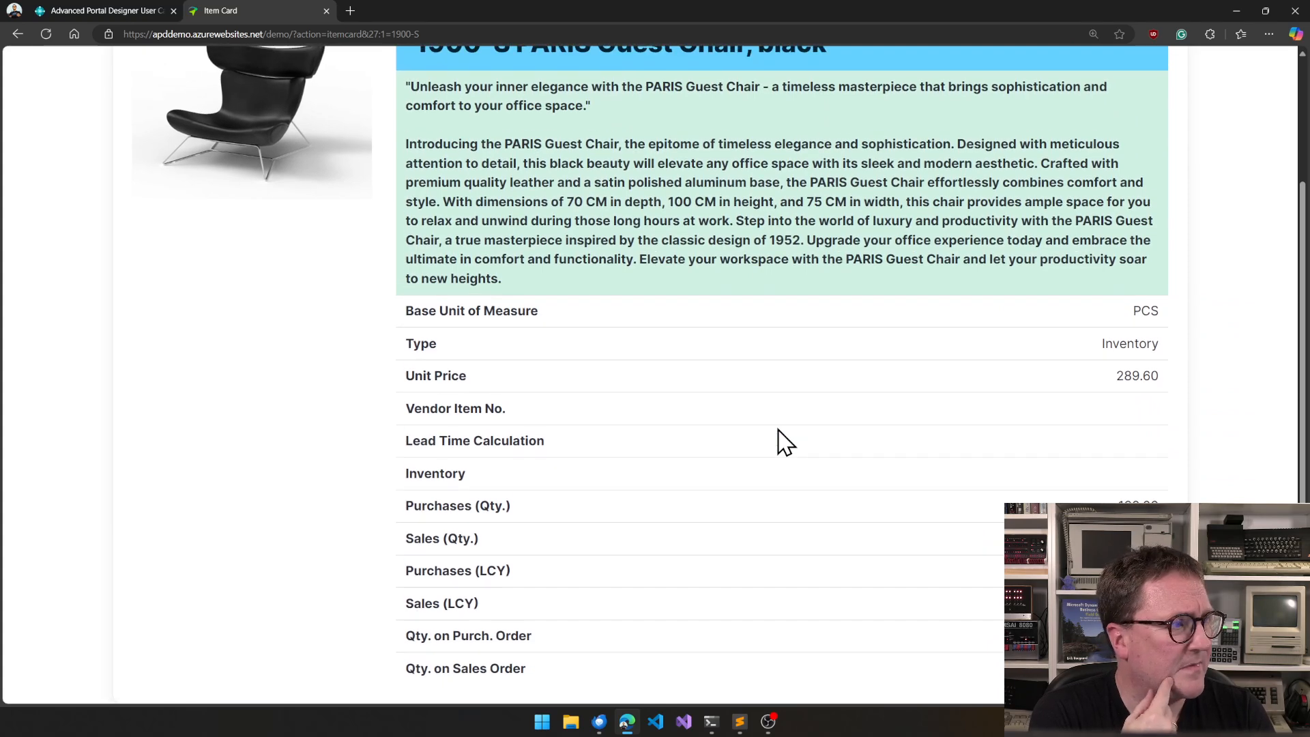
pyautogui.moveTo(786, 453)
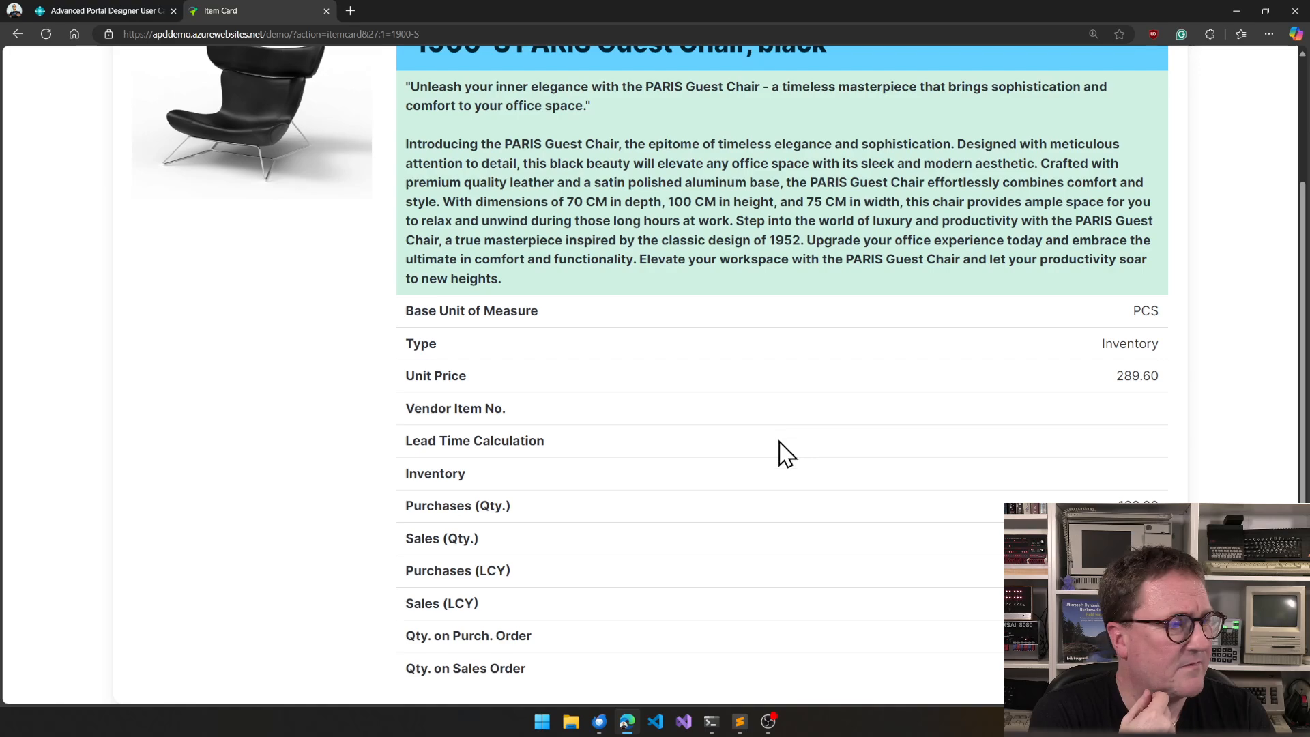
pyautogui.scroll(3)
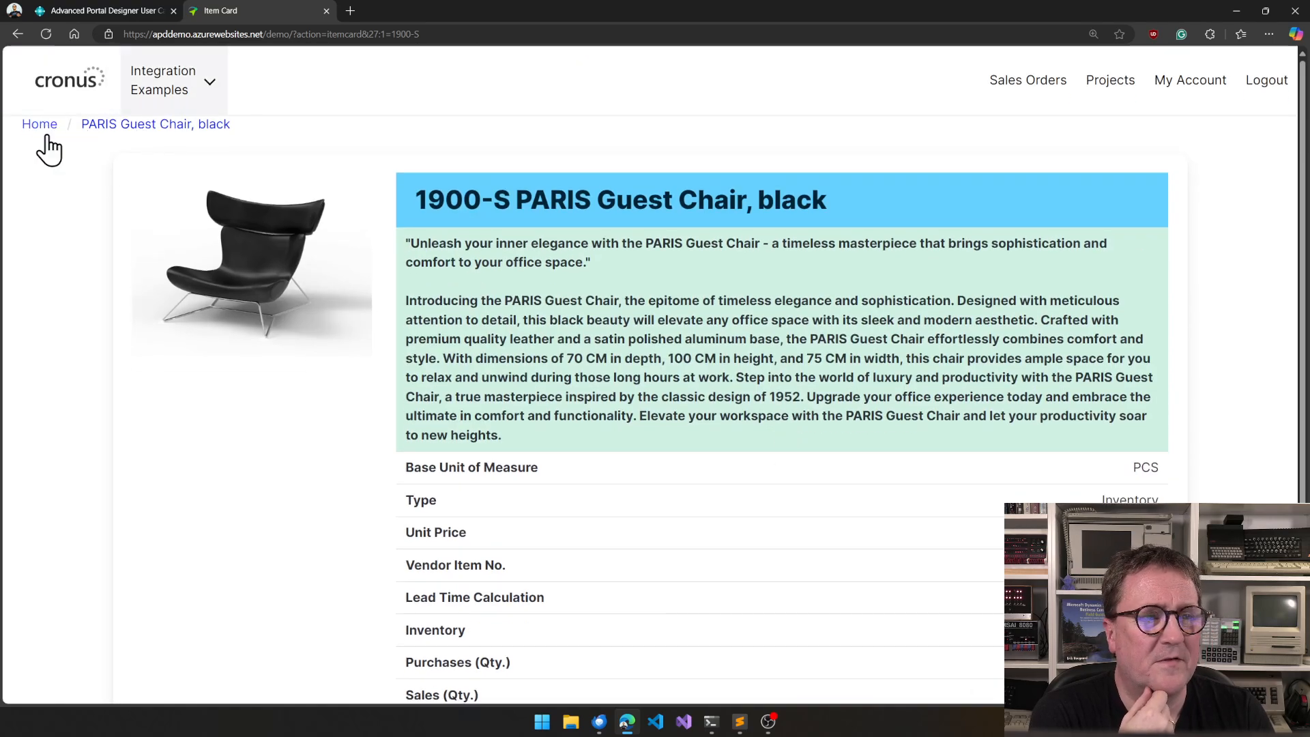
pyautogui.click(39, 124)
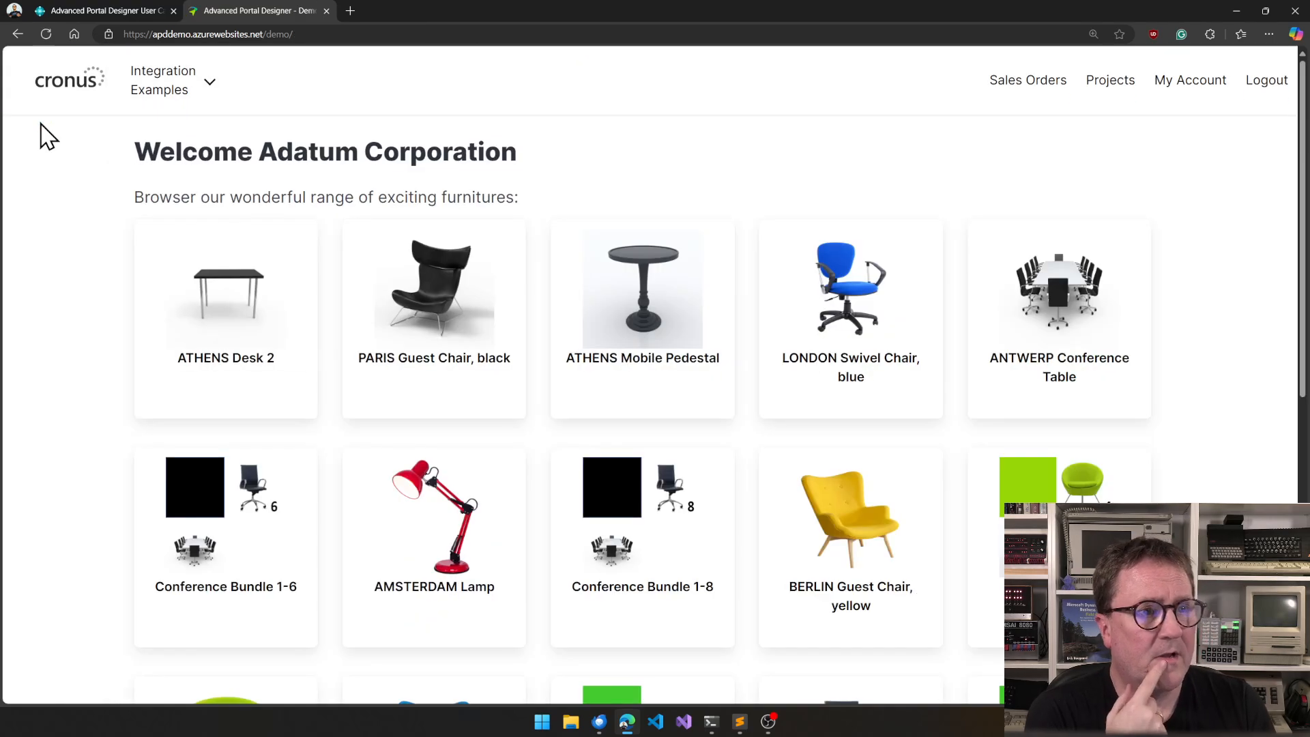
pyautogui.moveTo(535, 201)
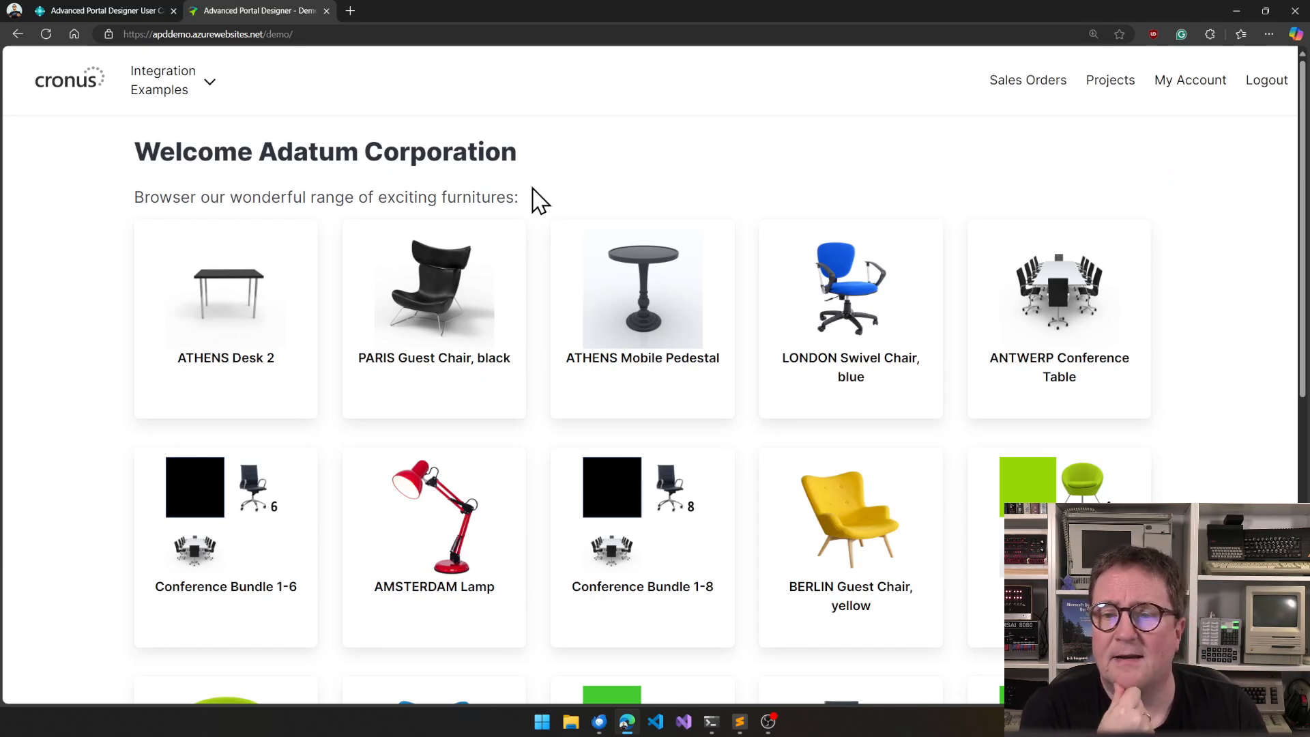
pyautogui.moveTo(1187, 111)
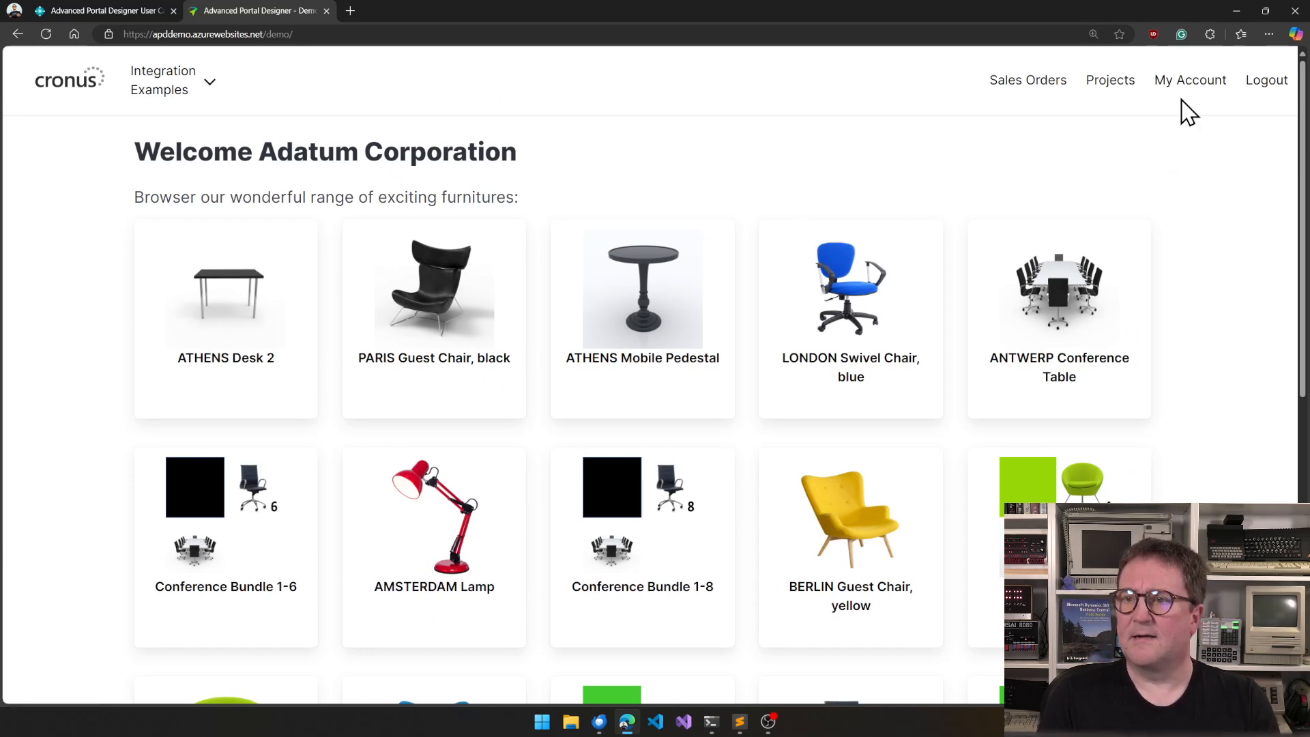
# Step: Review the Adatum Corporation statement table and download invoice PS-INV103020 as a PDF
pyautogui.click(1190, 79)
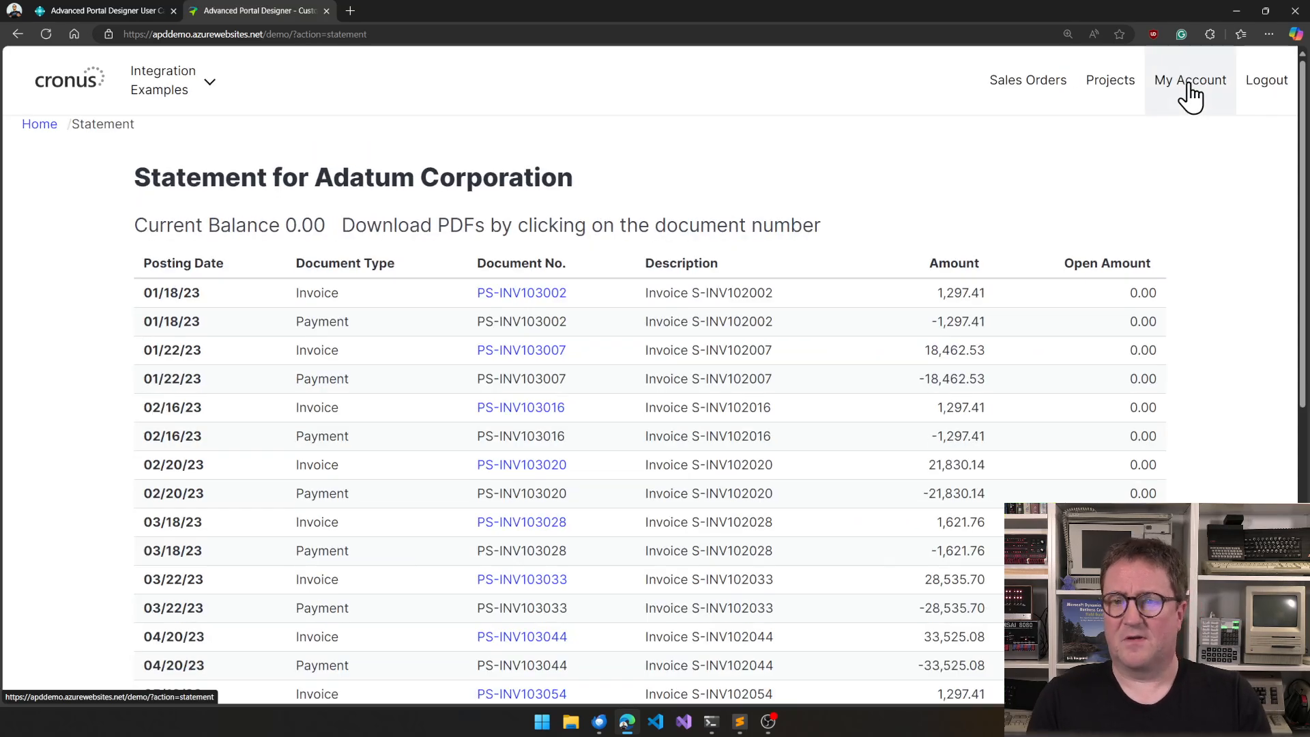
pyautogui.scroll(-3)
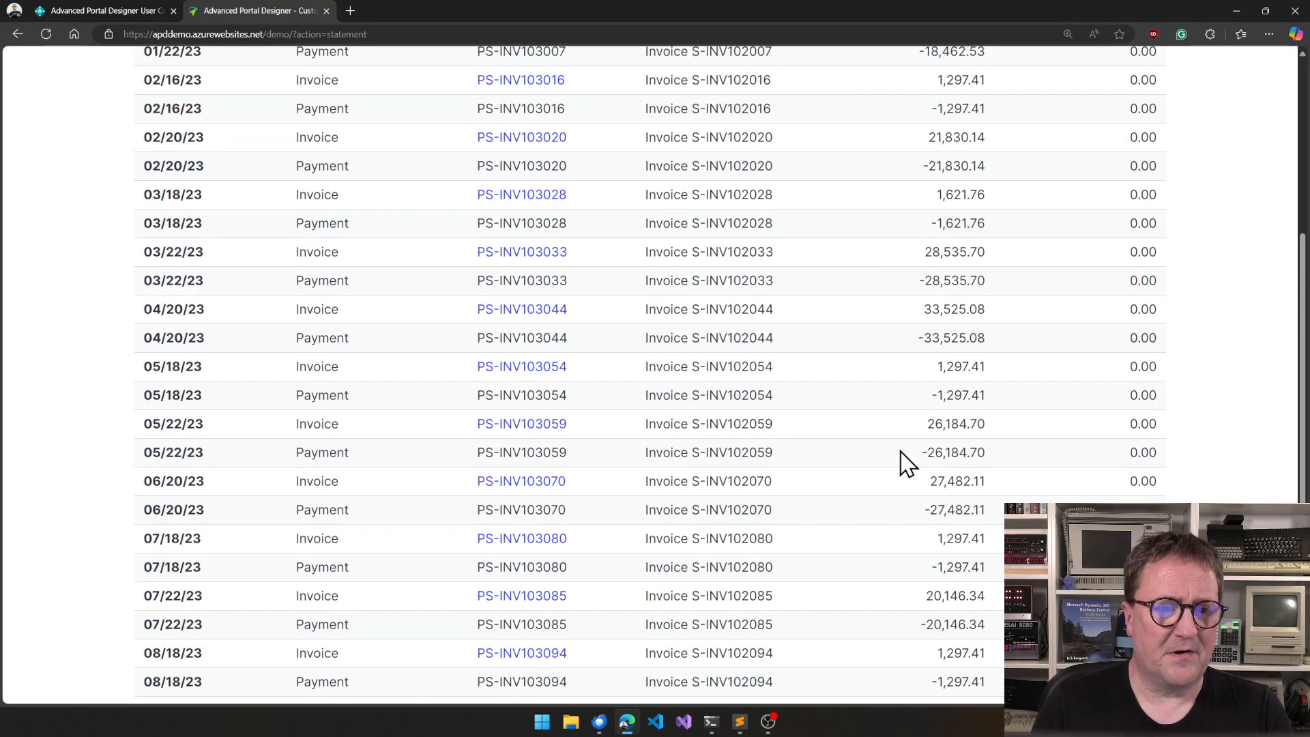
pyautogui.scroll(-3)
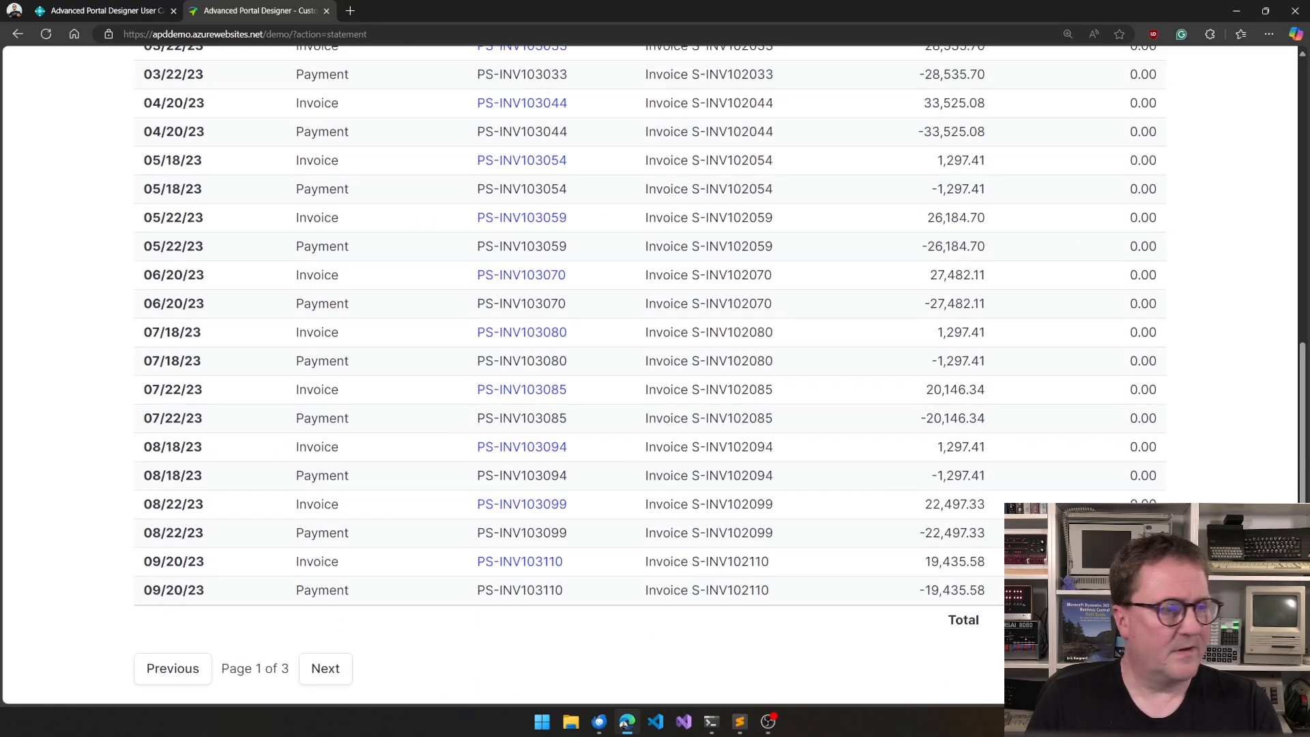
pyautogui.scroll(3)
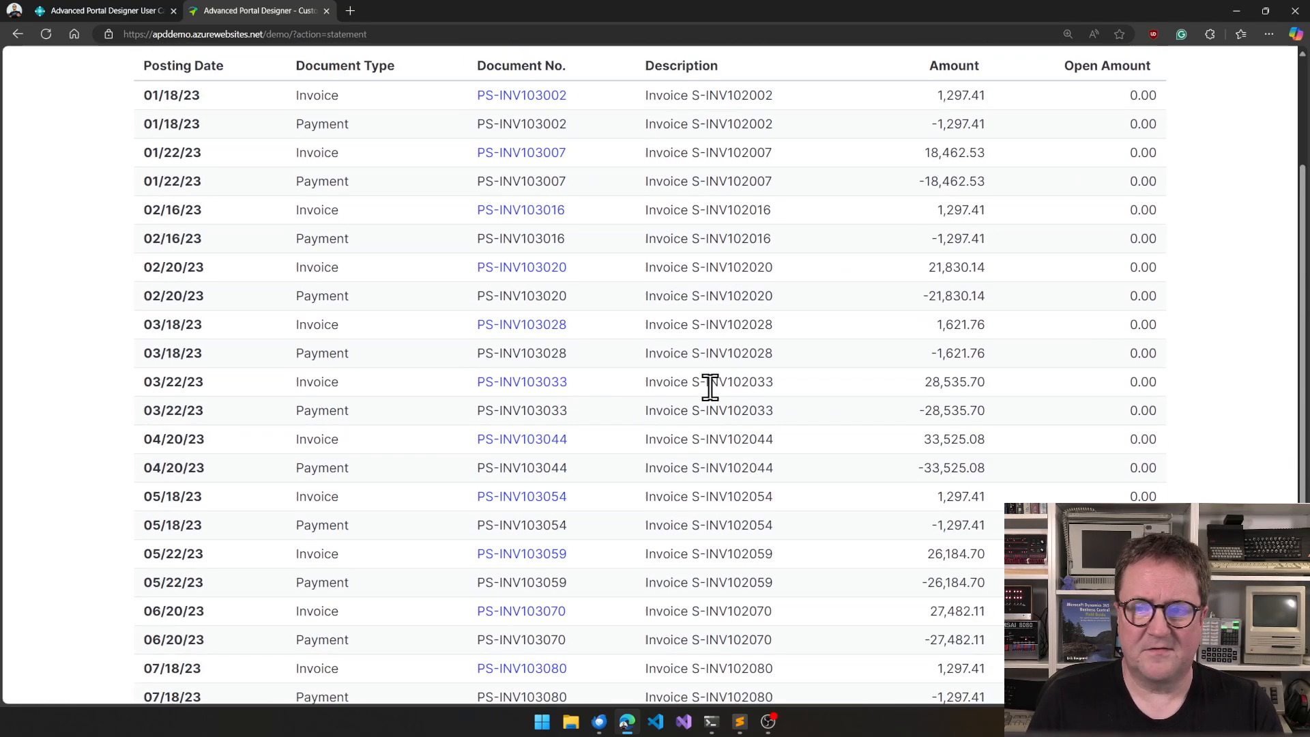
pyautogui.scroll(-3)
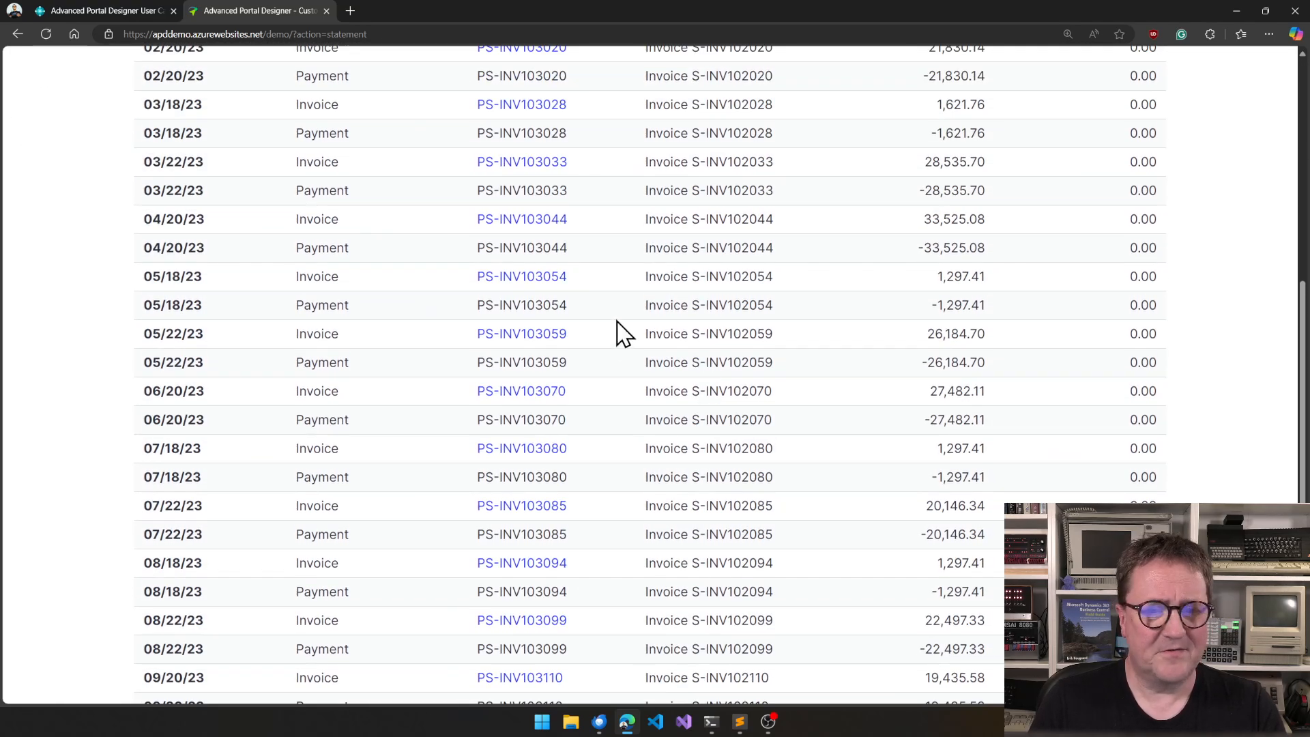
pyautogui.scroll(3)
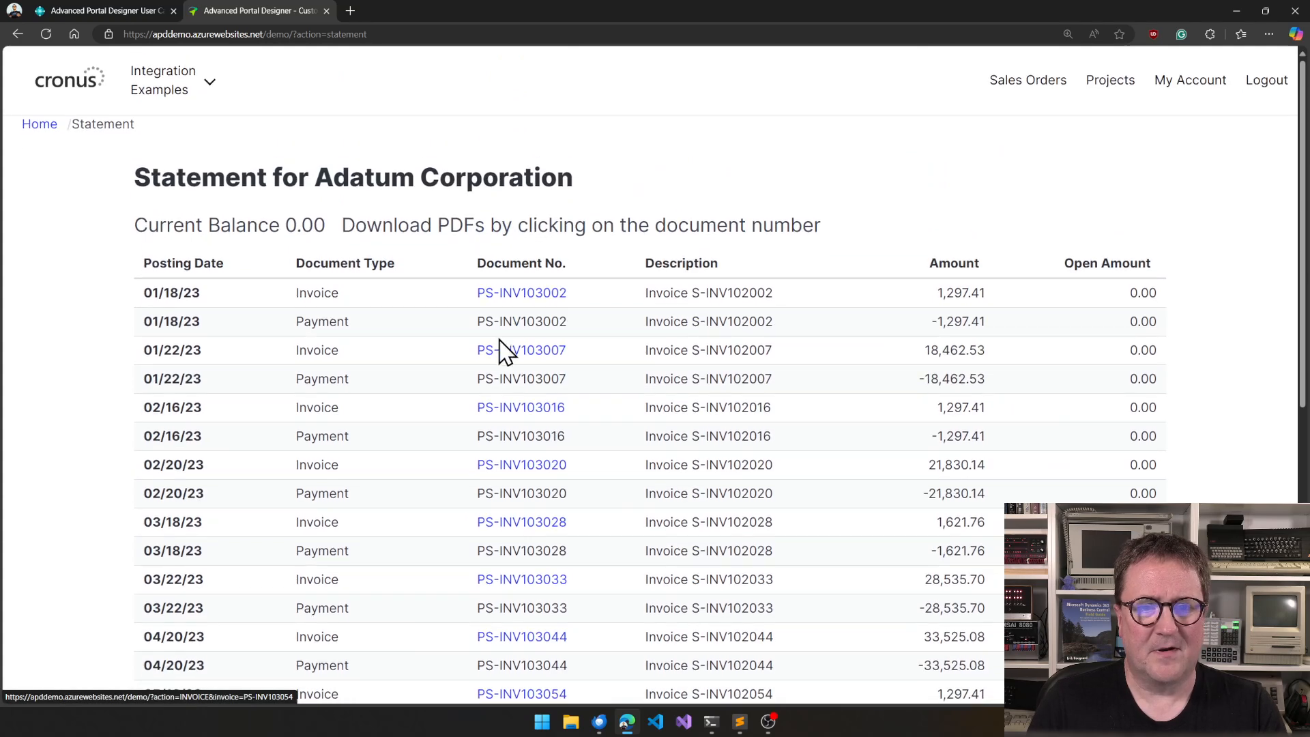
pyautogui.moveTo(519, 359)
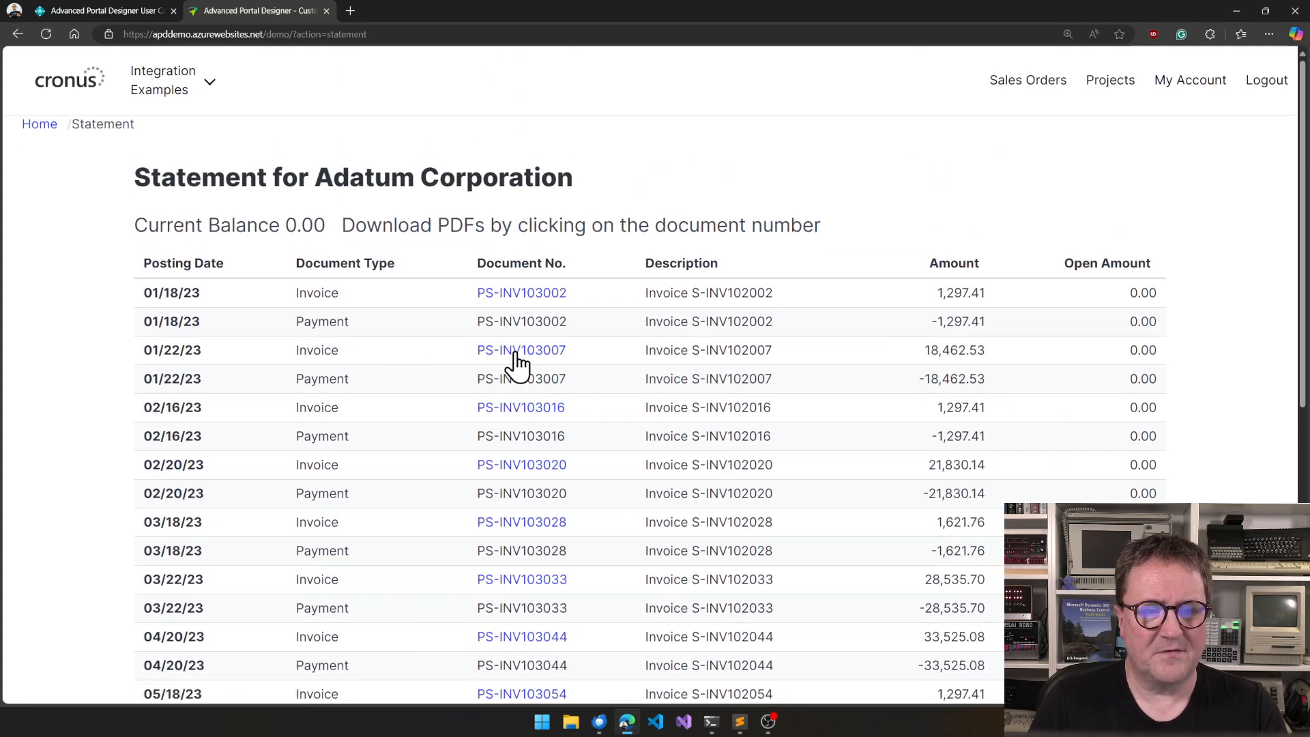
pyautogui.moveTo(520, 486)
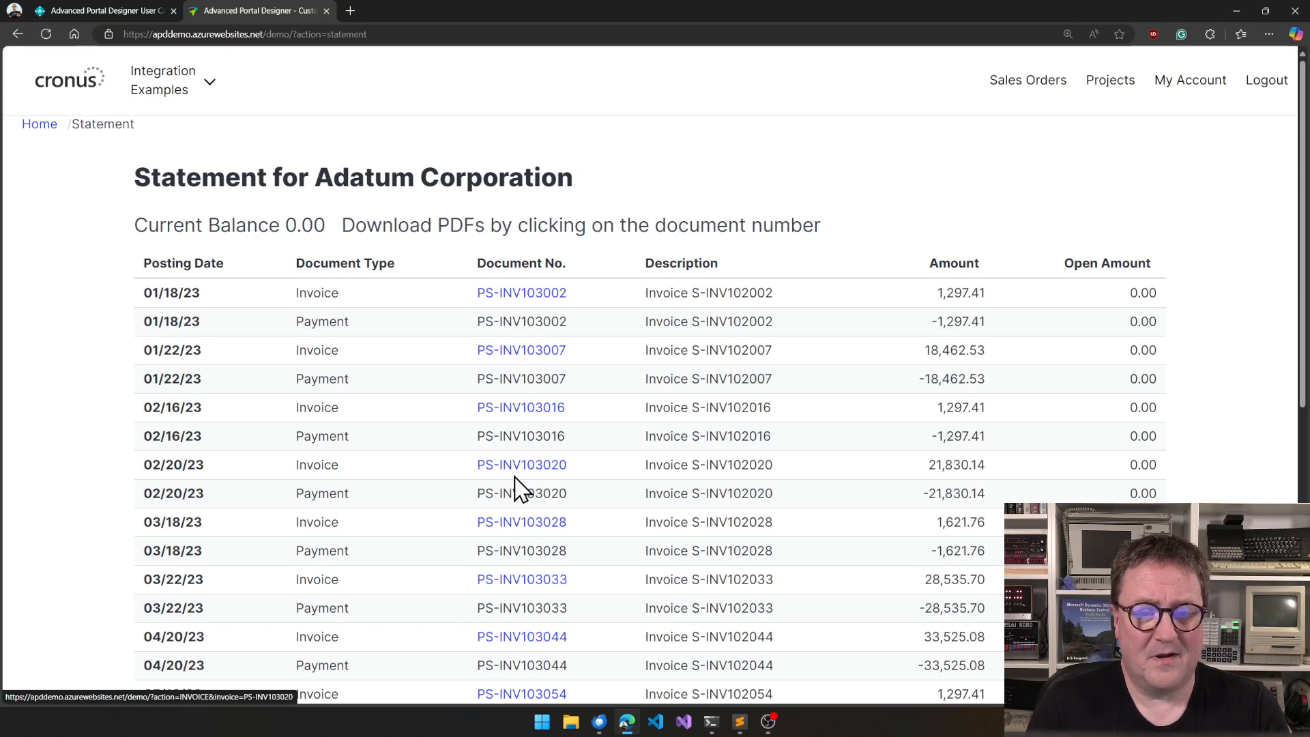
pyautogui.click(521, 464)
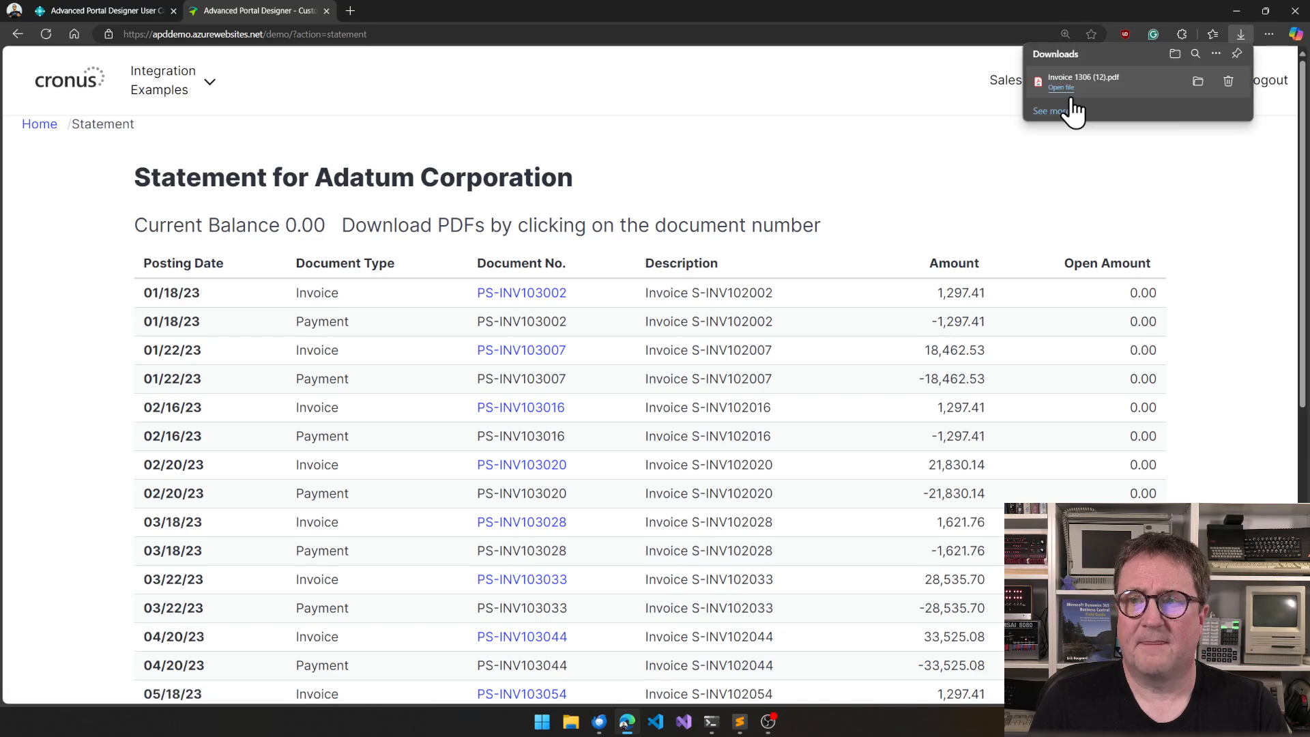
# Step: View the paid 21,830.14 Adatum invoice PDF in Edge, then return to the statement page
pyautogui.click(1059, 87)
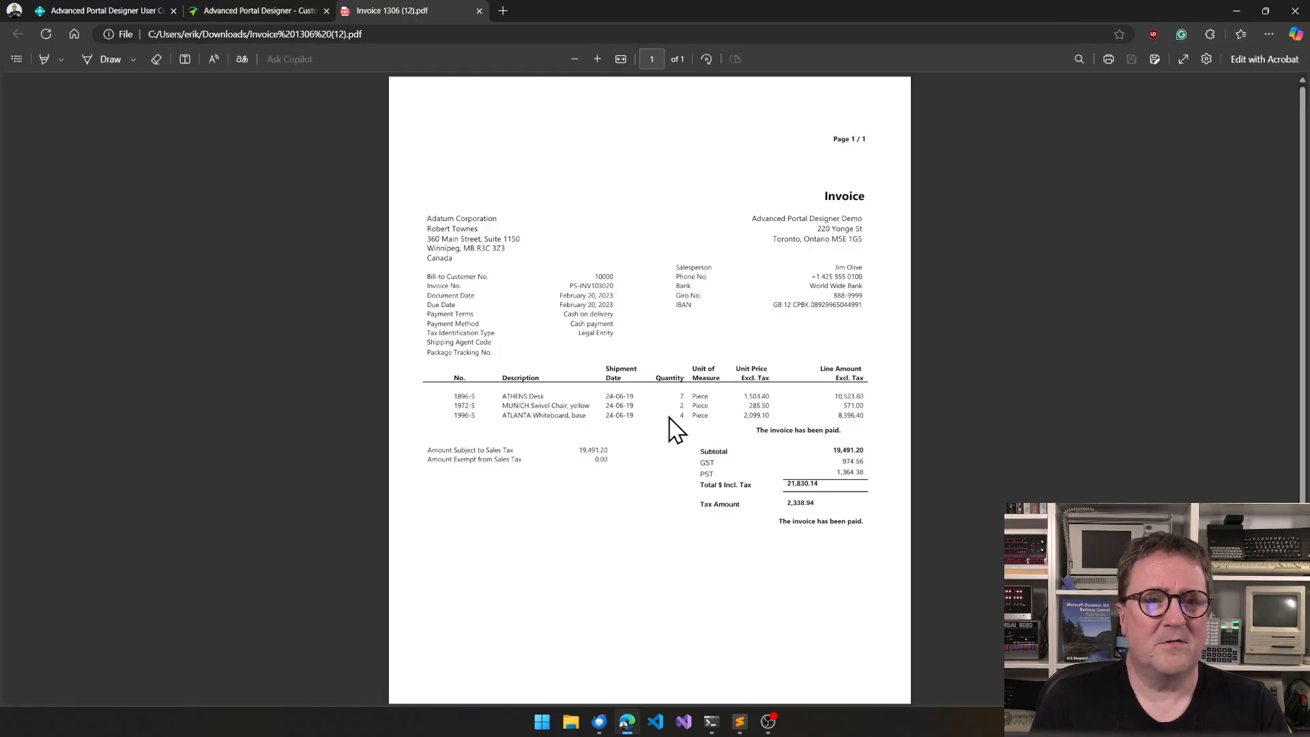
pyautogui.moveTo(370, 105)
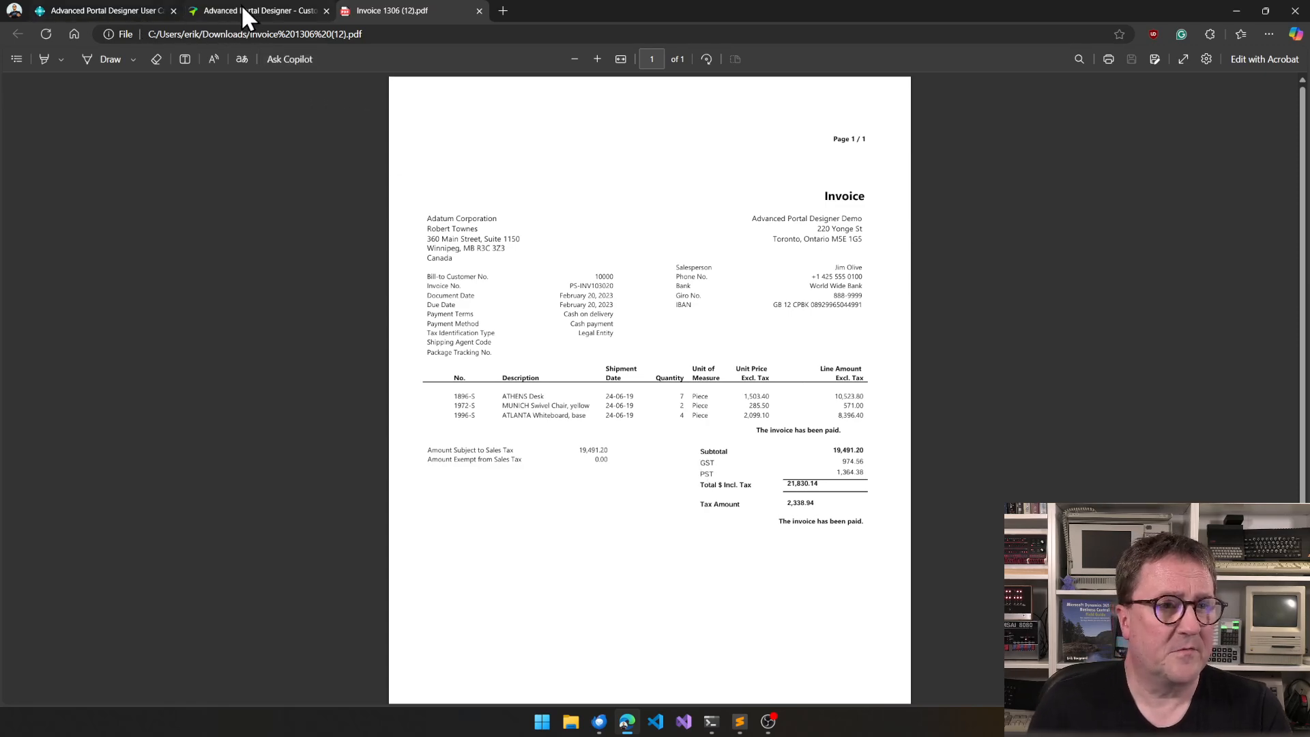
pyautogui.click(258, 9)
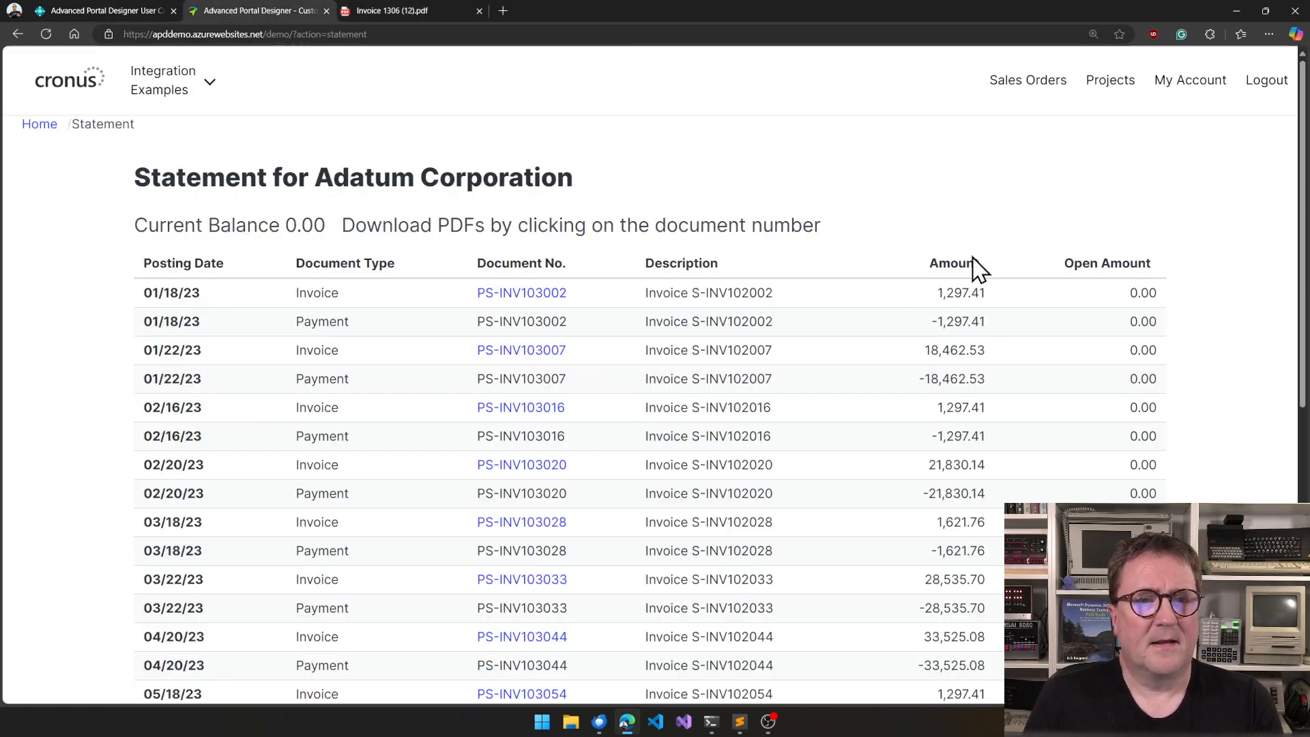
# Step: View project JOB00020's card, then the sales order list and Sales Order S-ORD101002's details
pyautogui.click(1110, 79)
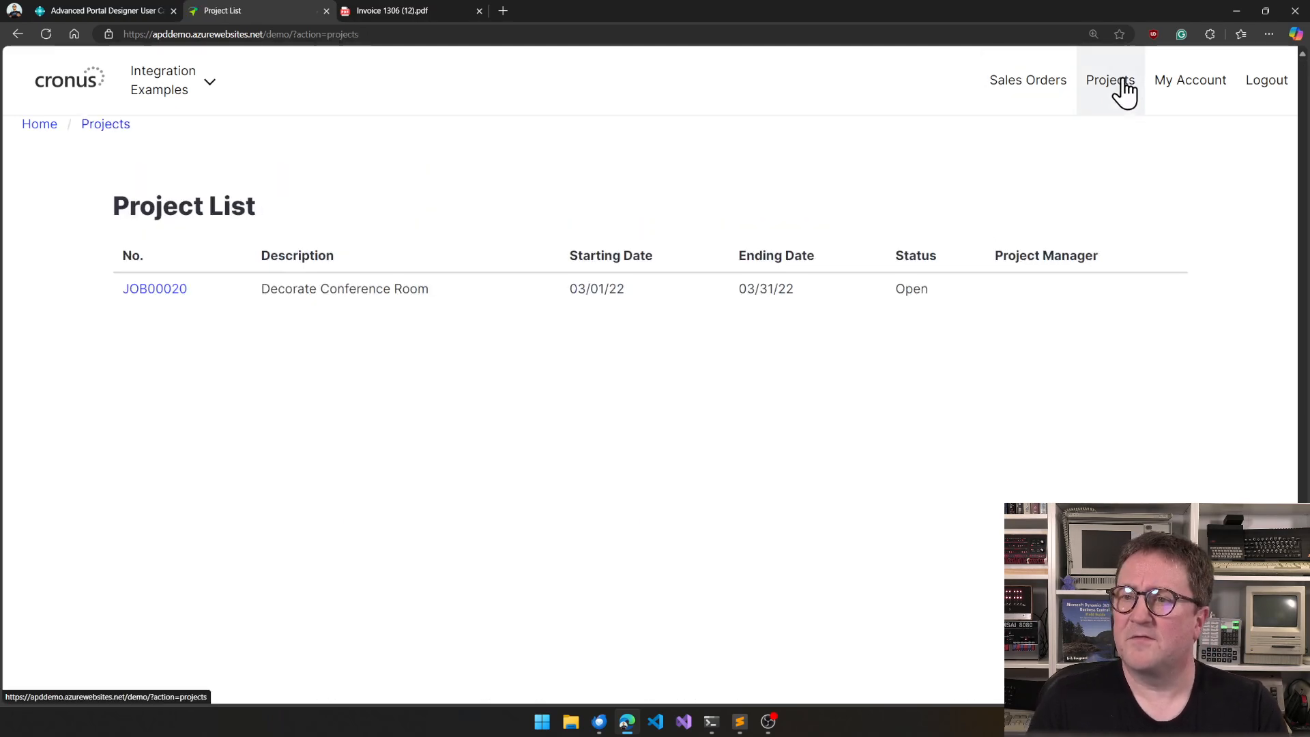
pyautogui.moveTo(430, 288)
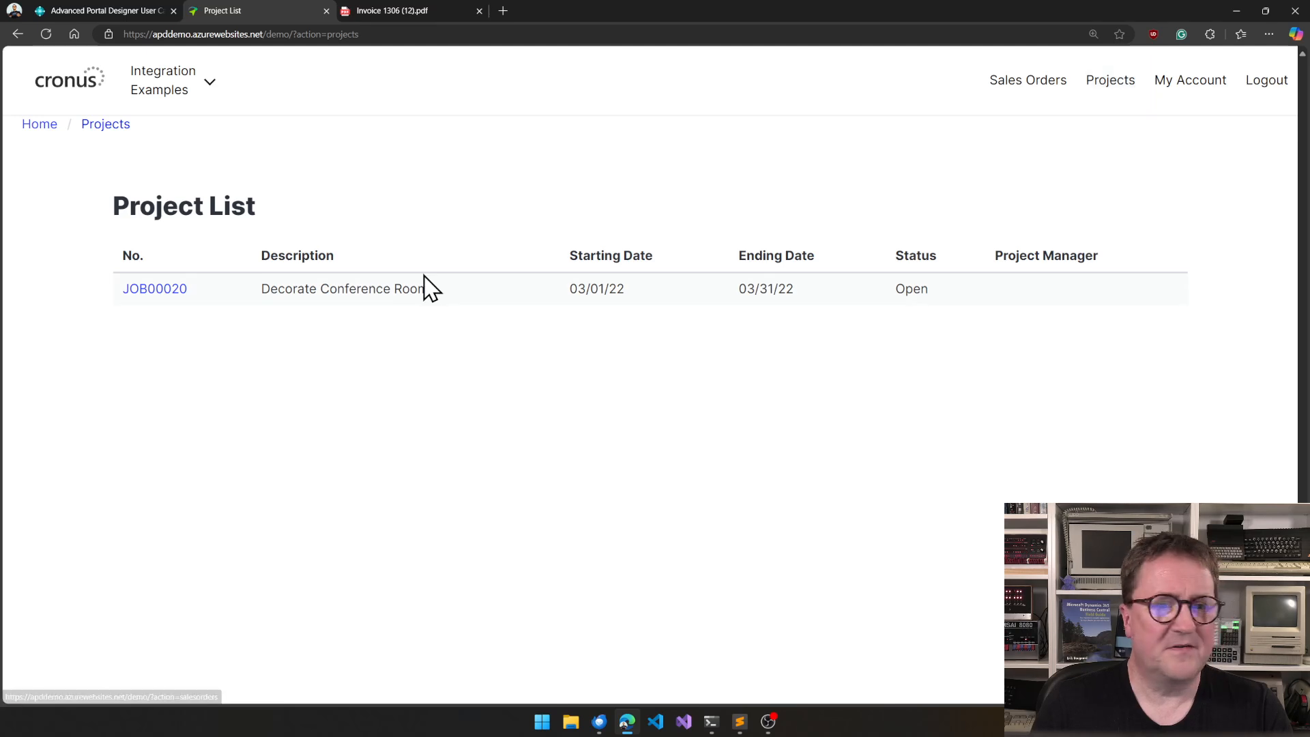
pyautogui.click(154, 288)
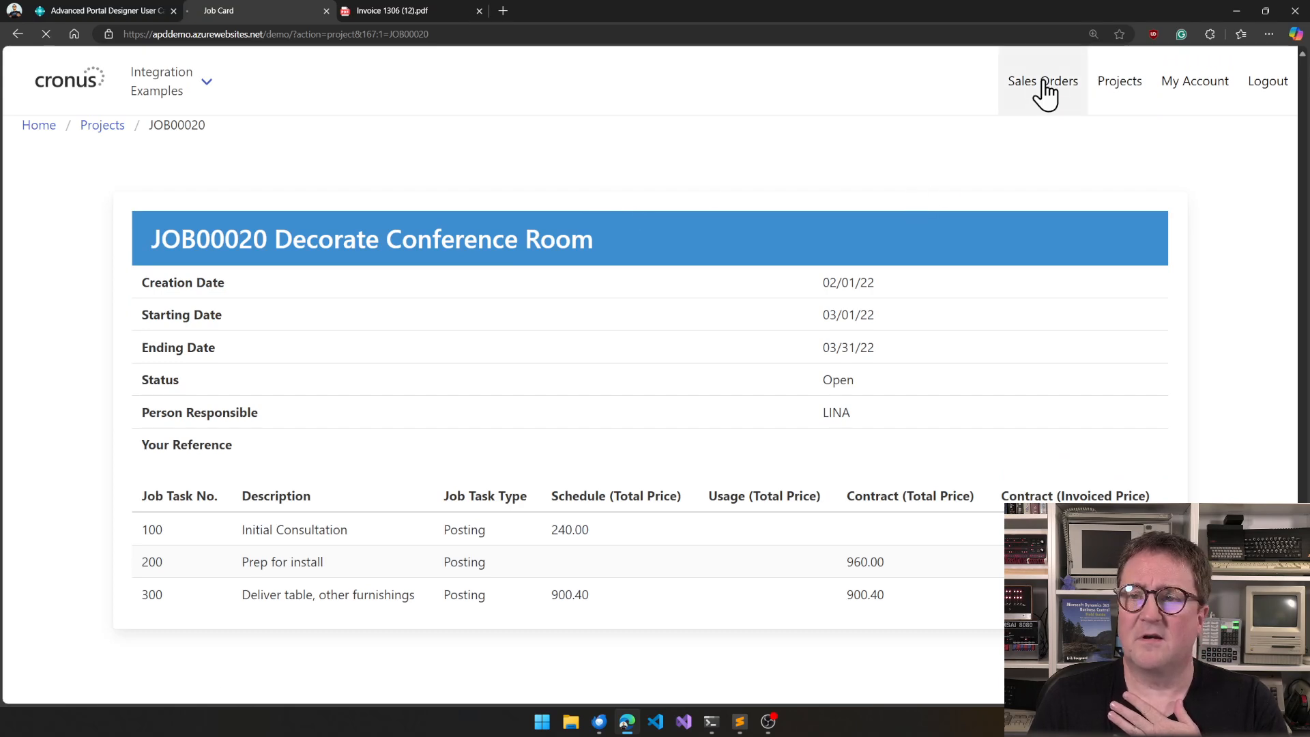
pyautogui.click(1042, 81)
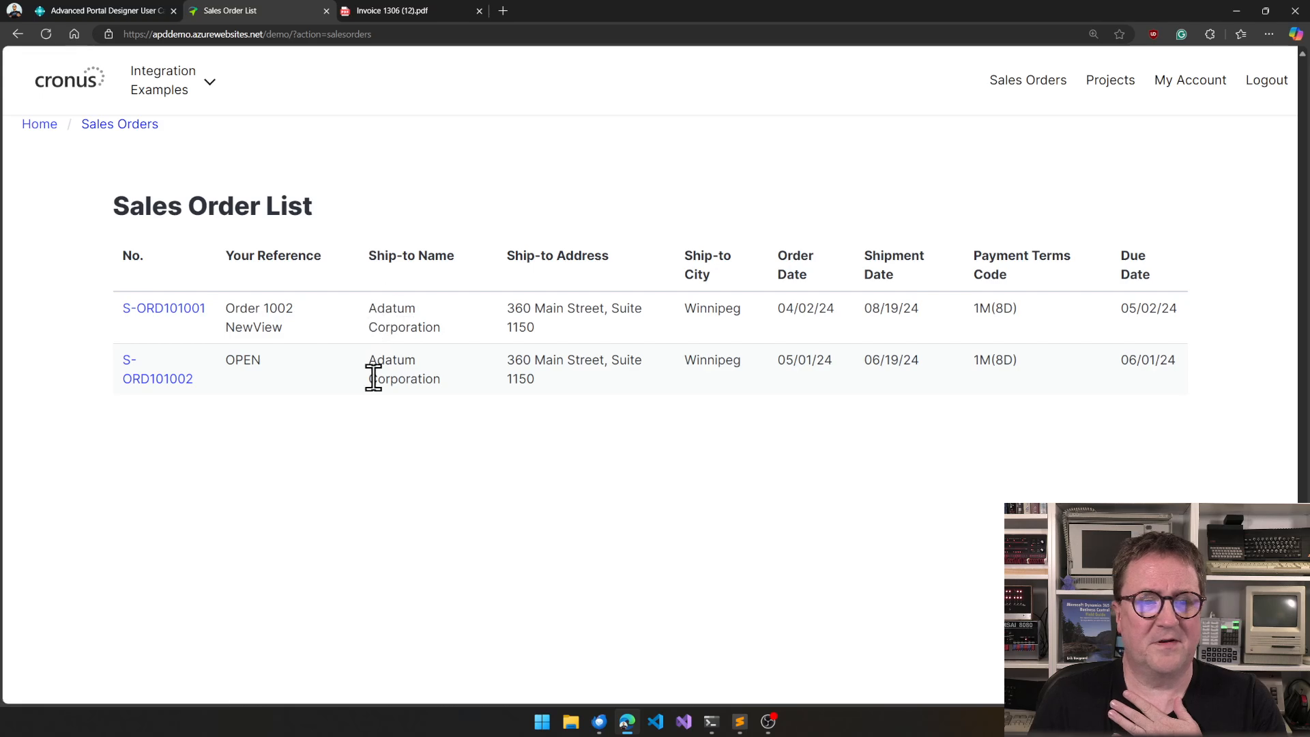
pyautogui.moveTo(396, 327)
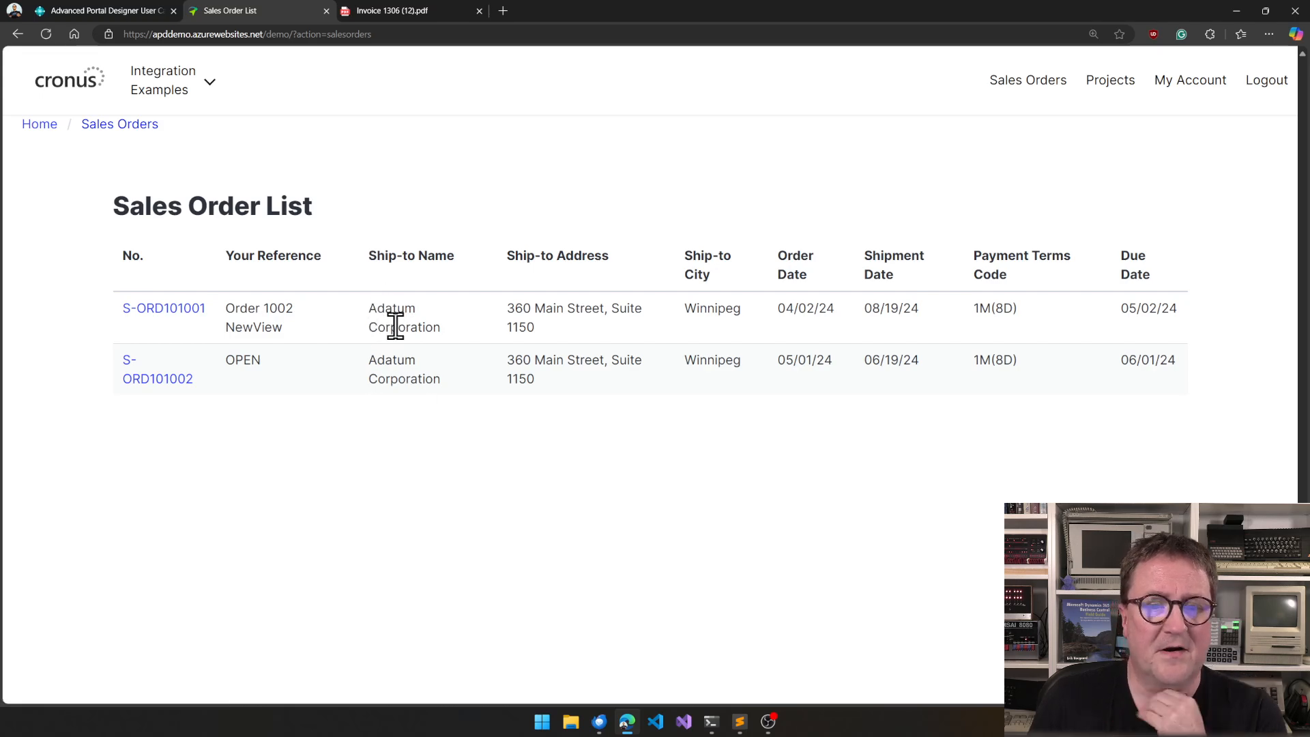
pyautogui.click(157, 368)
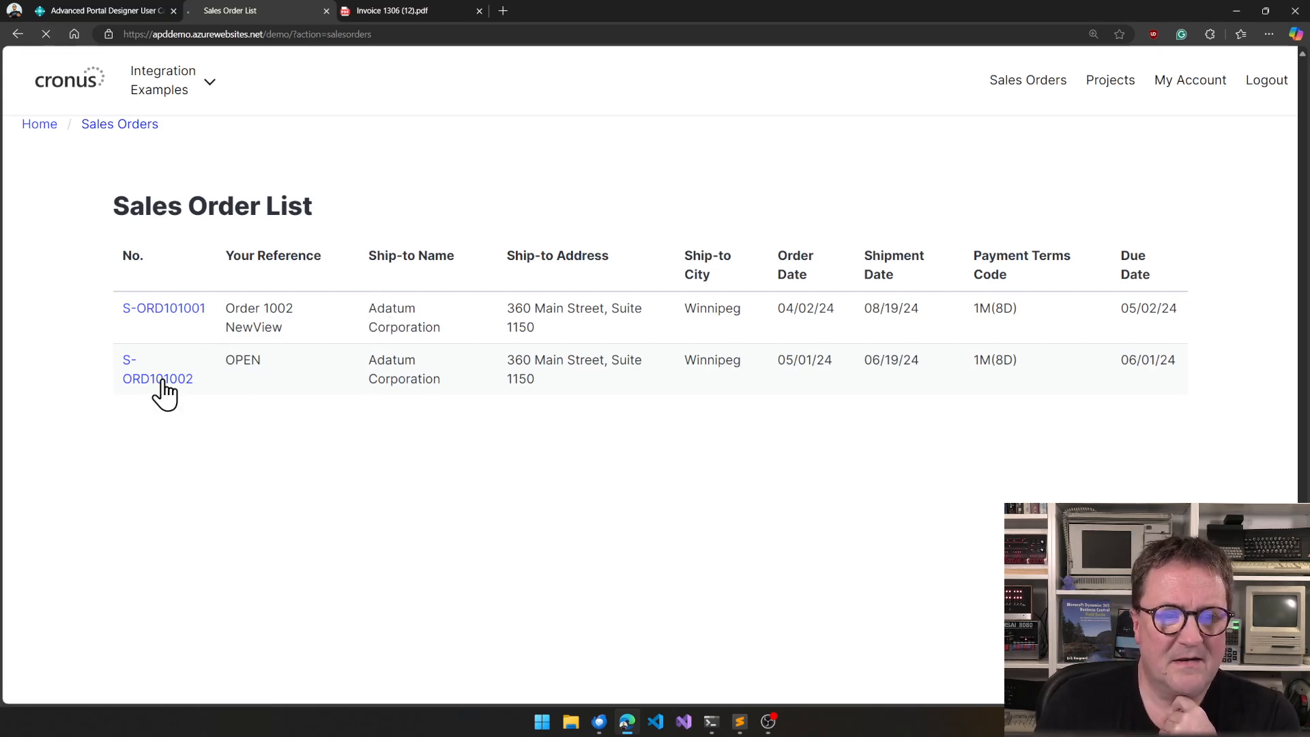
pyautogui.click(157, 368)
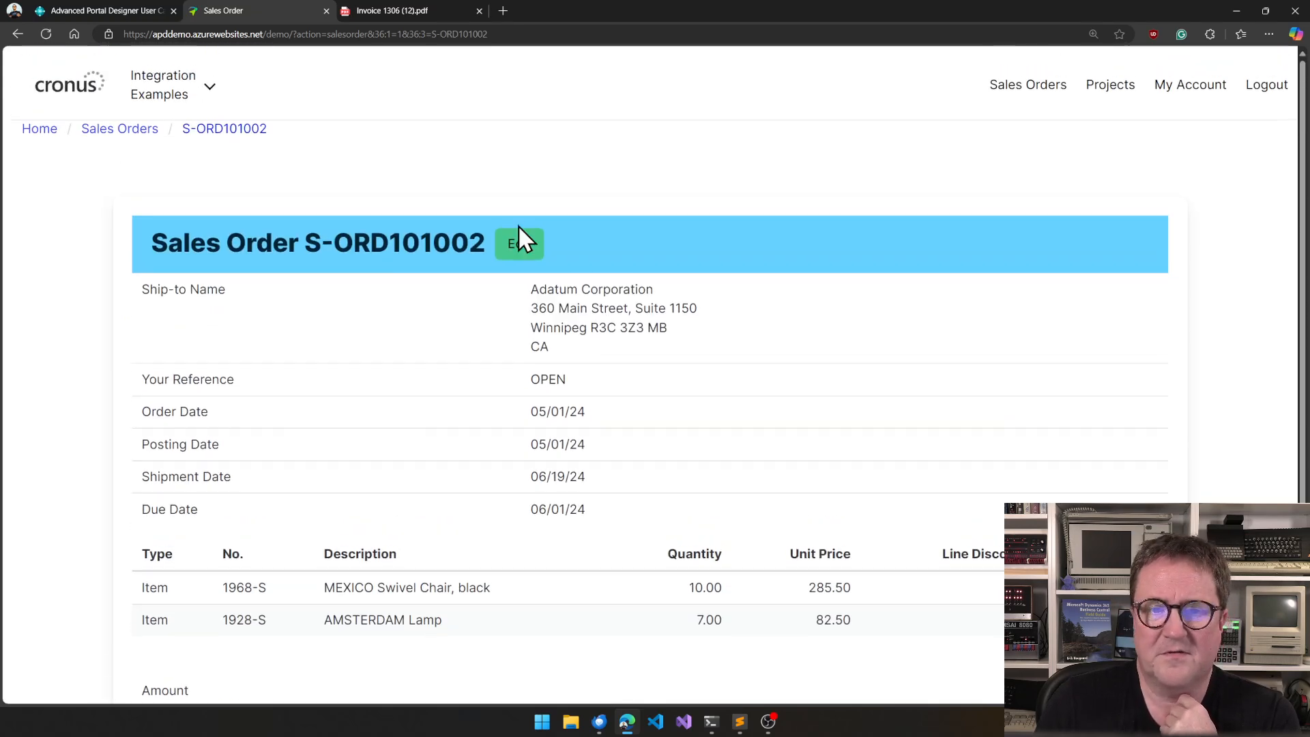
# Step: Edit sales order S-ORD101002 and set Your Reference to 'Demo for YouTube'
pyautogui.click(518, 243)
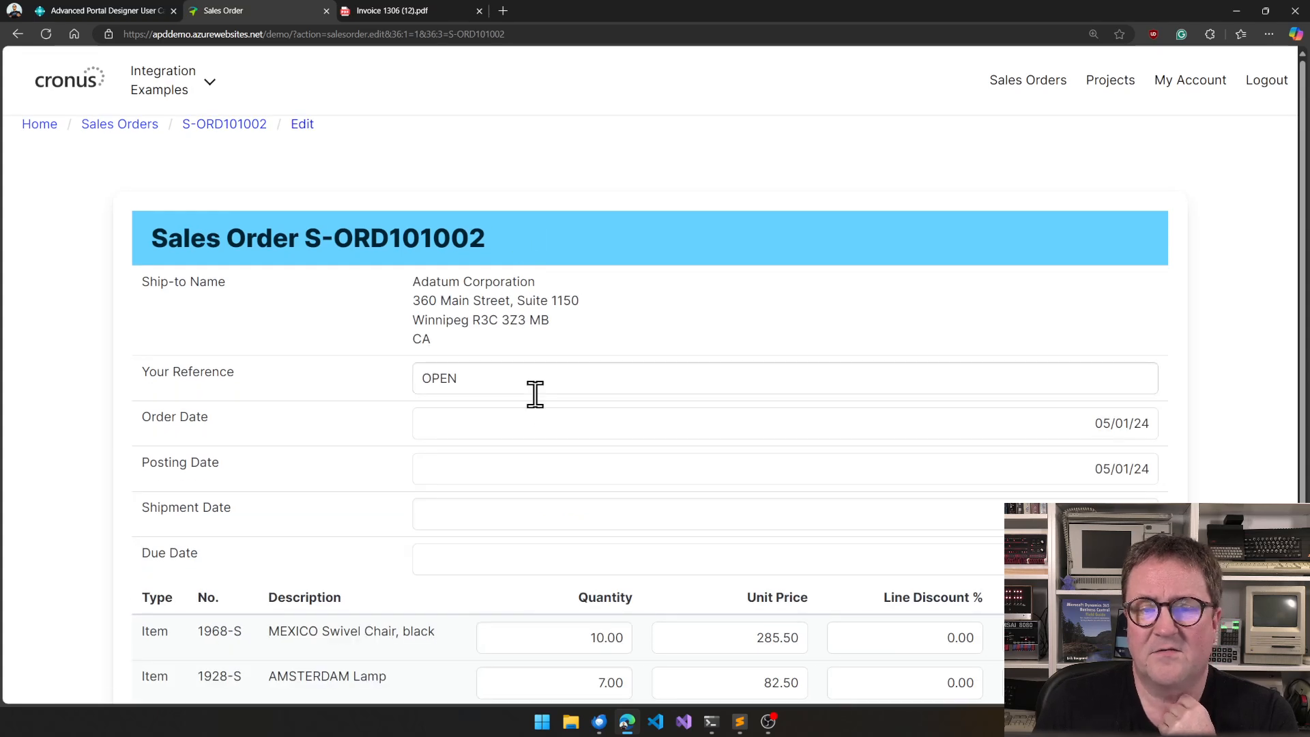
pyautogui.scroll(-3)
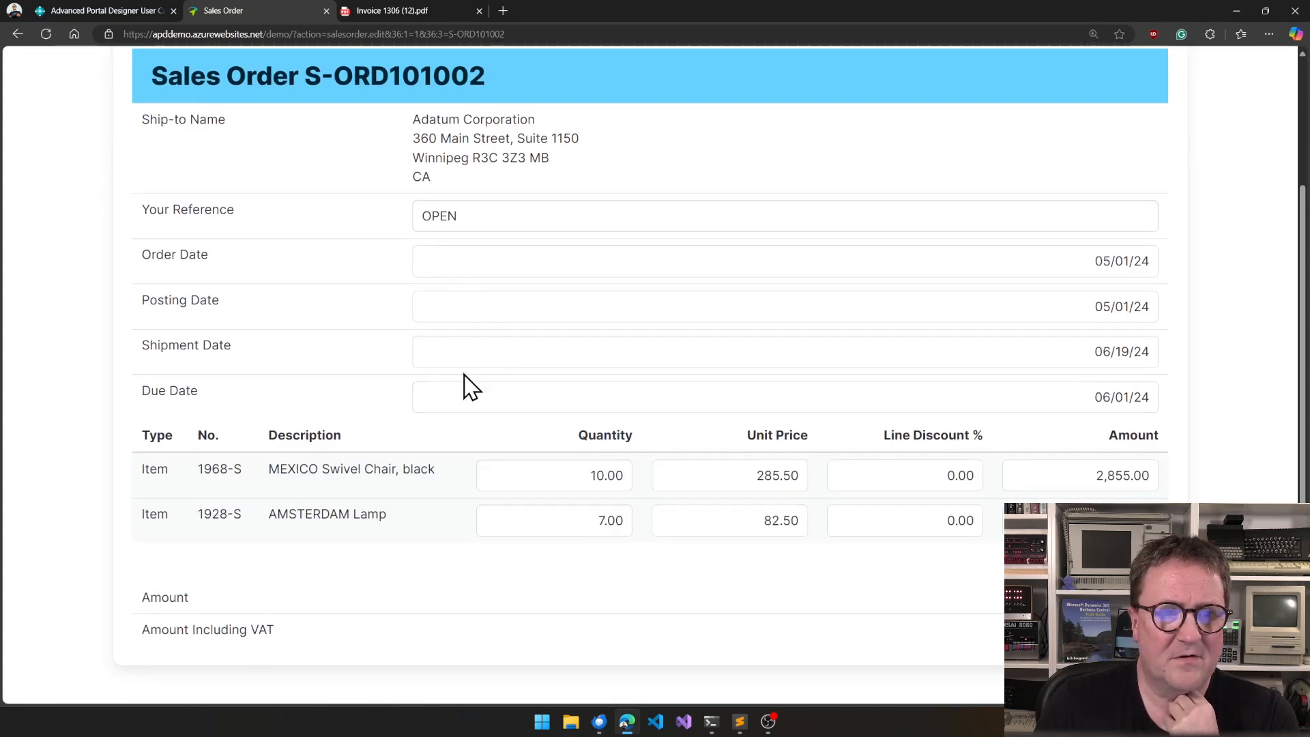
pyautogui.moveTo(318, 288)
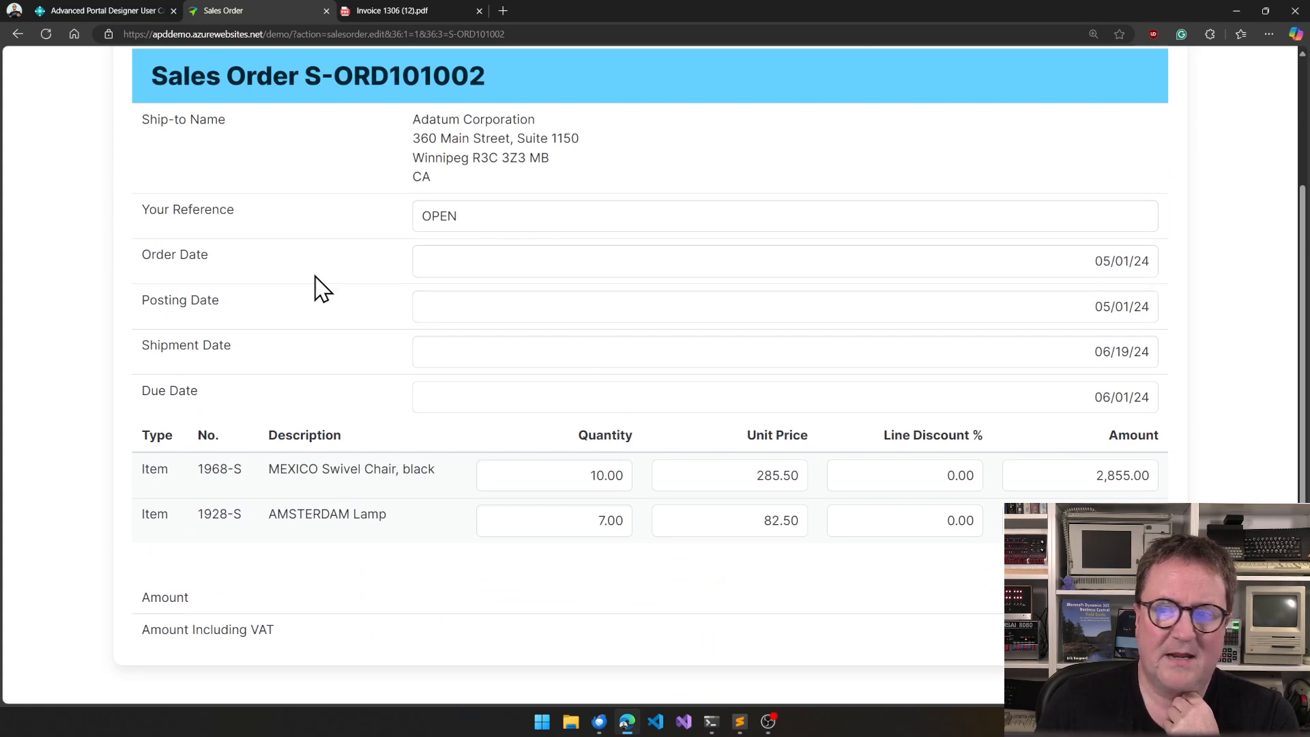
pyautogui.moveTo(790, 256)
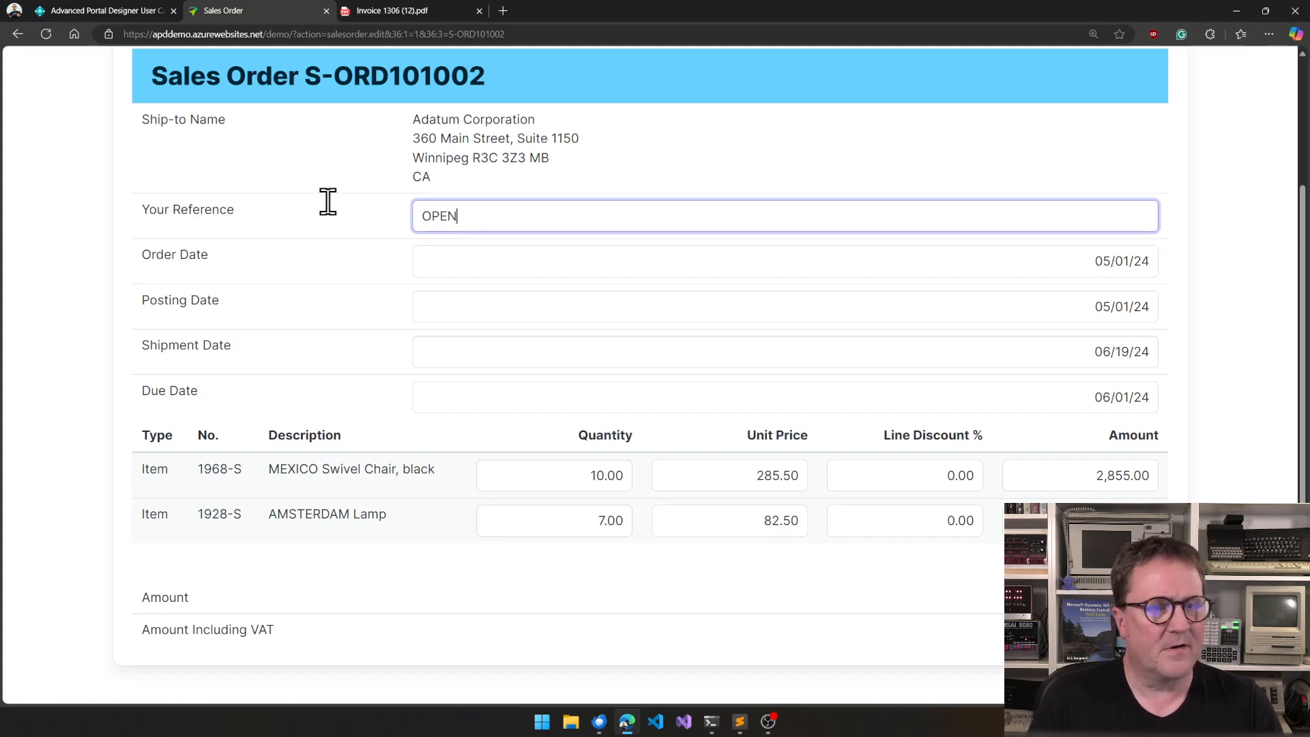
pyautogui.write('Demo')
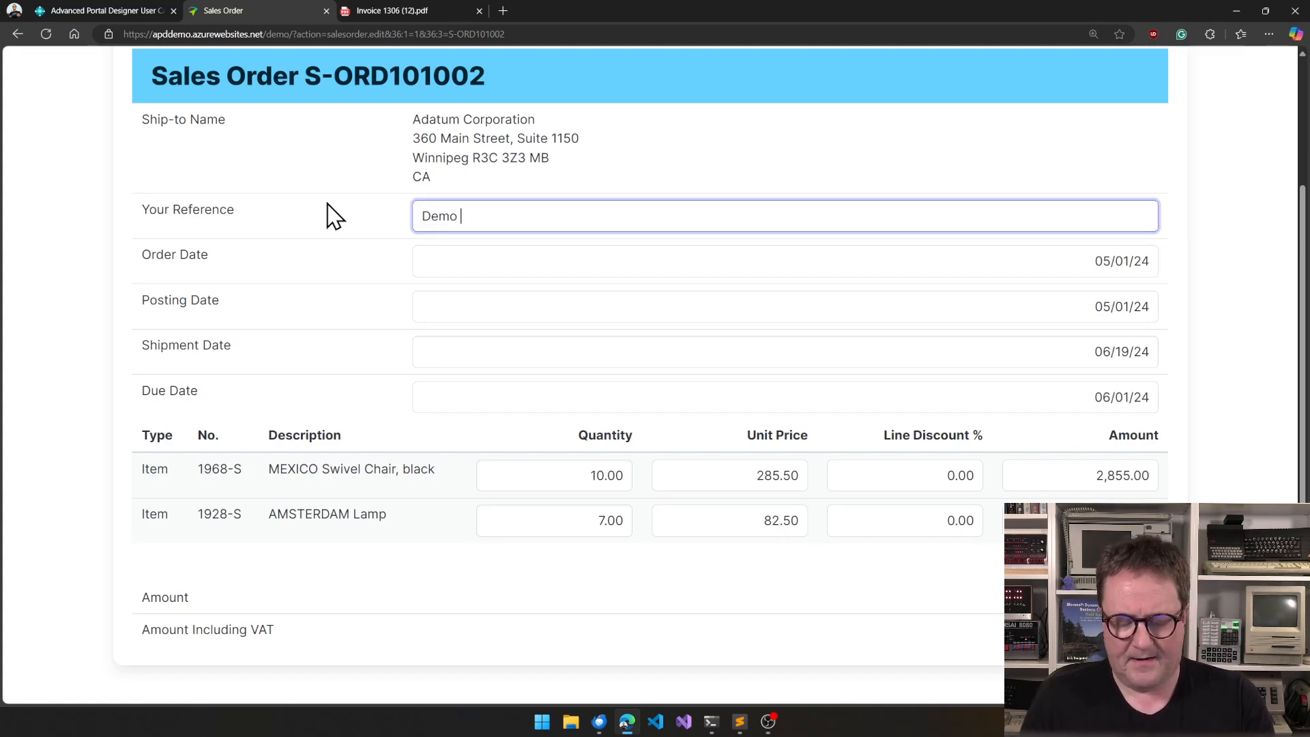
pyautogui.write('for Yo')
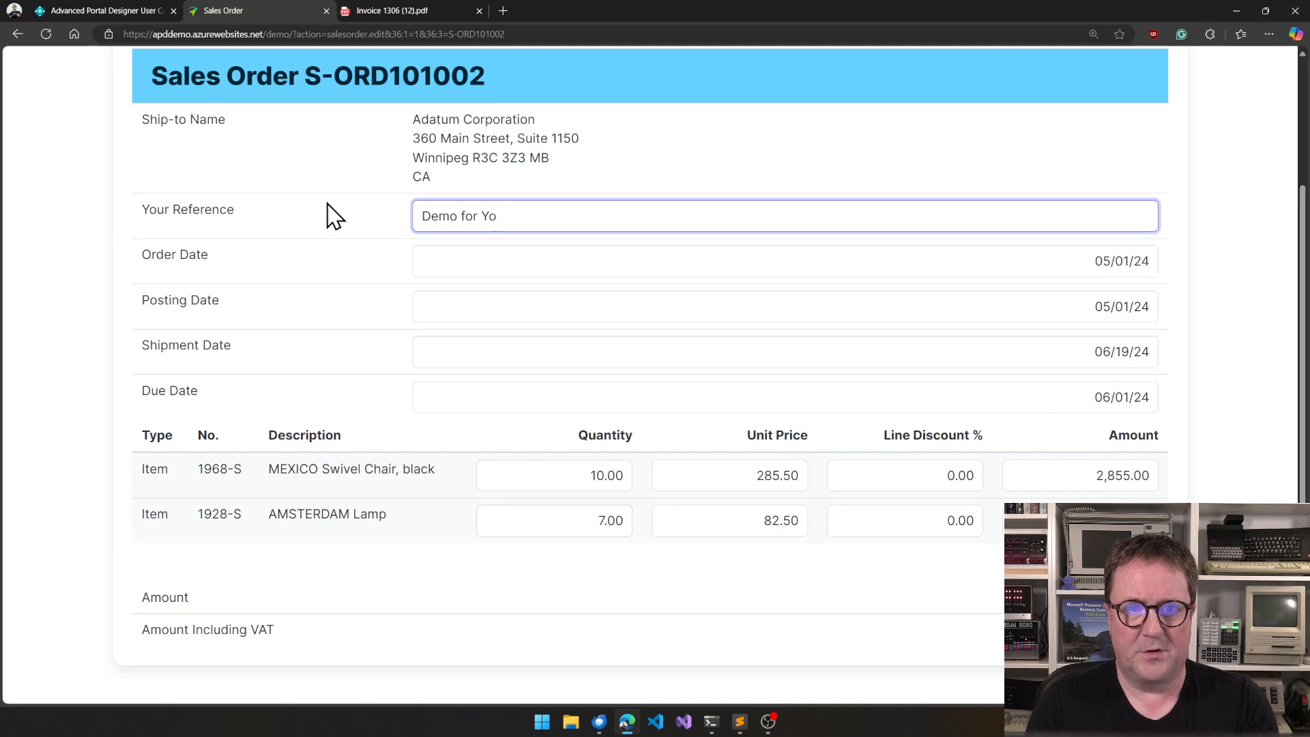
pyautogui.write('uTube')
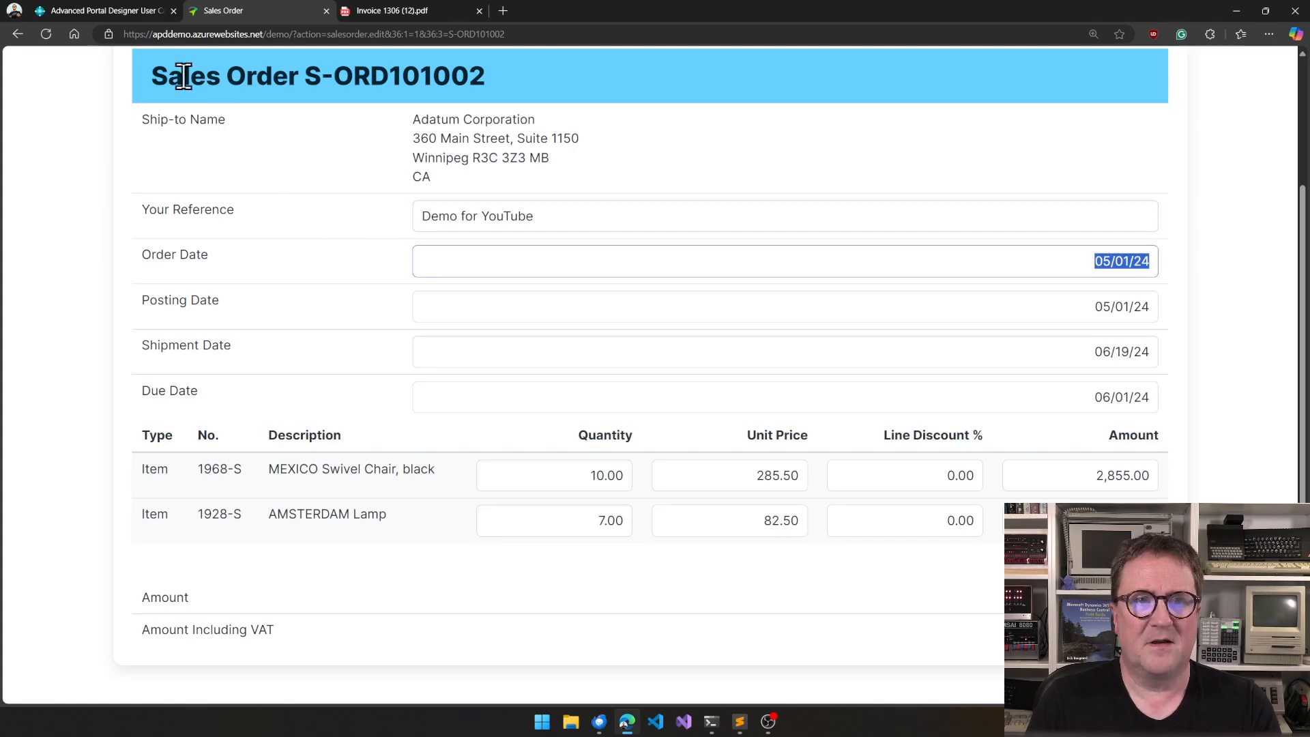
pyautogui.moveTo(467, 307)
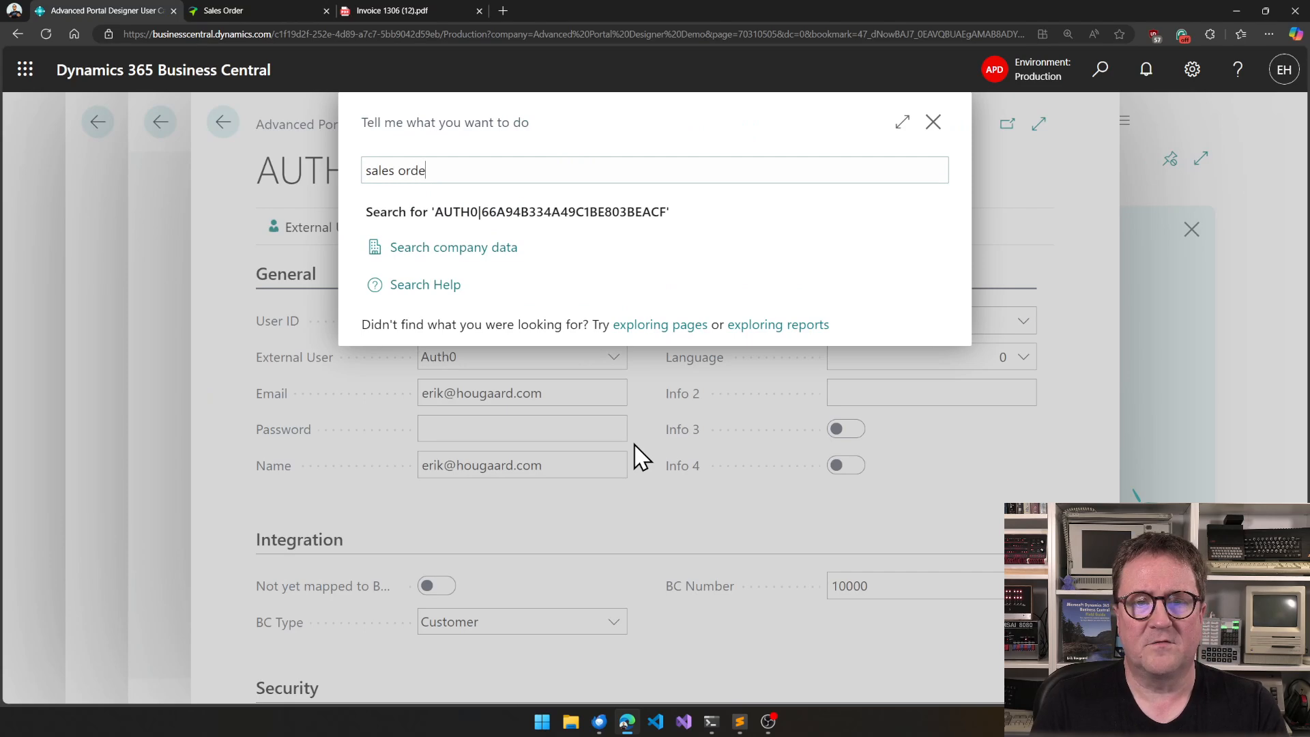
# Step: Search 'sales orders' in Tell Me and open S-ORD101002 from the Sales Orders list
pyautogui.write('rs')
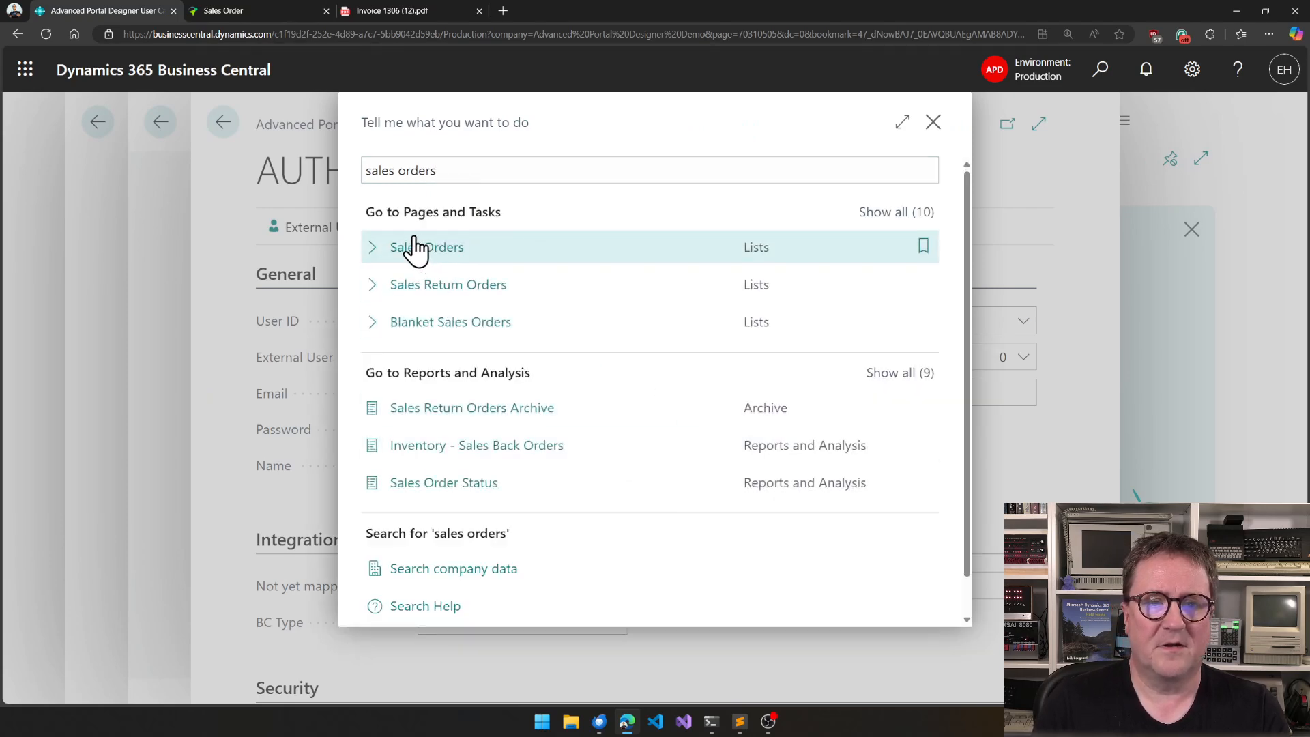
pyautogui.click(427, 247)
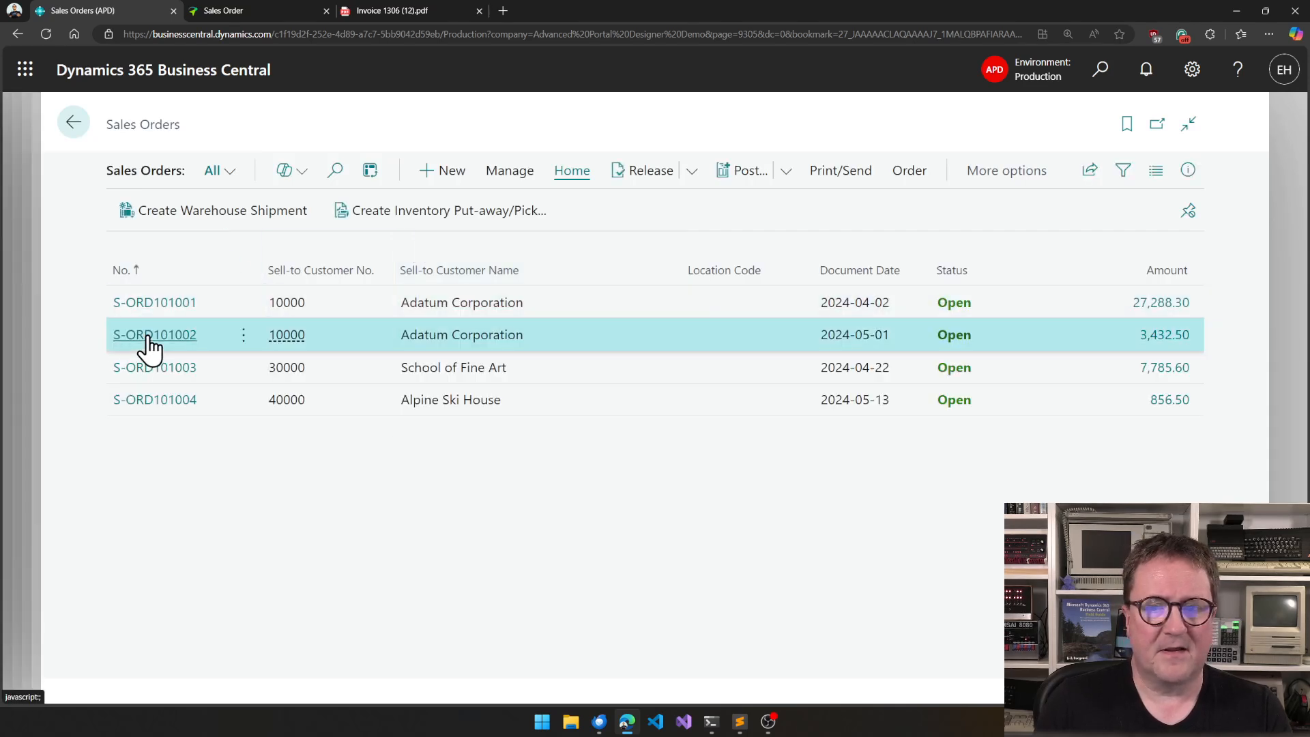
pyautogui.click(155, 334)
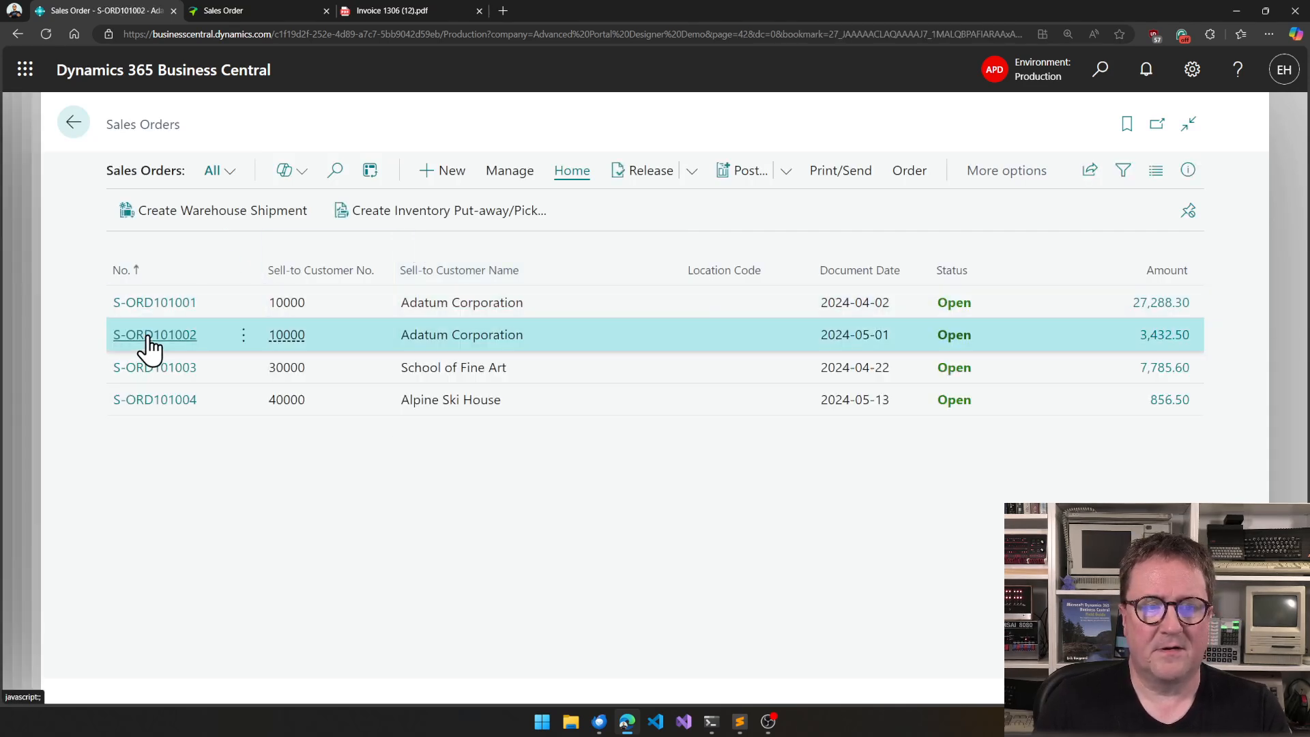
pyautogui.click(154, 334)
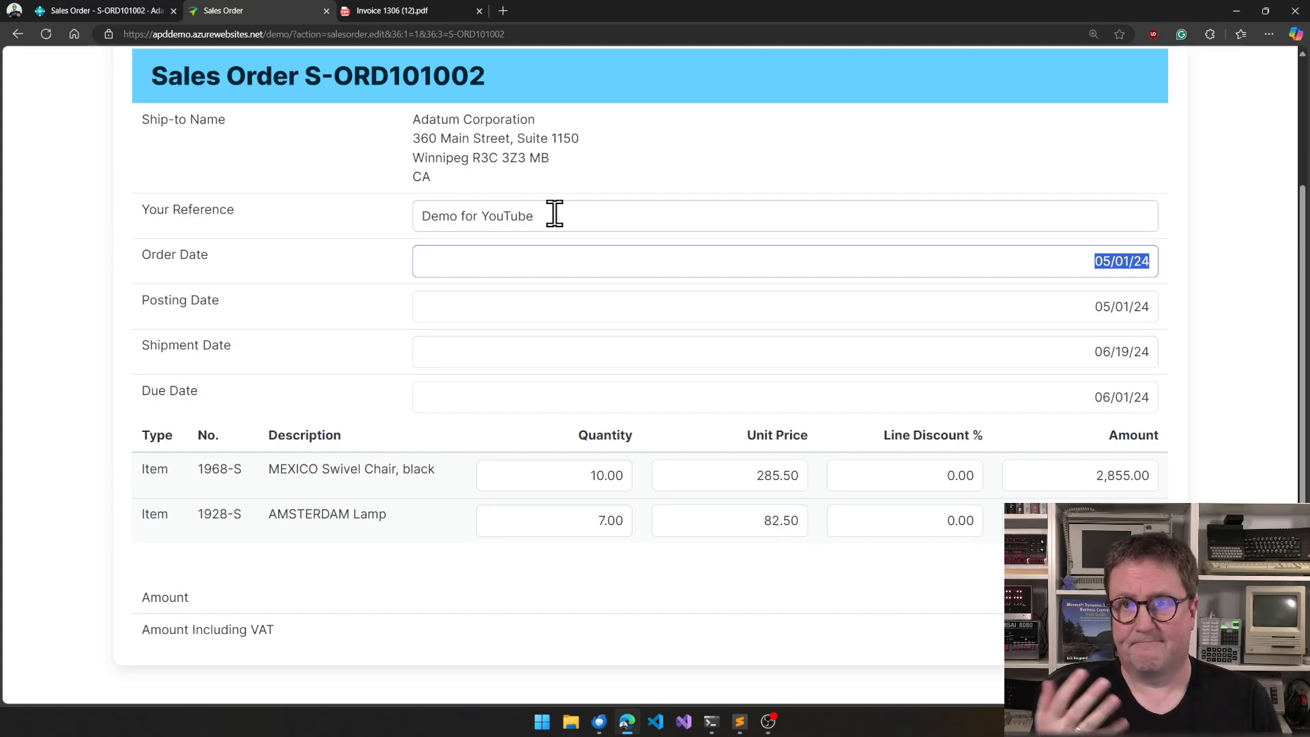
# Step: Expand the Integration Examples menu in the portal navigation, listing DataTable and canvasJS
pyautogui.scroll(3)
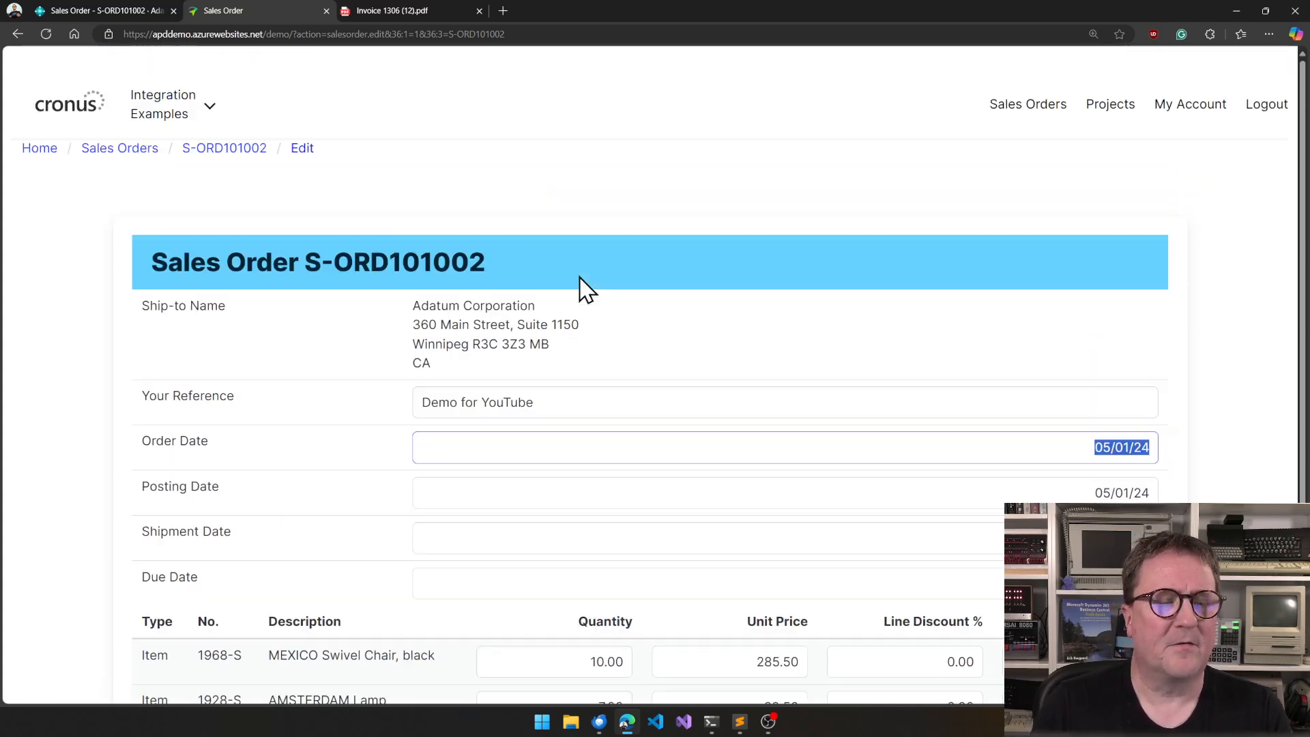
pyautogui.scroll(3)
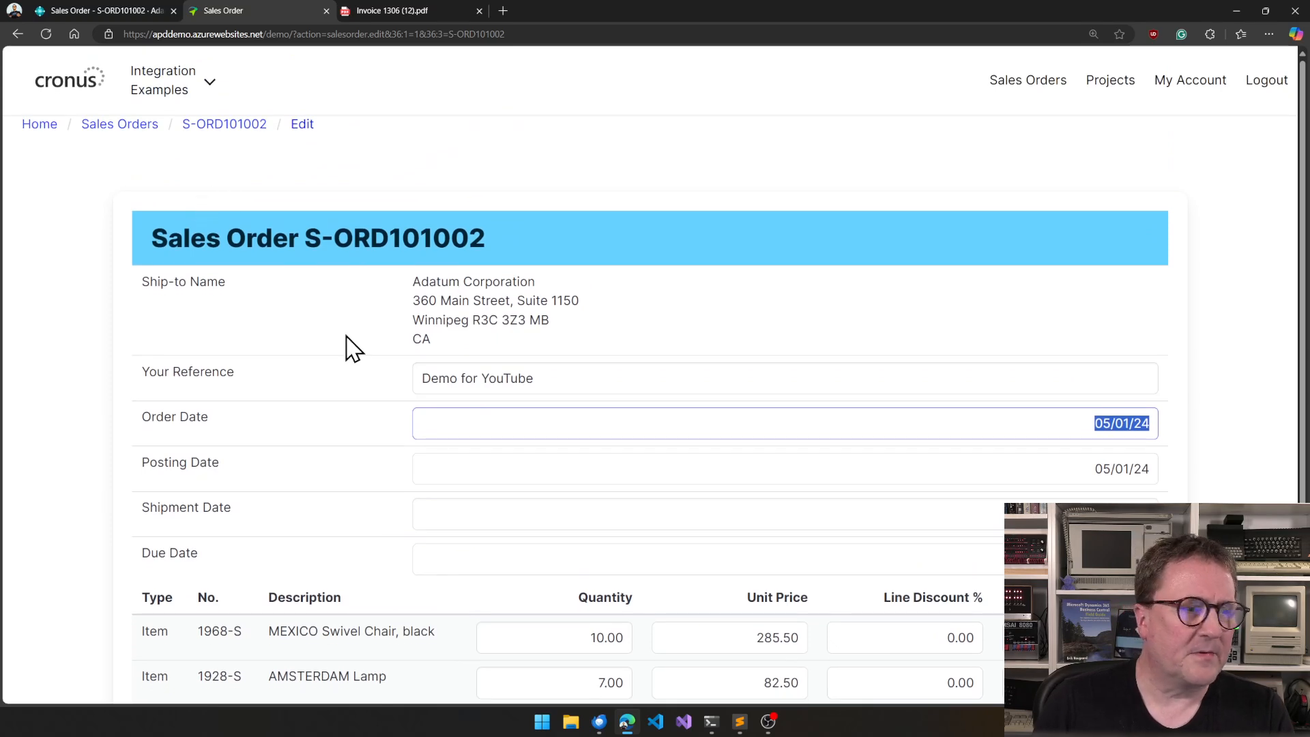
pyautogui.click(172, 81)
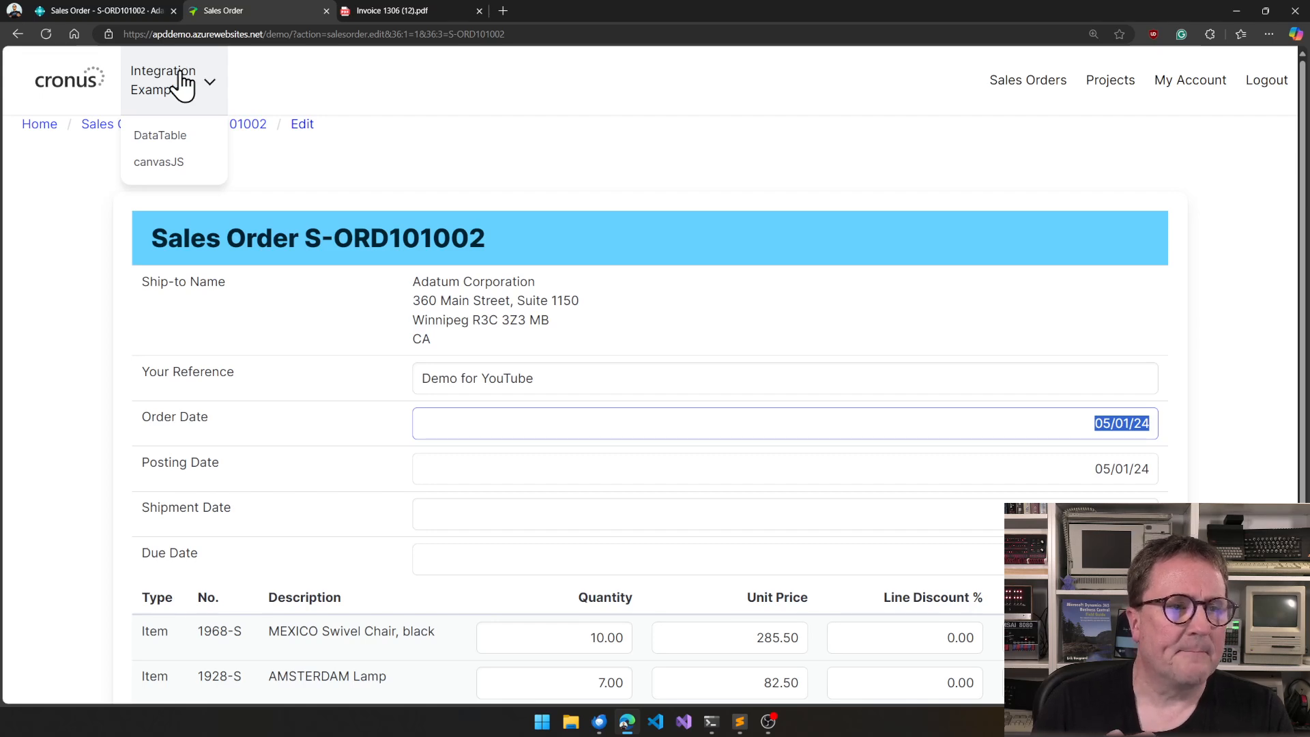
pyautogui.moveTo(160, 135)
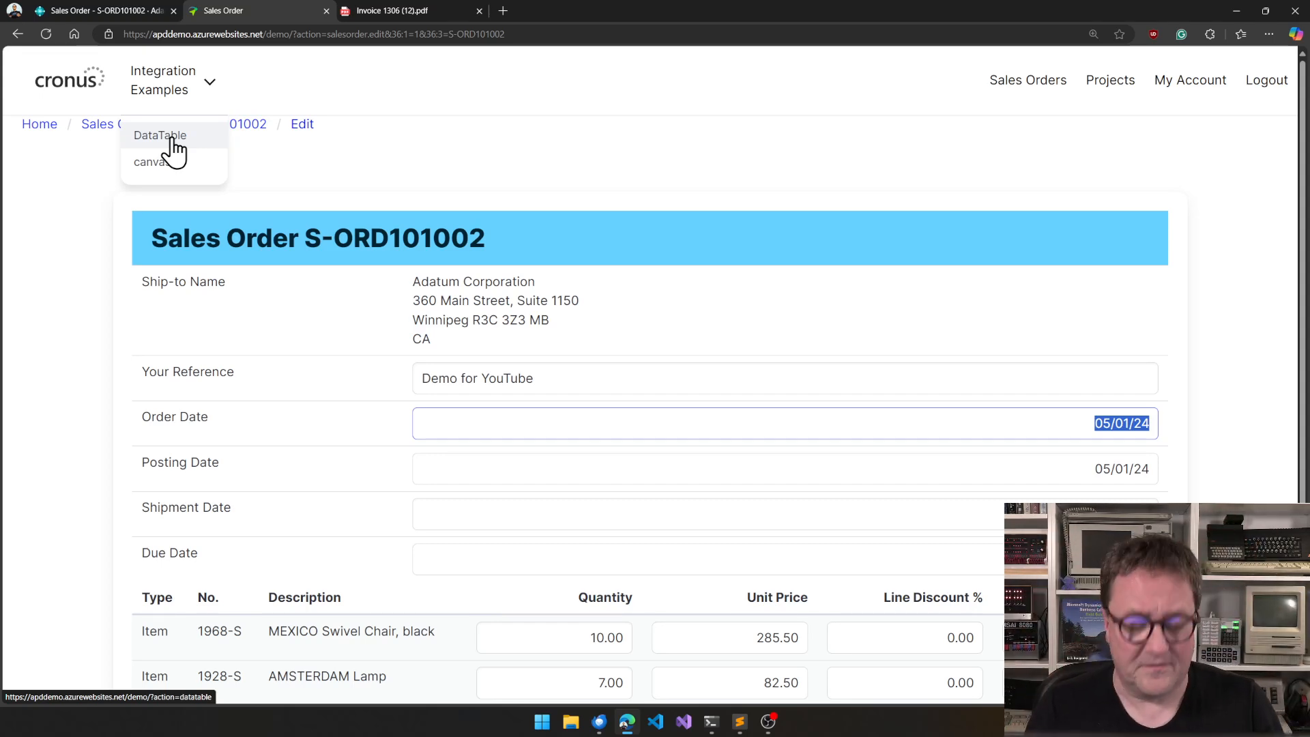
# Step: Show the DataTable example, page through its 3,513 ledger entries and sort by Description
pyautogui.click(160, 135)
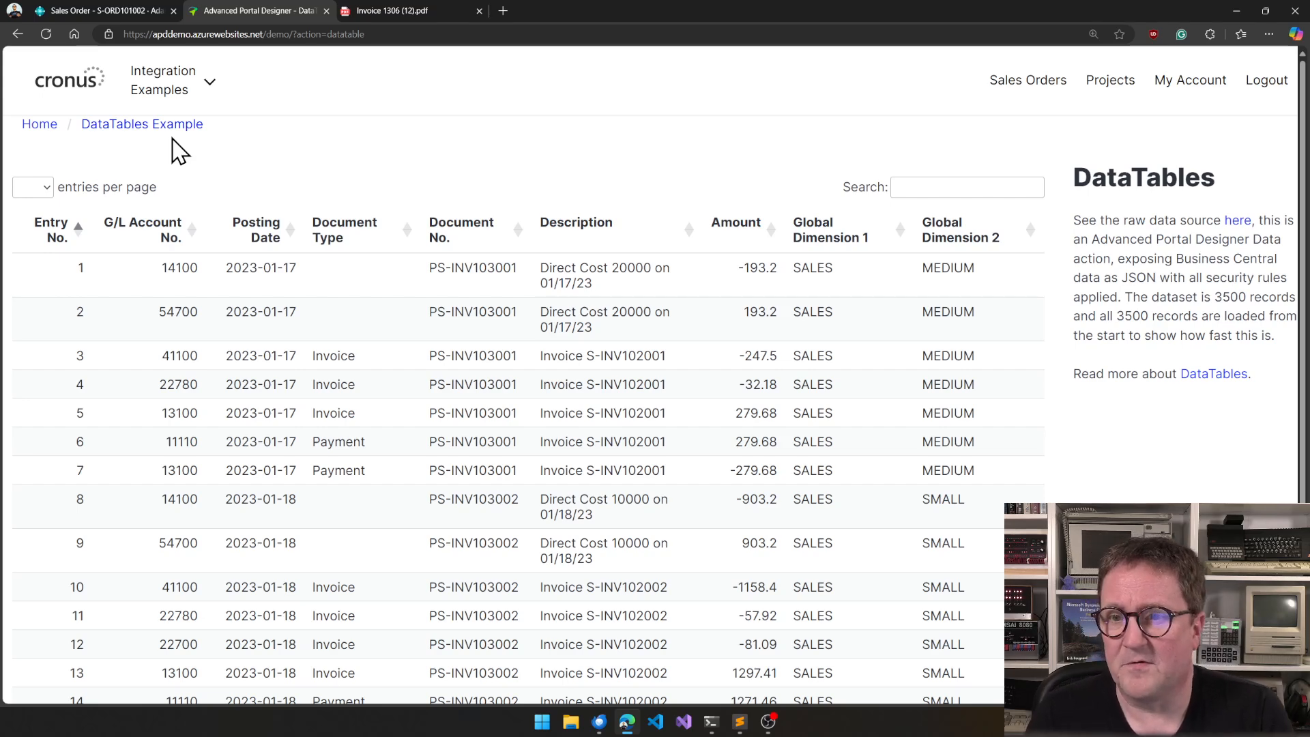
pyautogui.moveTo(448, 322)
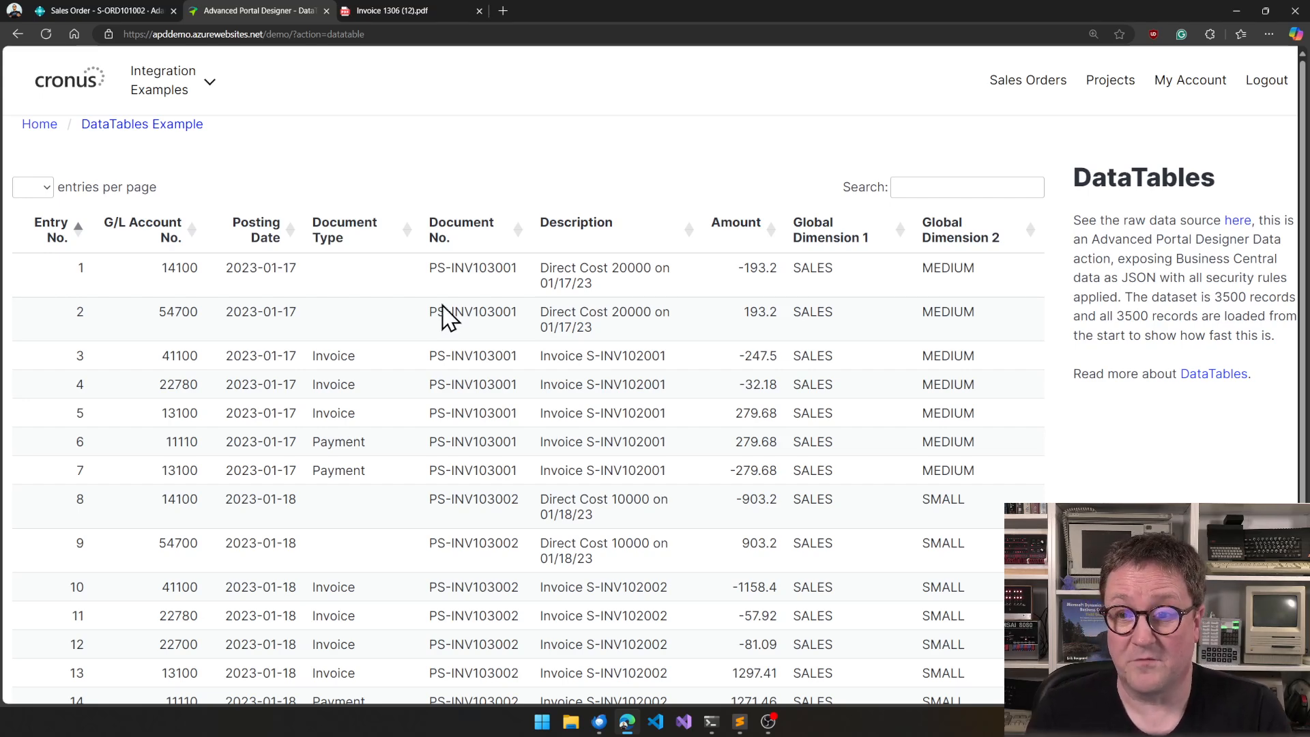
pyautogui.scroll(-3)
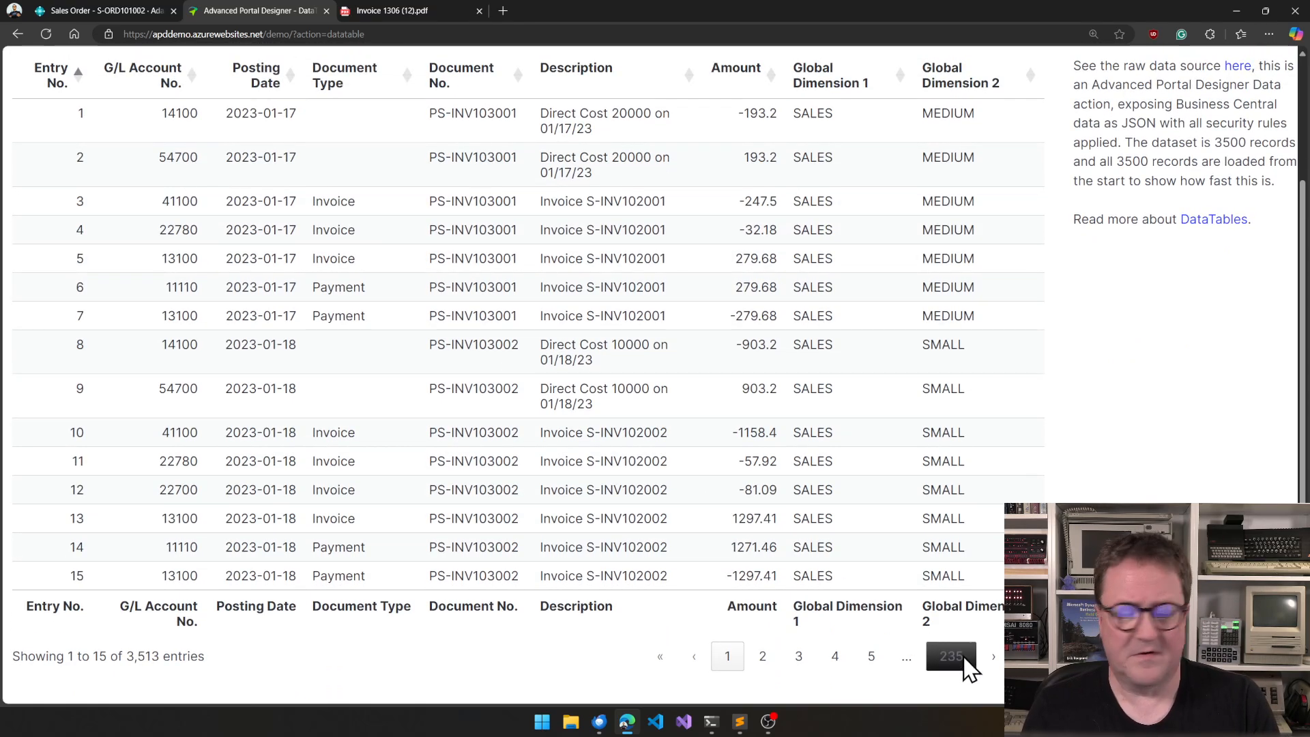
pyautogui.moveTo(835, 657)
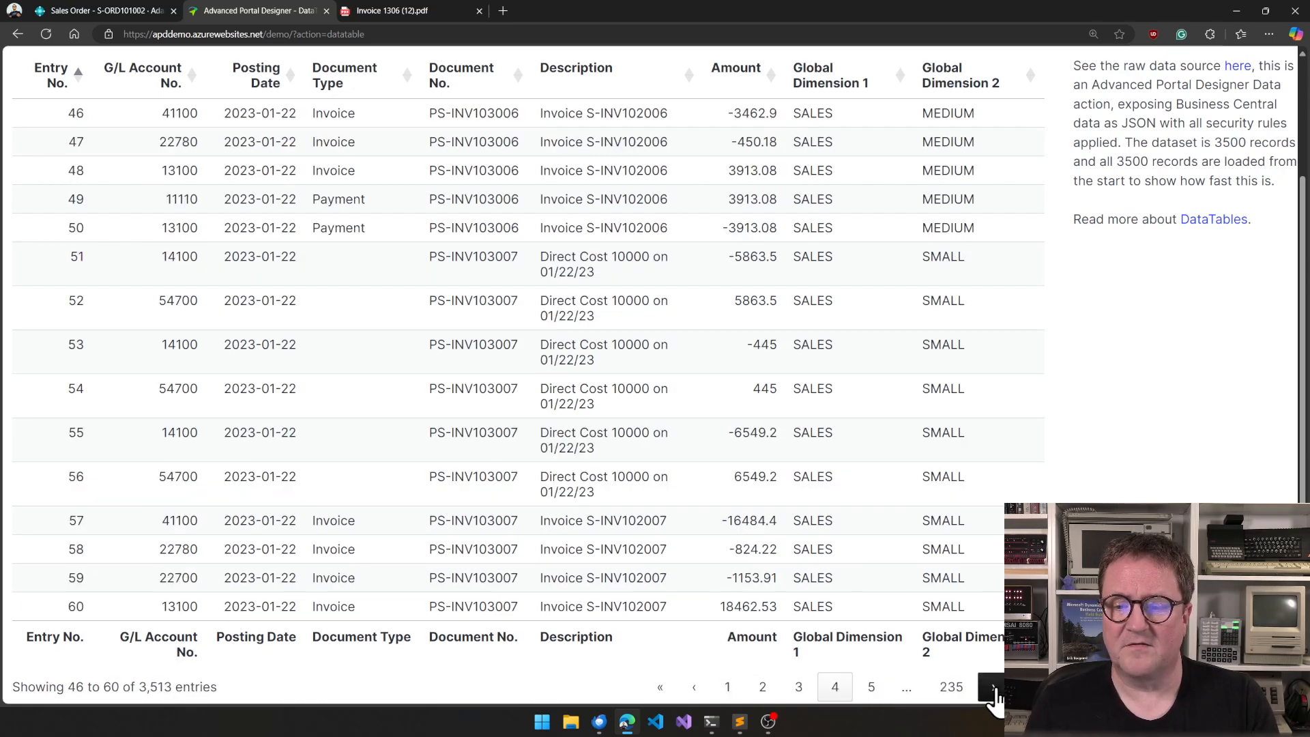
pyautogui.click(993, 686)
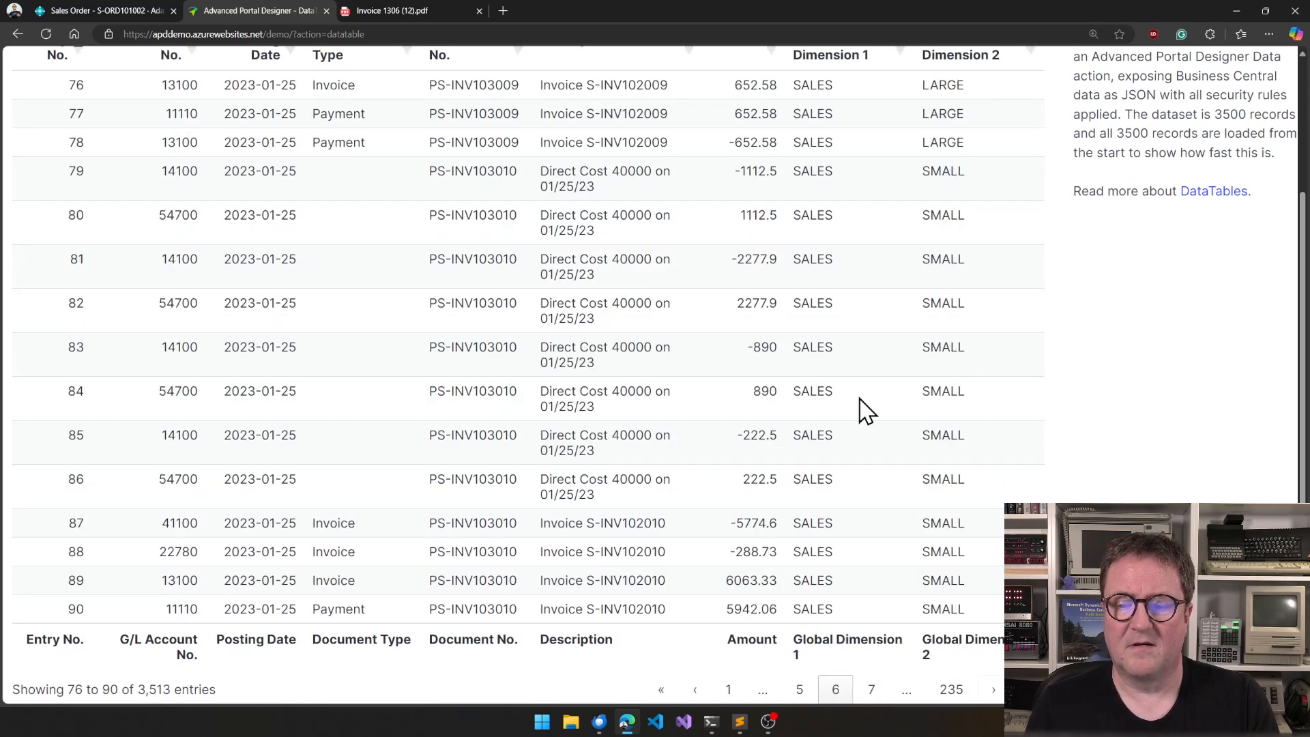
pyautogui.scroll(3)
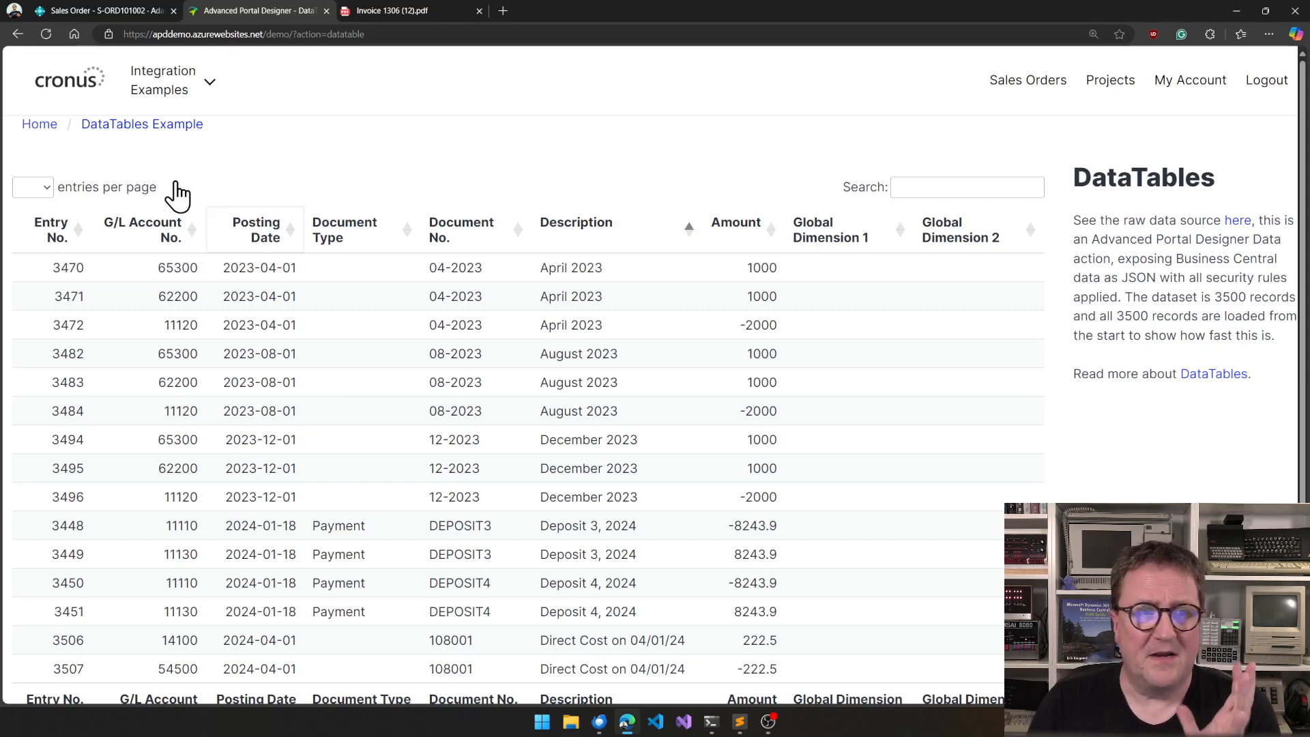
pyautogui.moveTo(183, 173)
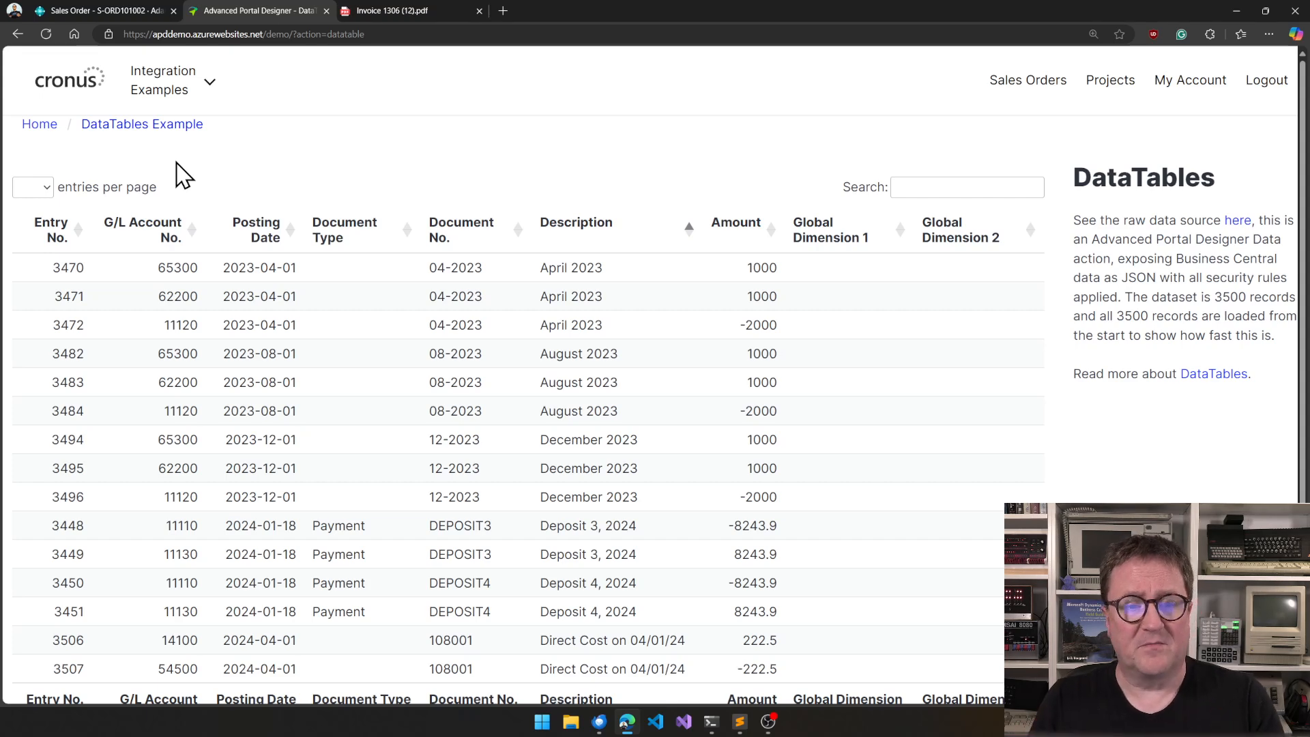
pyautogui.moveTo(98, 132)
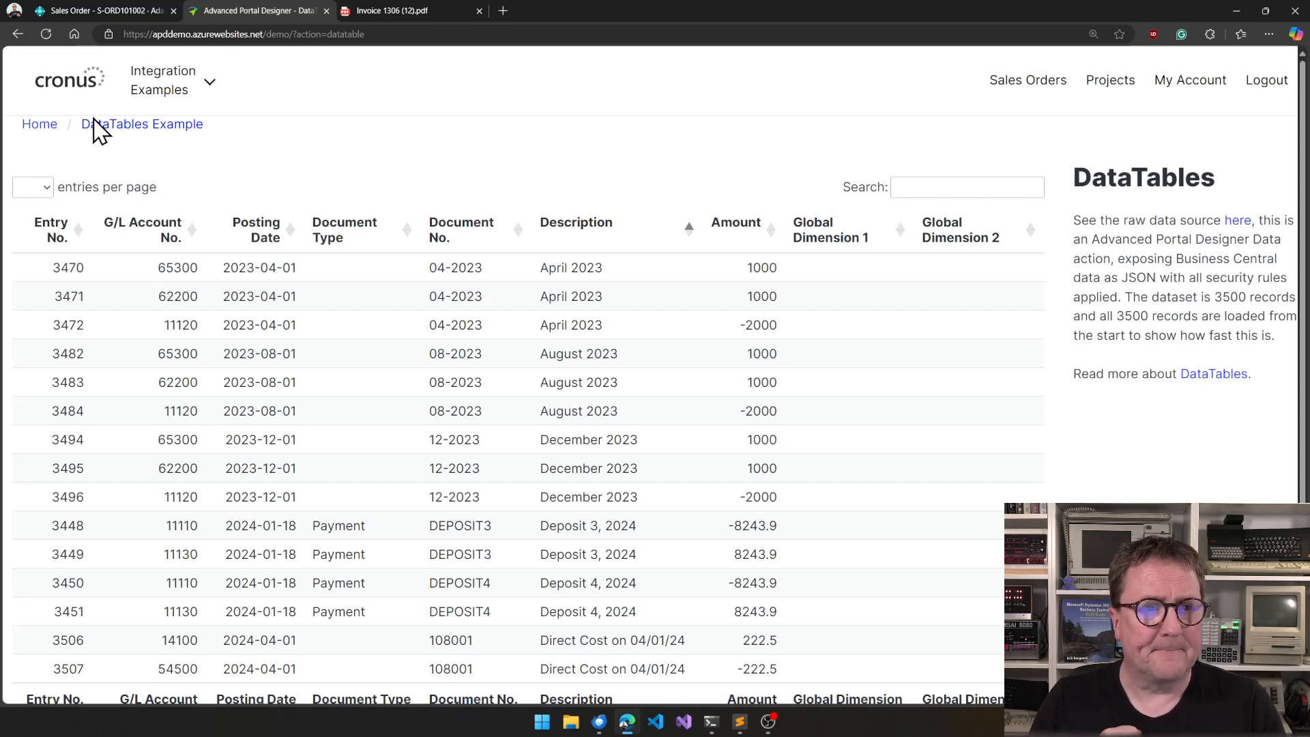
pyautogui.moveTo(622, 374)
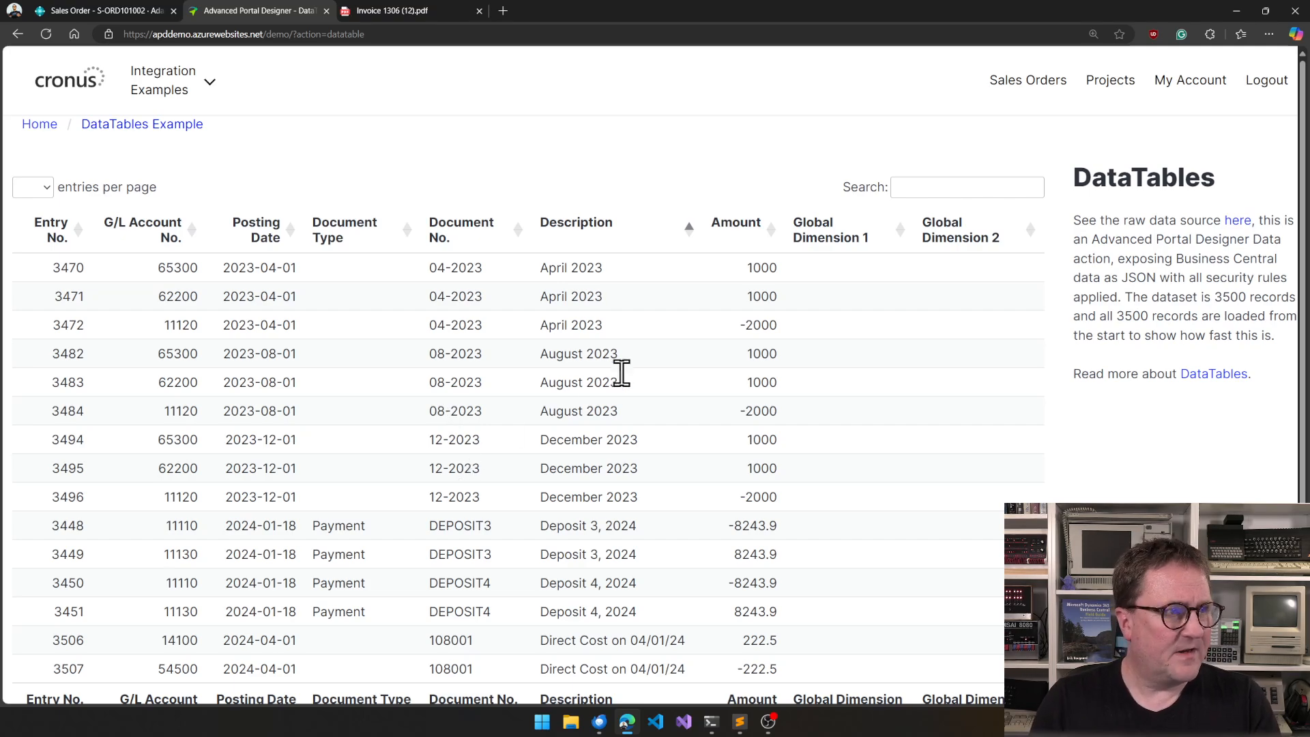
pyautogui.moveTo(800, 166)
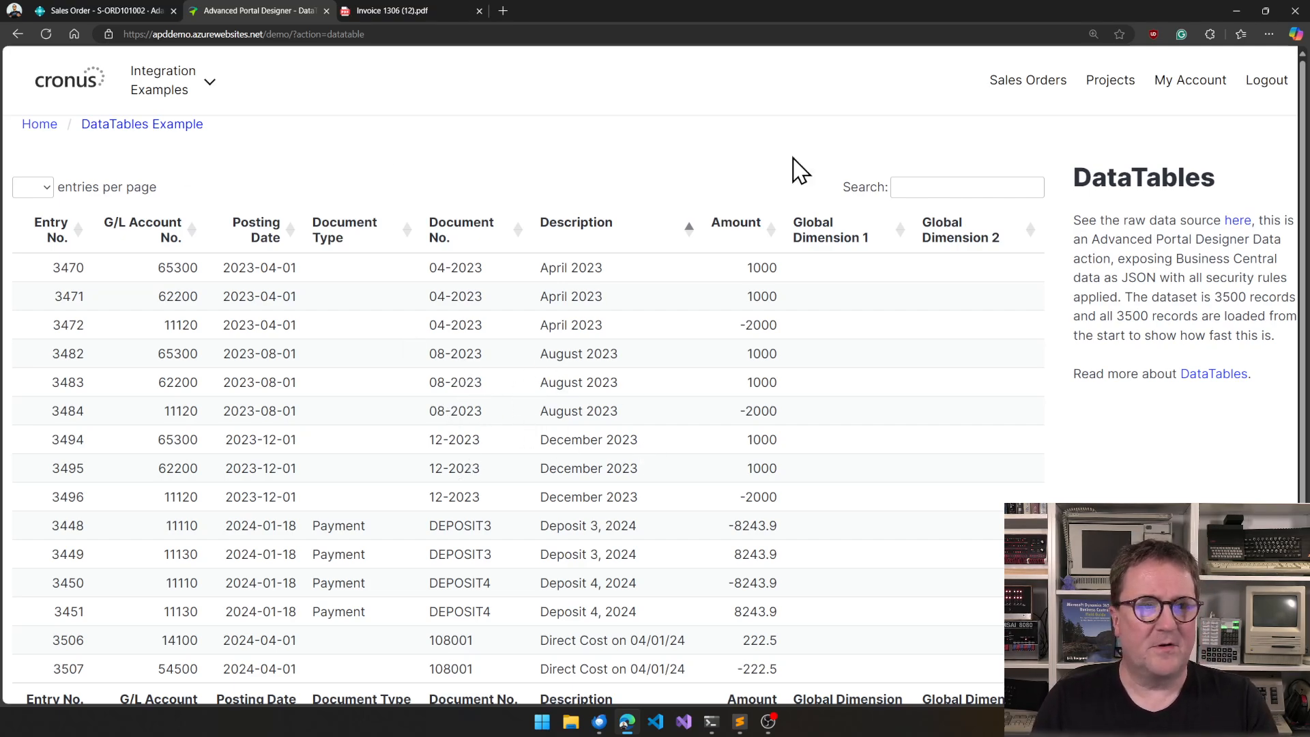
# Step: Show the Project List with project JOB00020, Decorate Conference Room, status Open
pyautogui.click(1120, 80)
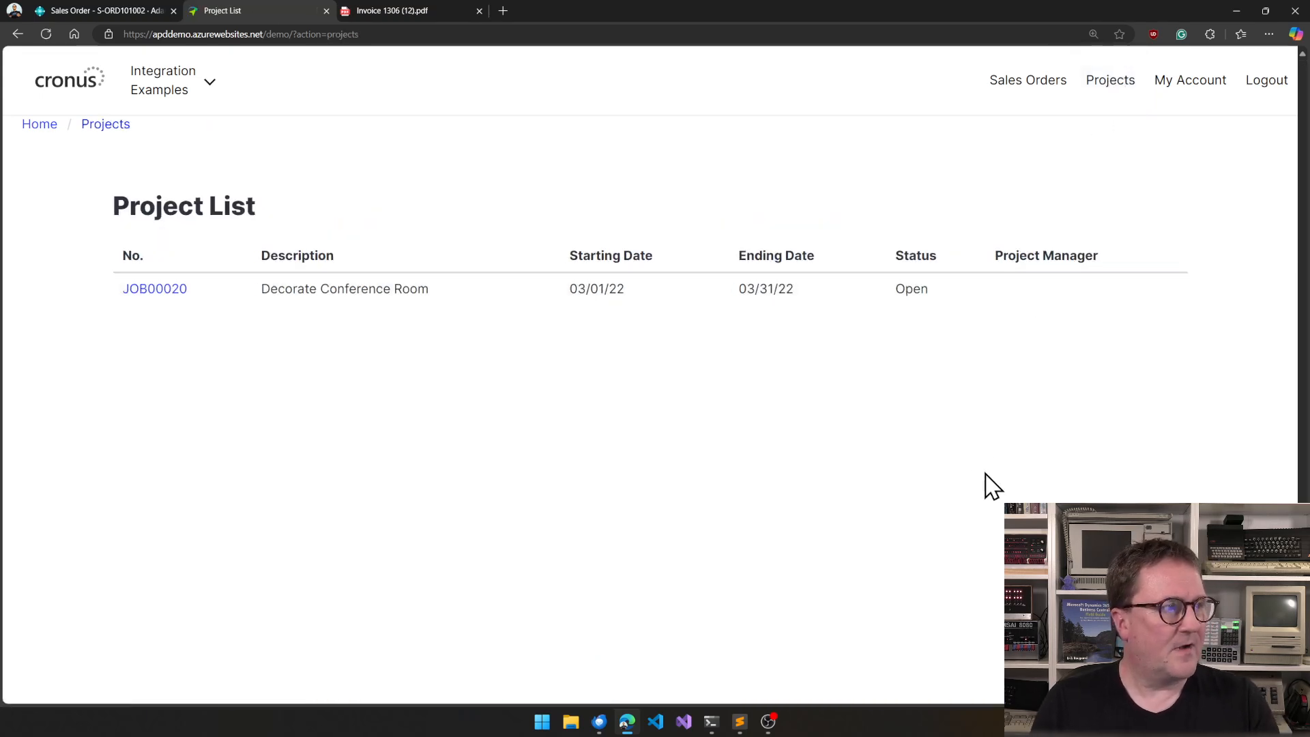
pyautogui.moveTo(8, 472)
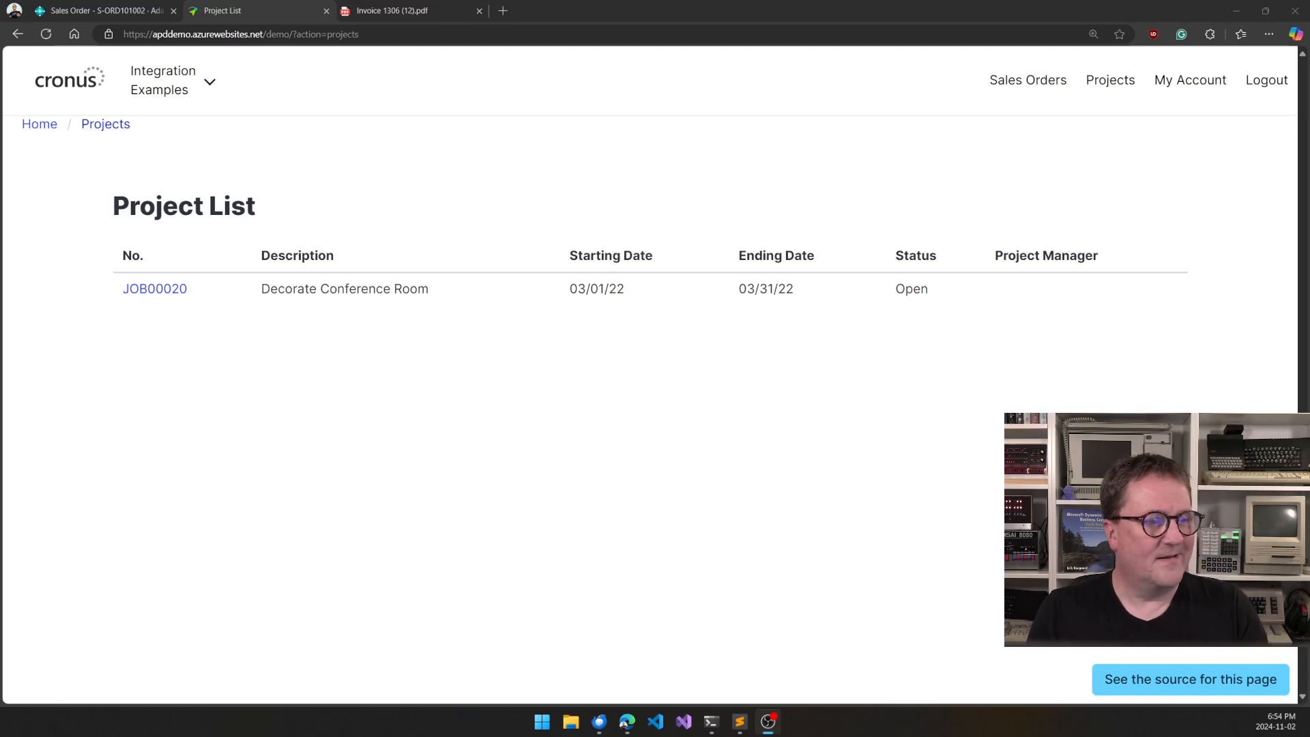
pyautogui.moveTo(1081, 673)
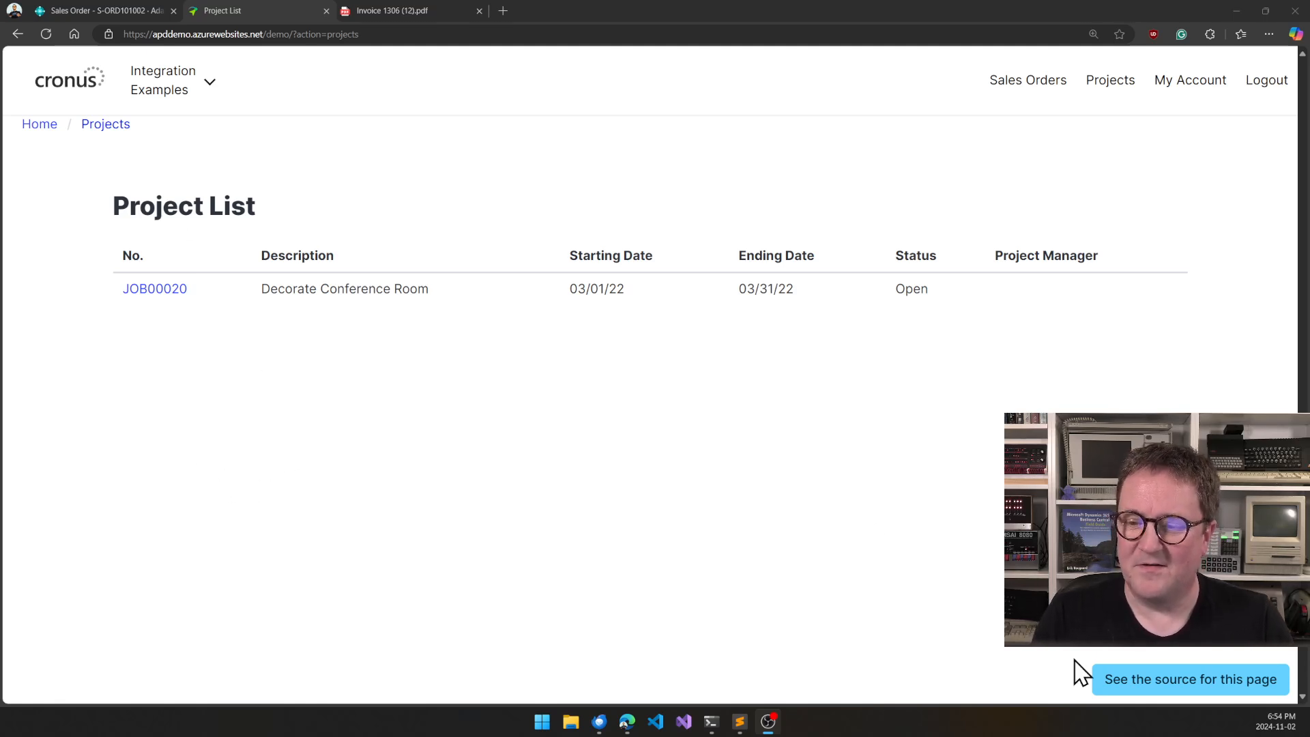
# Step: View the PROJECTS action's JOBS.html source code and scroll through it to the closing html tag
pyautogui.click(1191, 679)
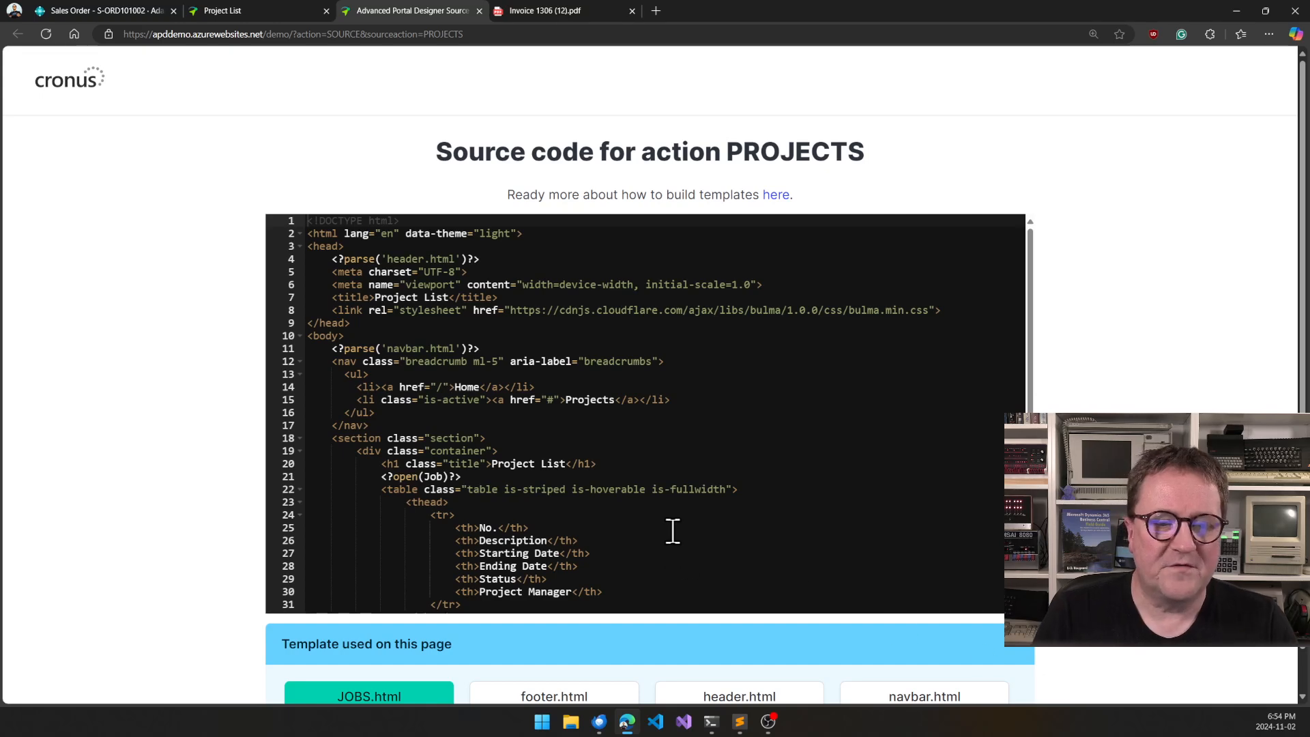
pyautogui.scroll(-3)
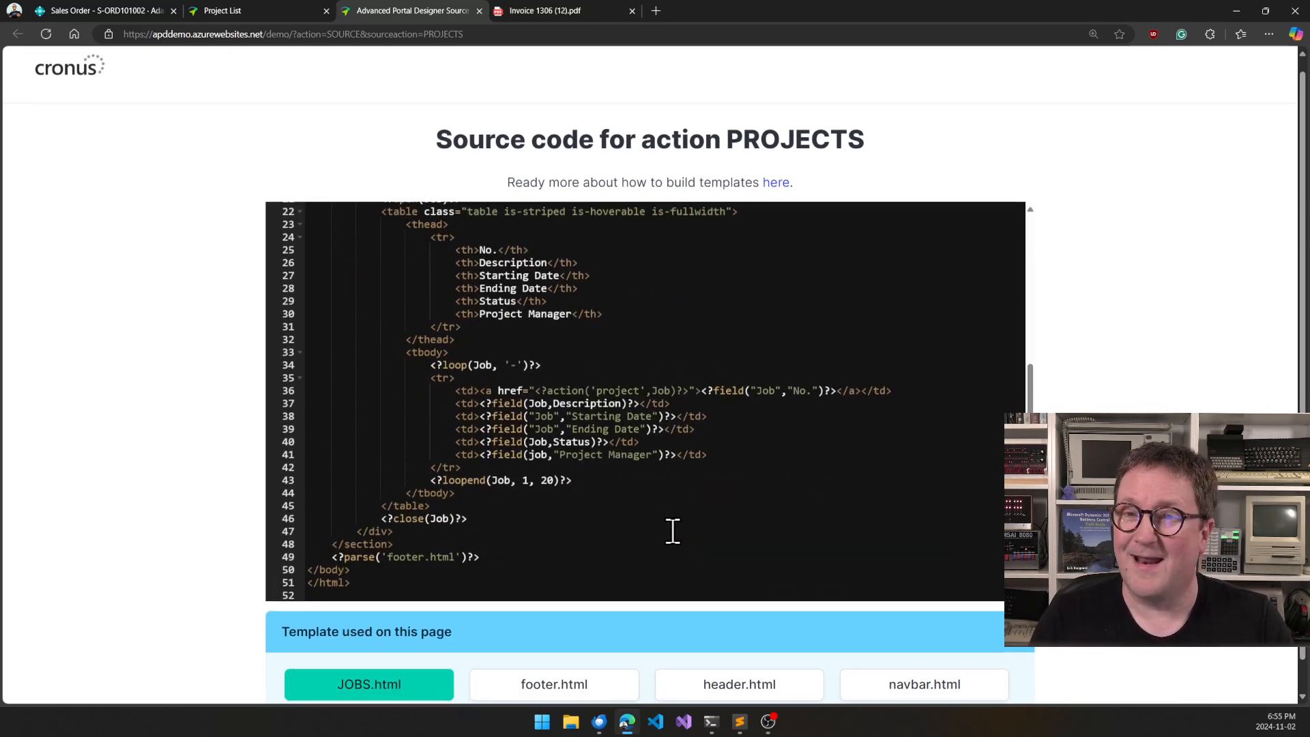
pyautogui.scroll(3)
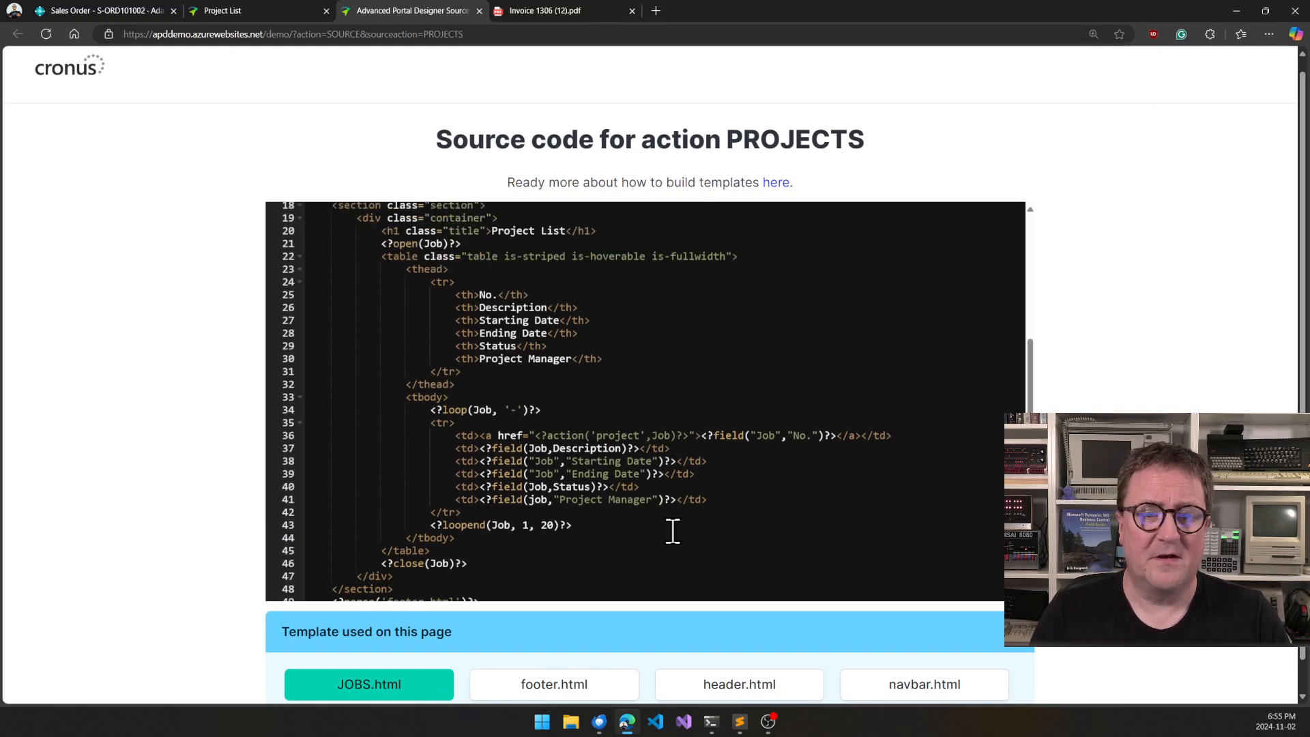
pyautogui.scroll(3)
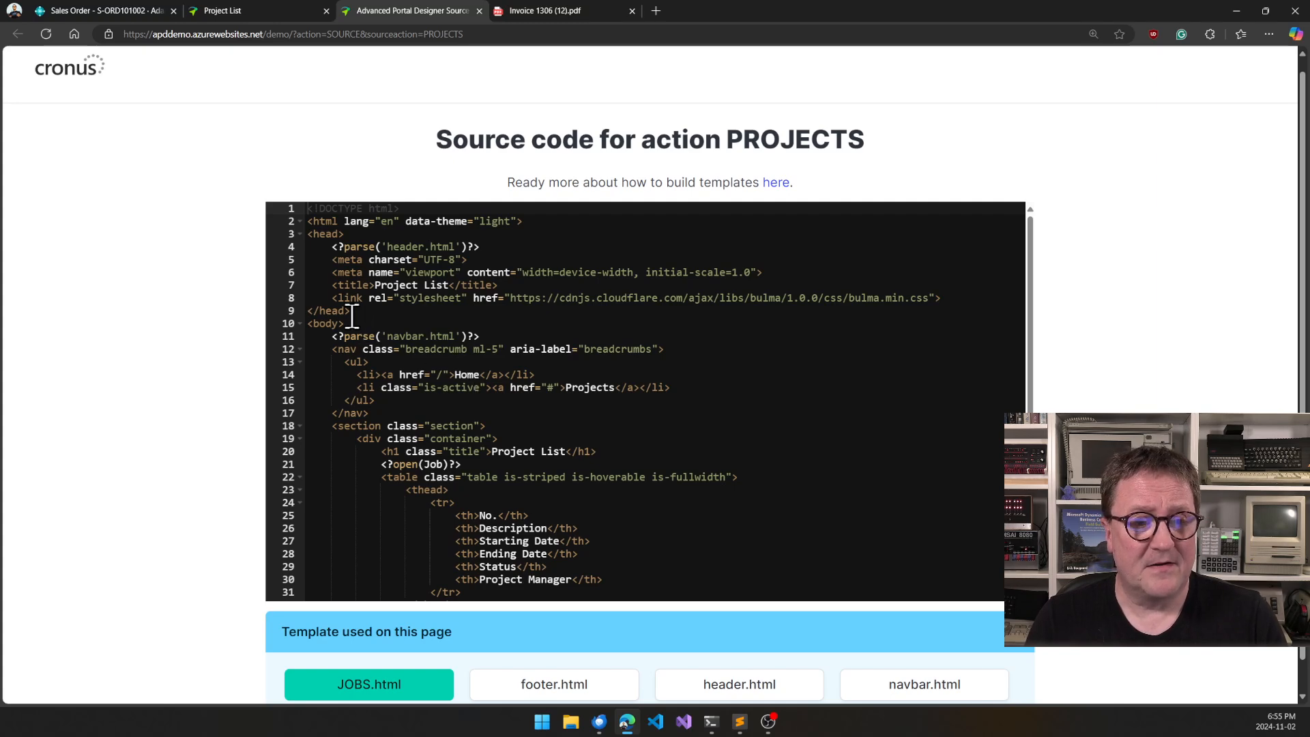
pyautogui.moveTo(499, 516)
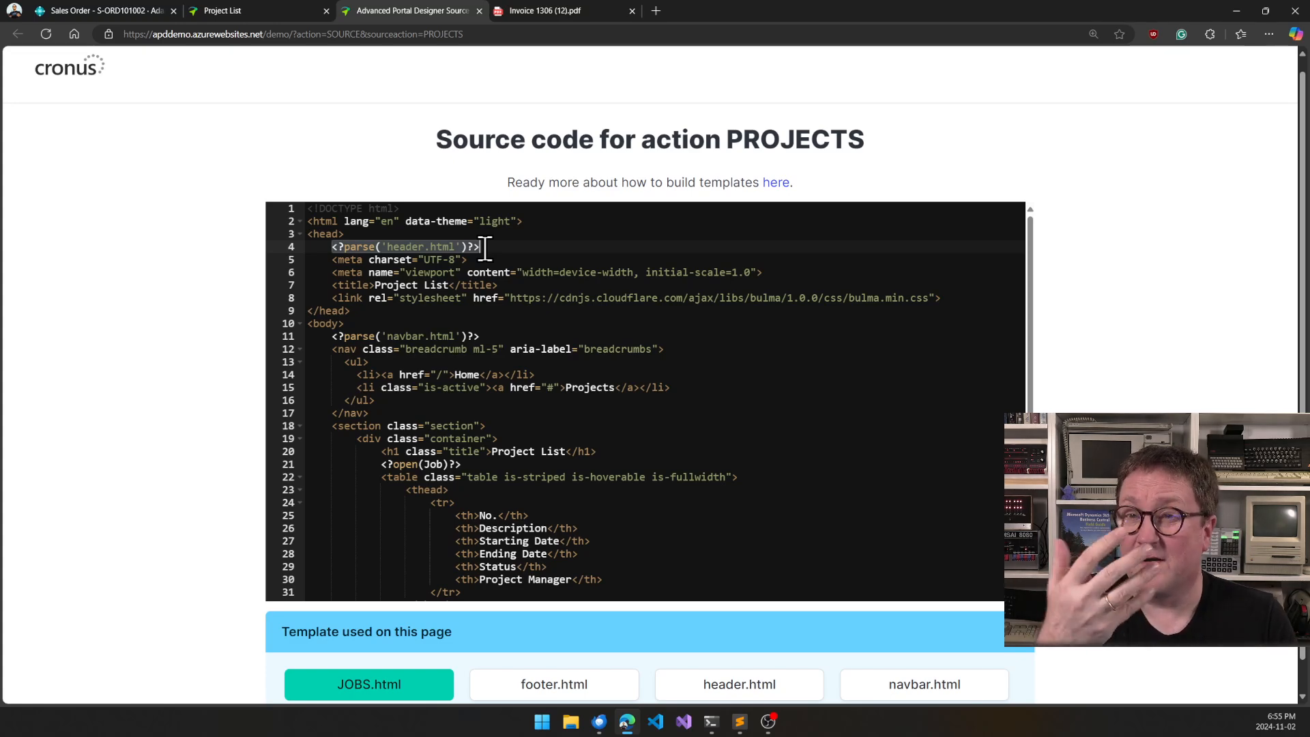
pyautogui.scroll(-3)
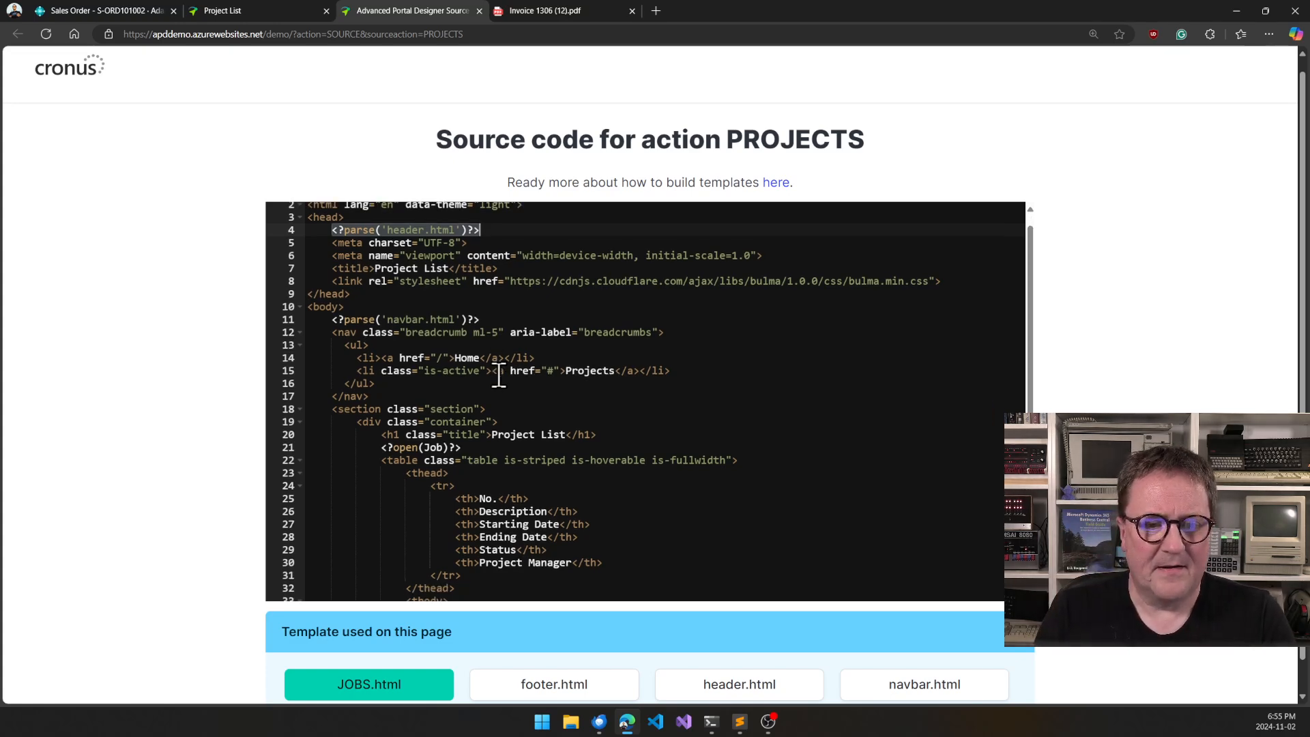
pyautogui.scroll(-3)
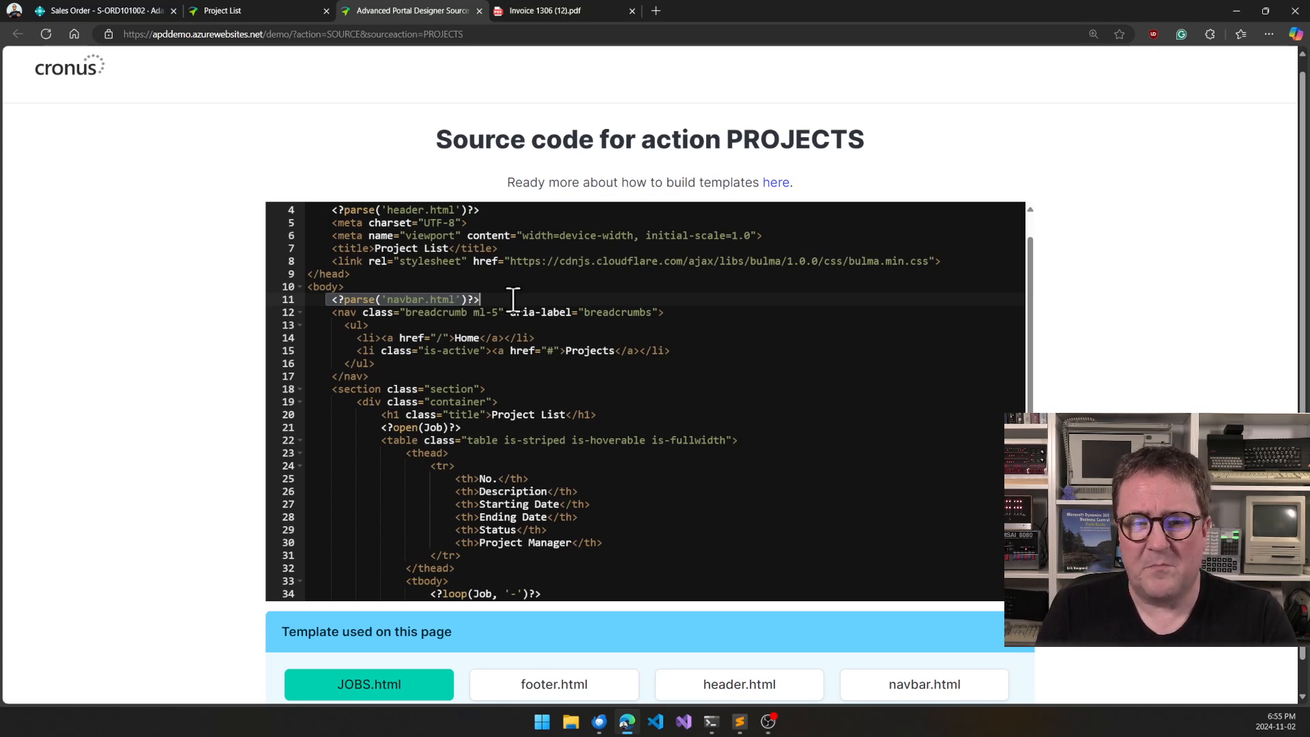
pyautogui.scroll(-3)
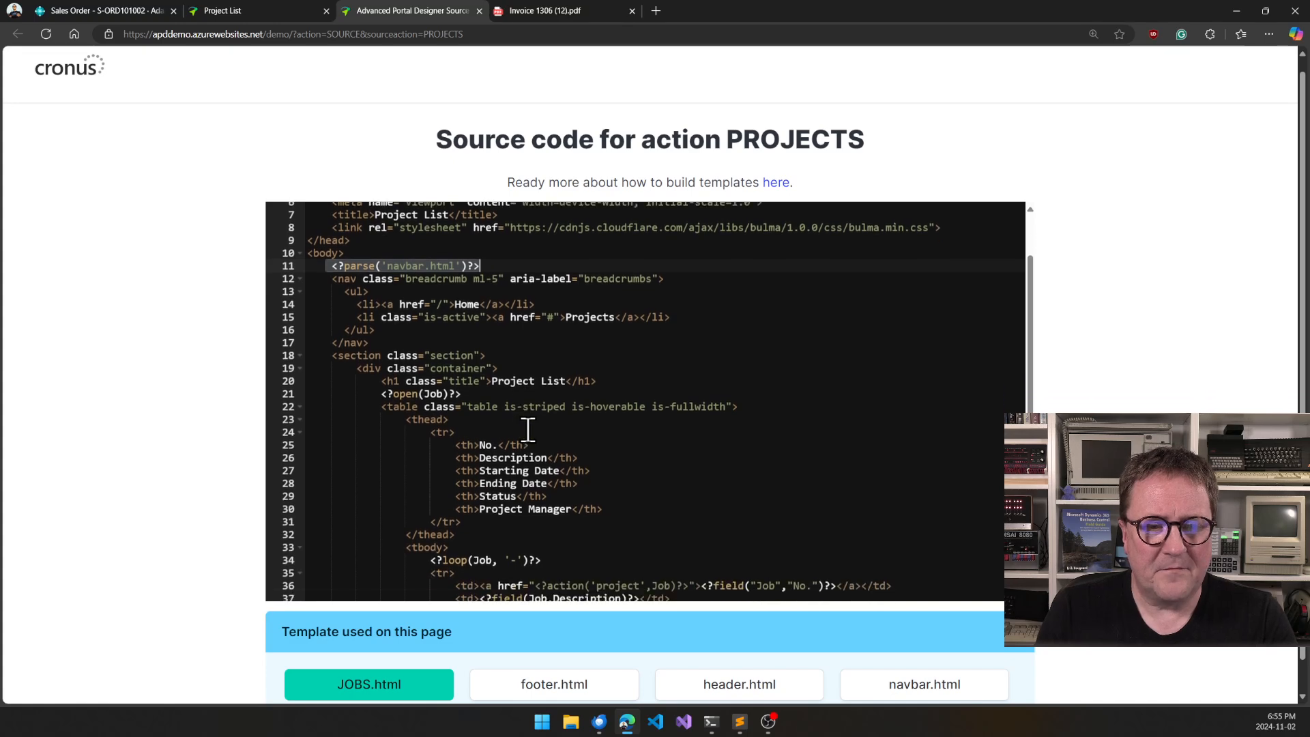
pyautogui.scroll(-3)
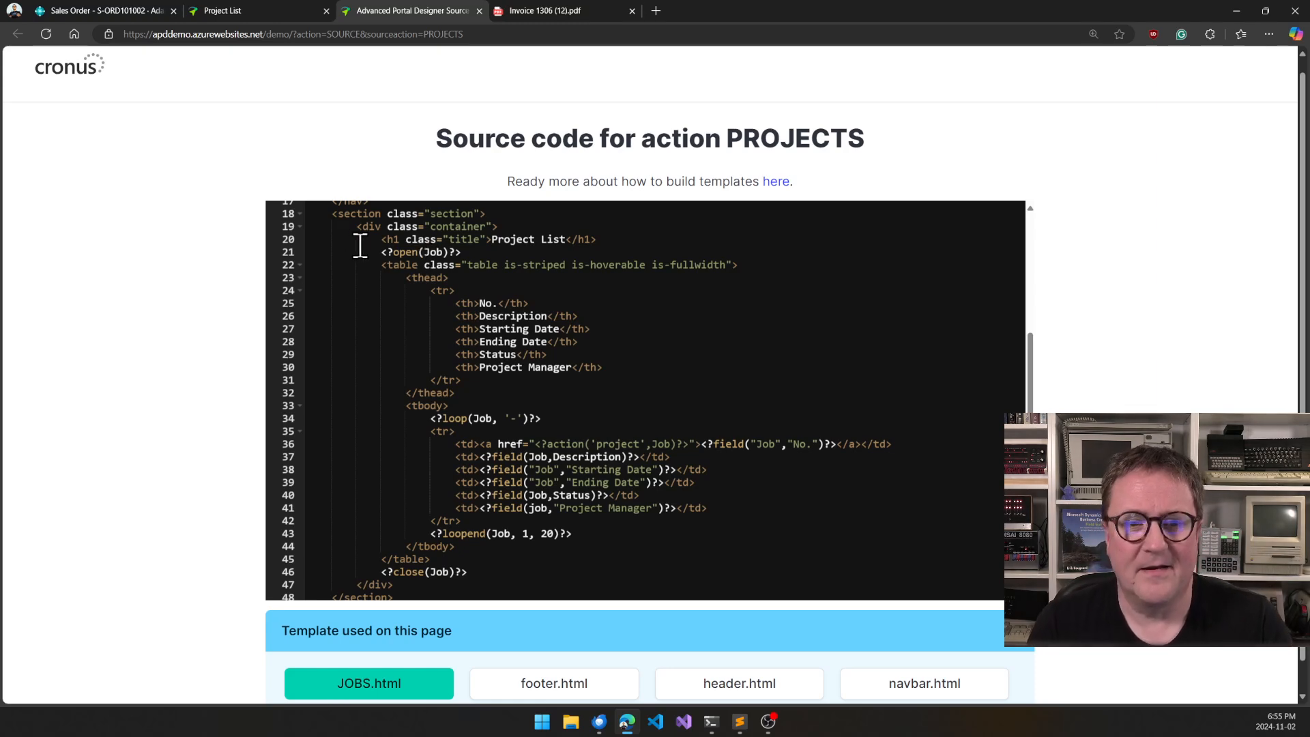
pyautogui.moveTo(434, 353)
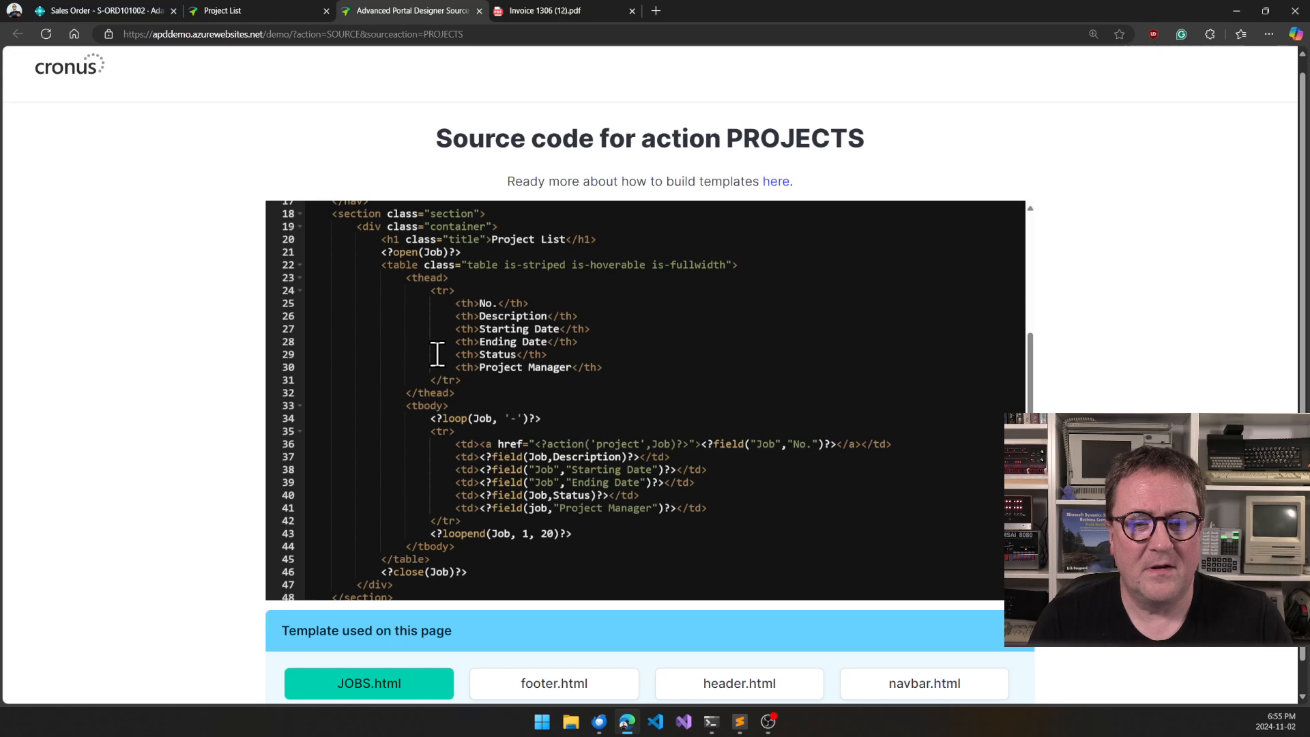
pyautogui.scroll(-3)
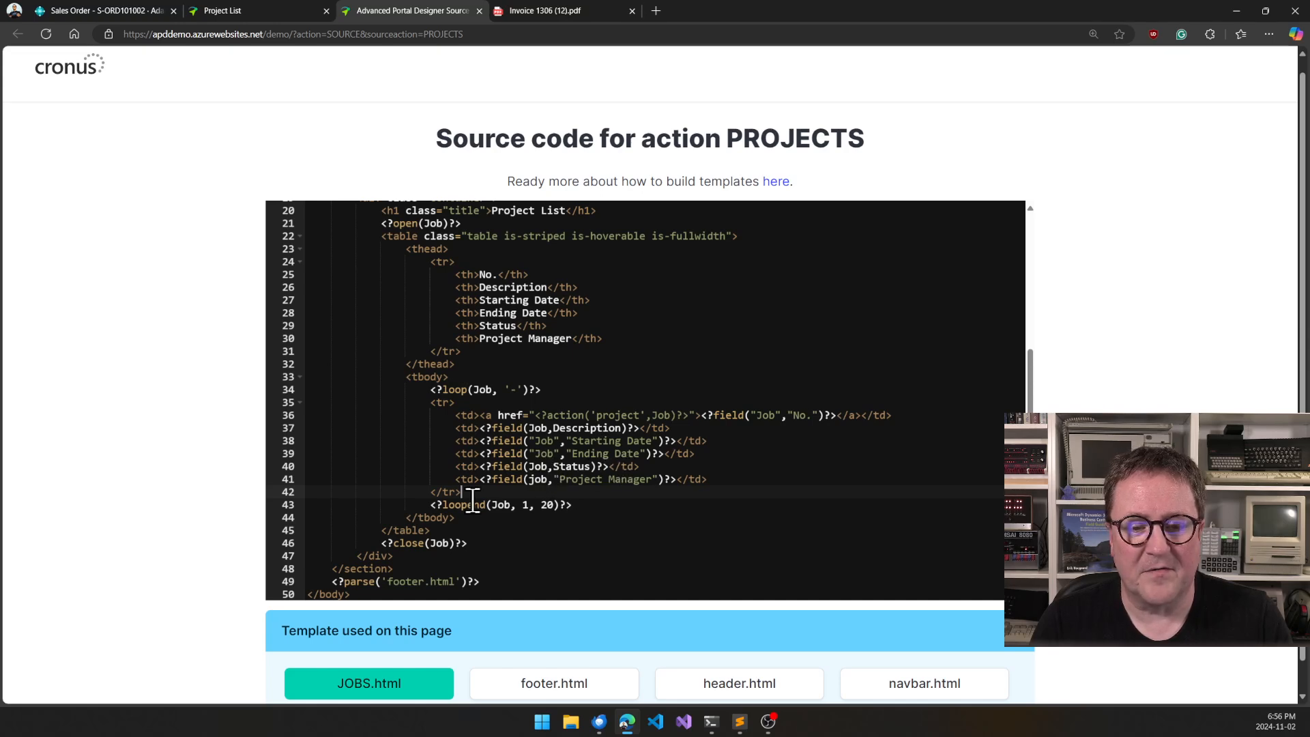
pyautogui.scroll(-3)
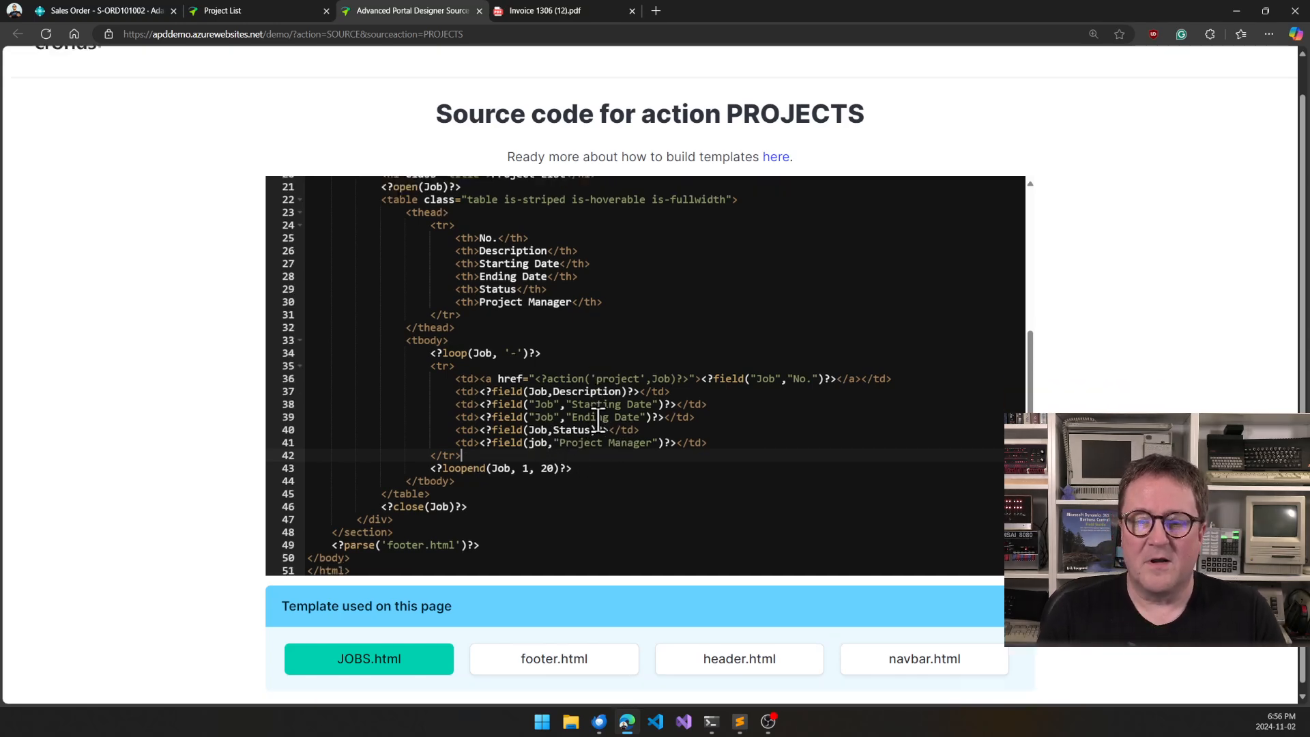
pyautogui.scroll(-3)
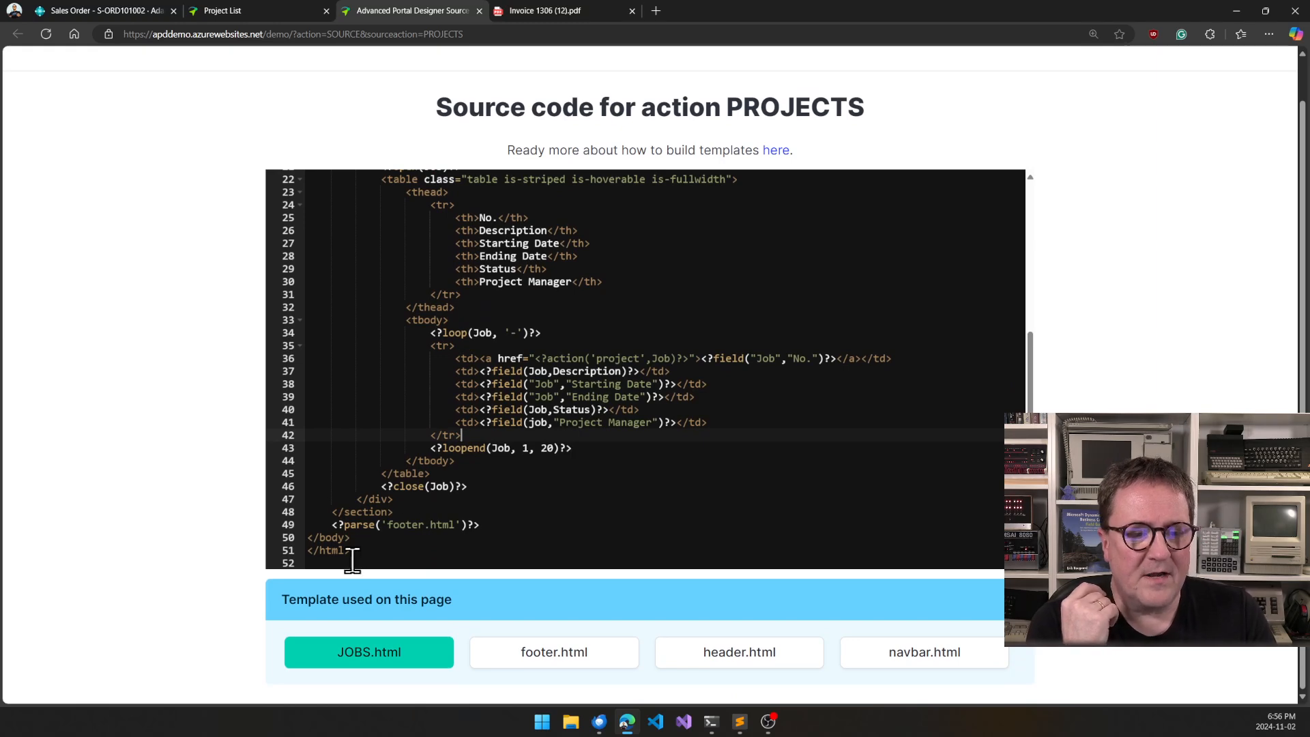
pyautogui.scroll(3)
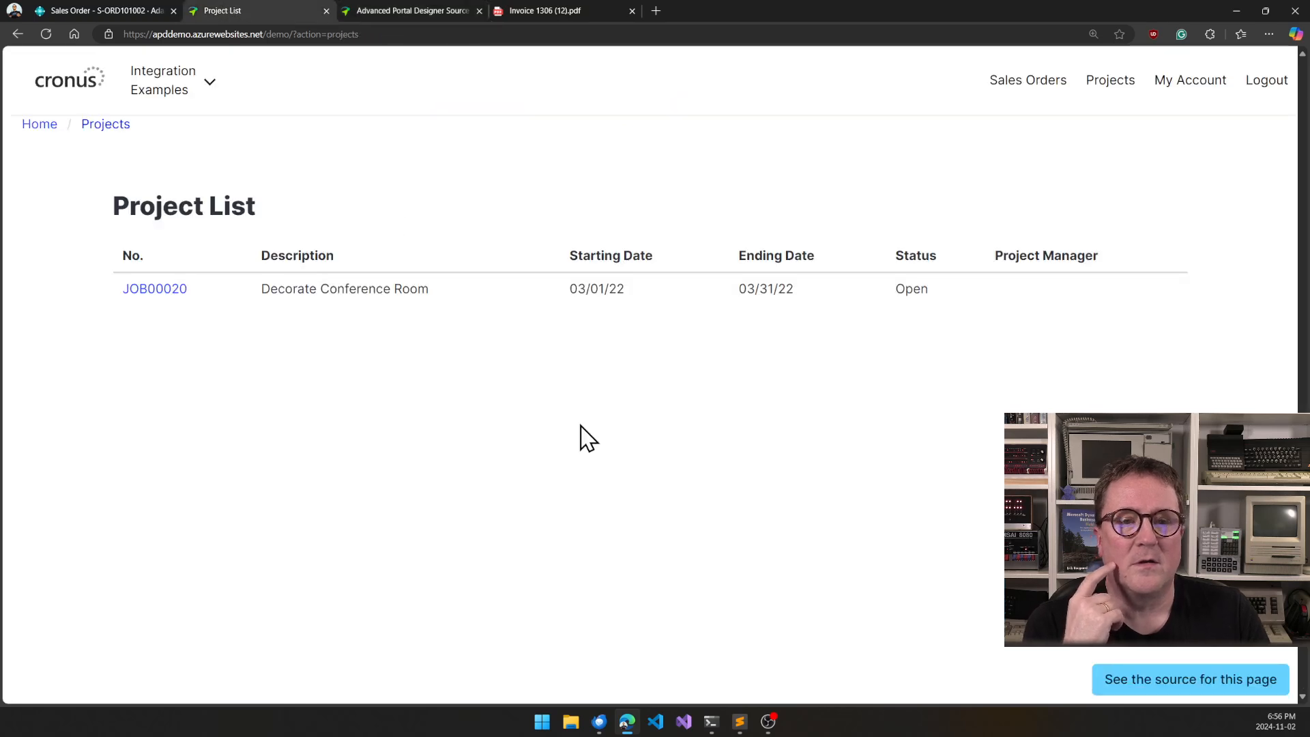
pyautogui.moveTo(581, 325)
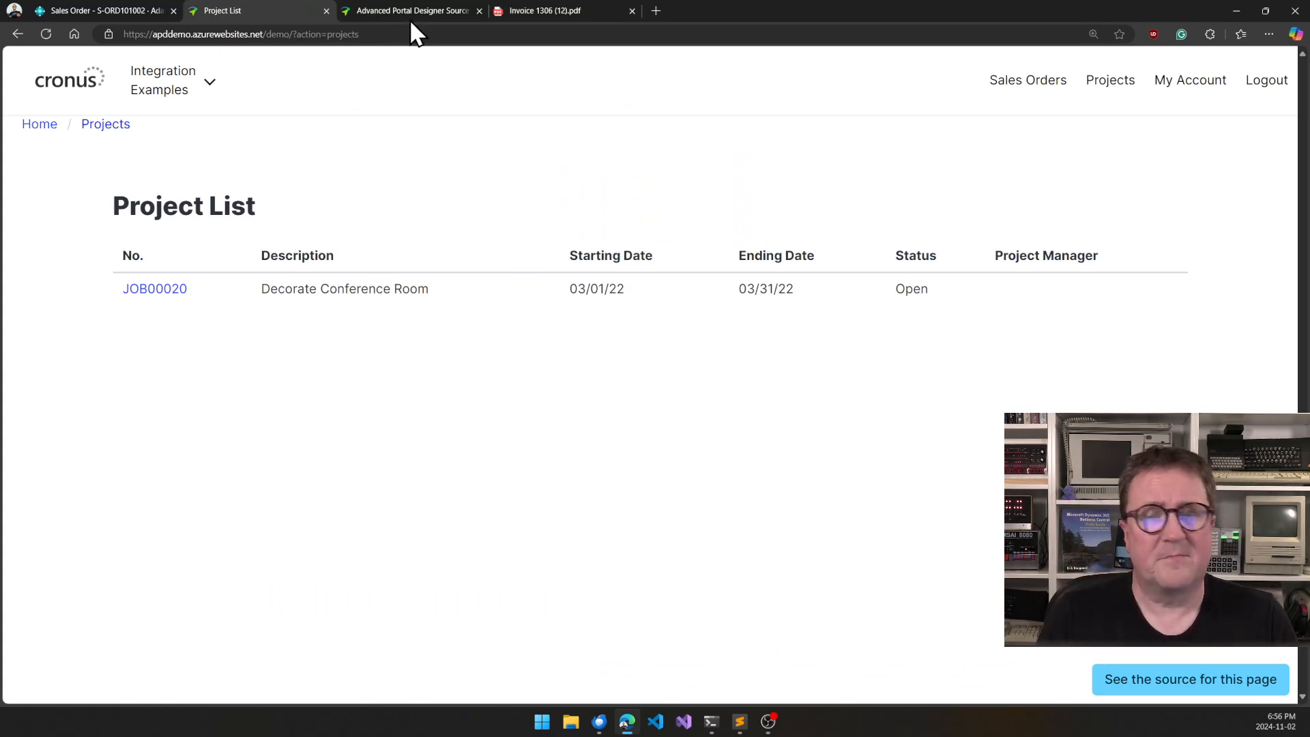
# Step: Show the PROJECTS source code once more, then switch to the Business Central browser tab
pyautogui.click(1189, 678)
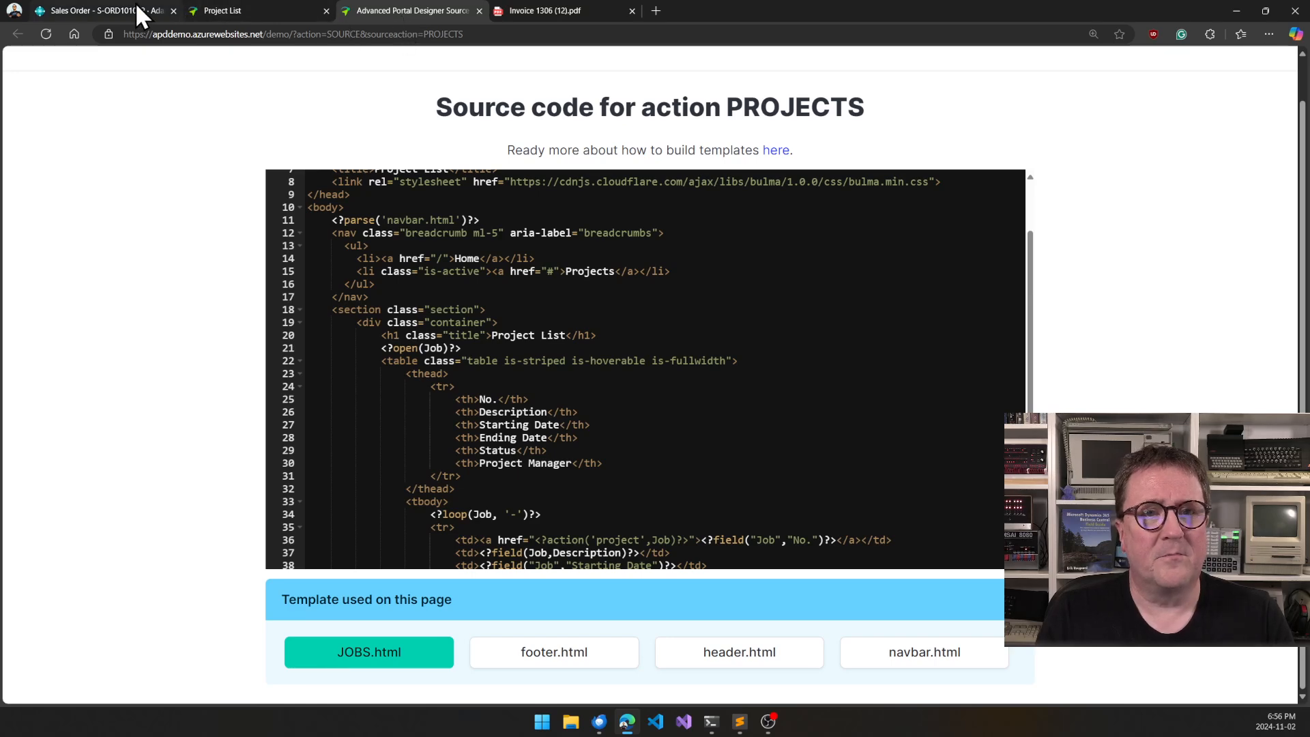
pyautogui.click(99, 10)
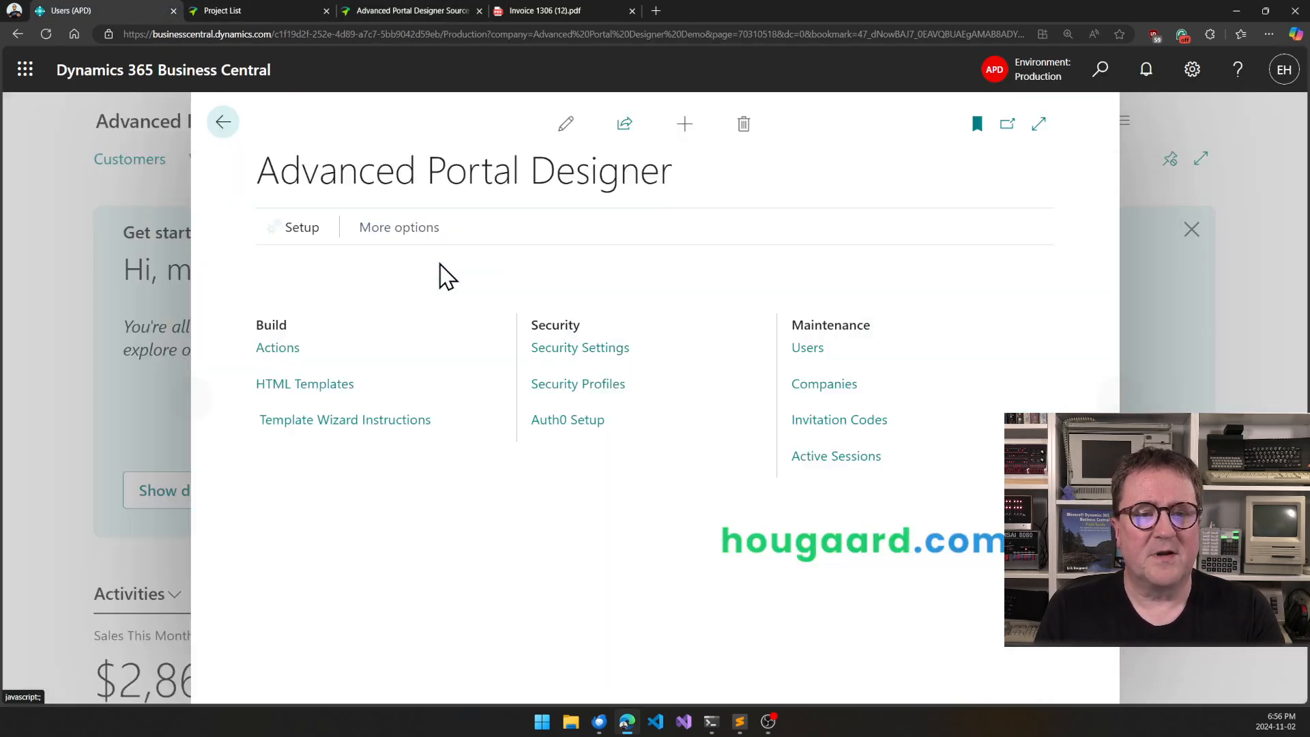
# Step: From Build > Actions, open the PROJECTS web action card using the JOBS.html template
pyautogui.click(277, 348)
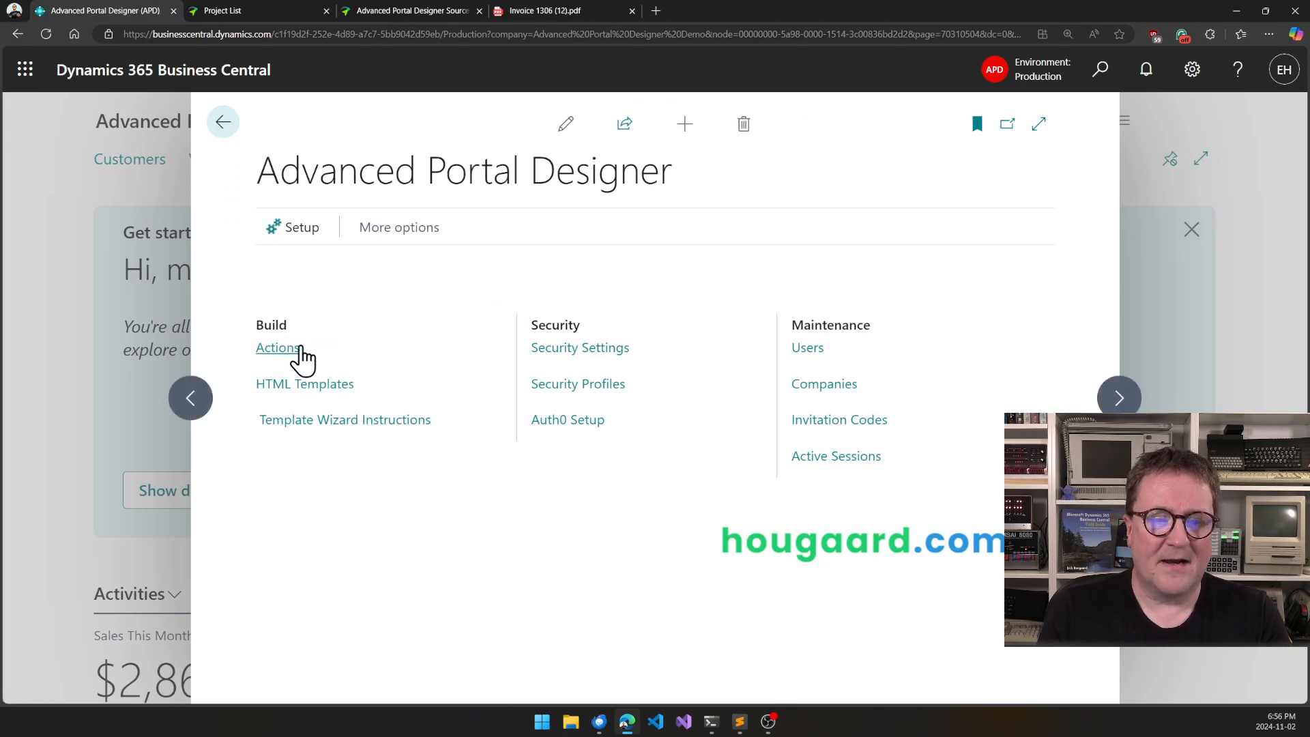
pyautogui.click(277, 348)
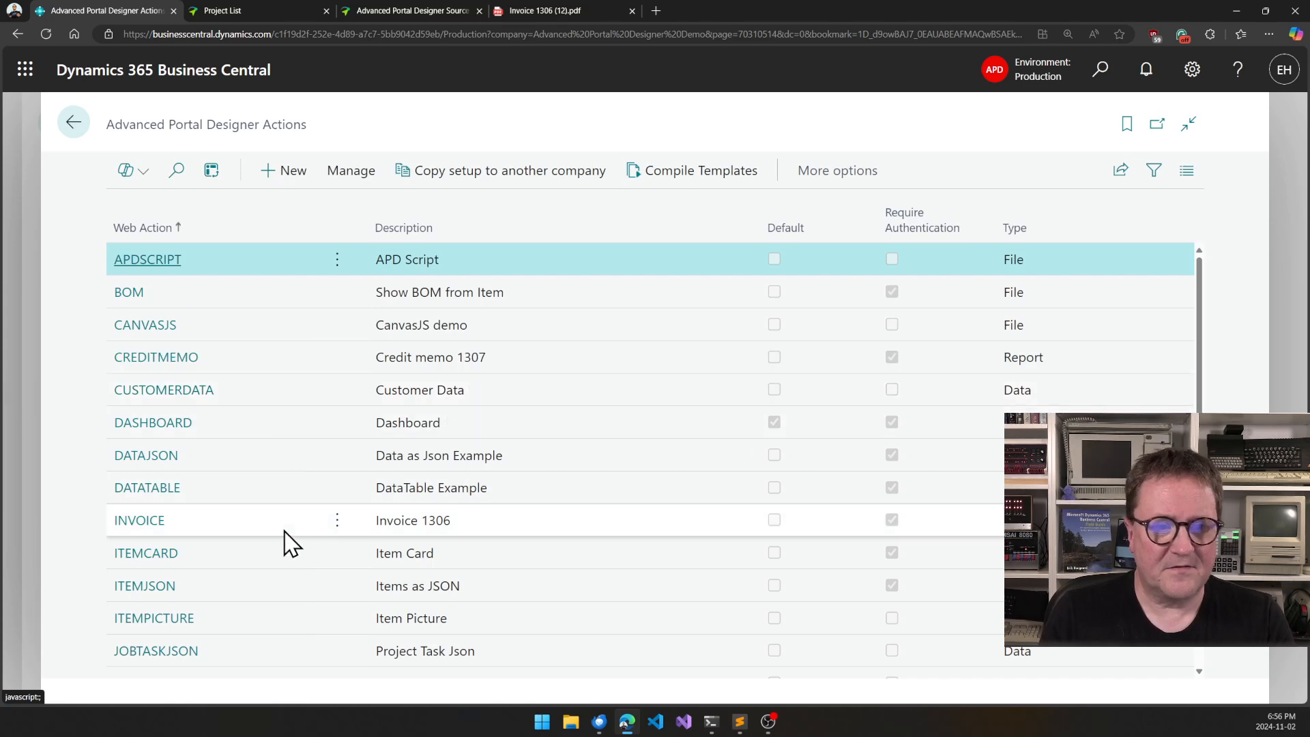
pyautogui.scroll(-3)
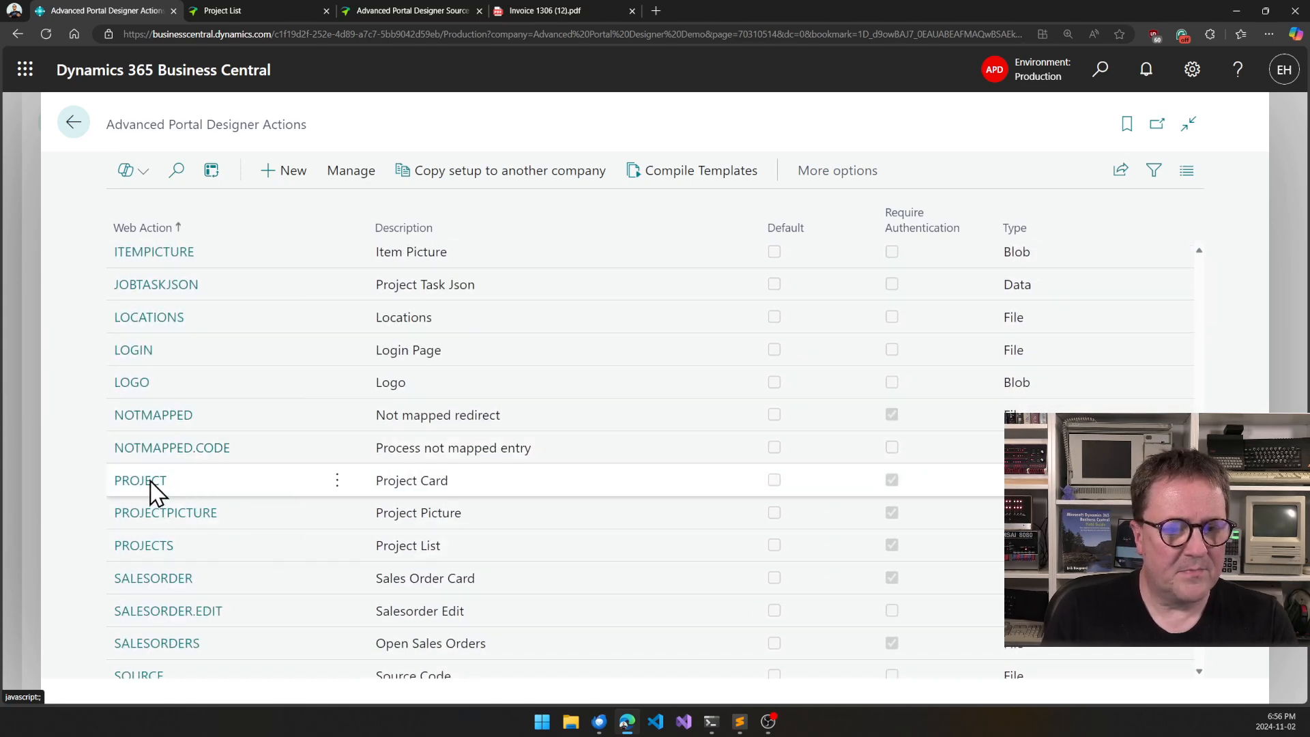
pyautogui.click(143, 545)
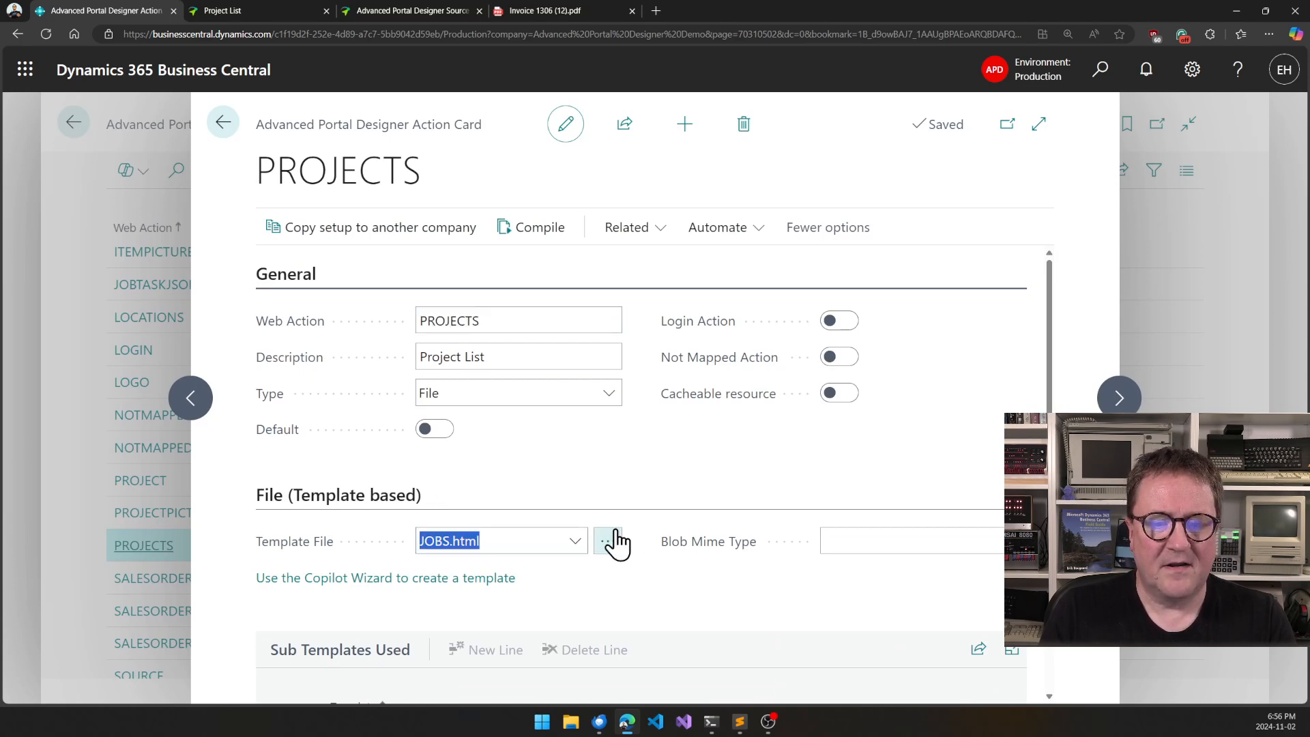
# Step: In the JOBS.html HTML editor, replace Description on line 37 with Location Code, then close the editor
pyautogui.click(613, 541)
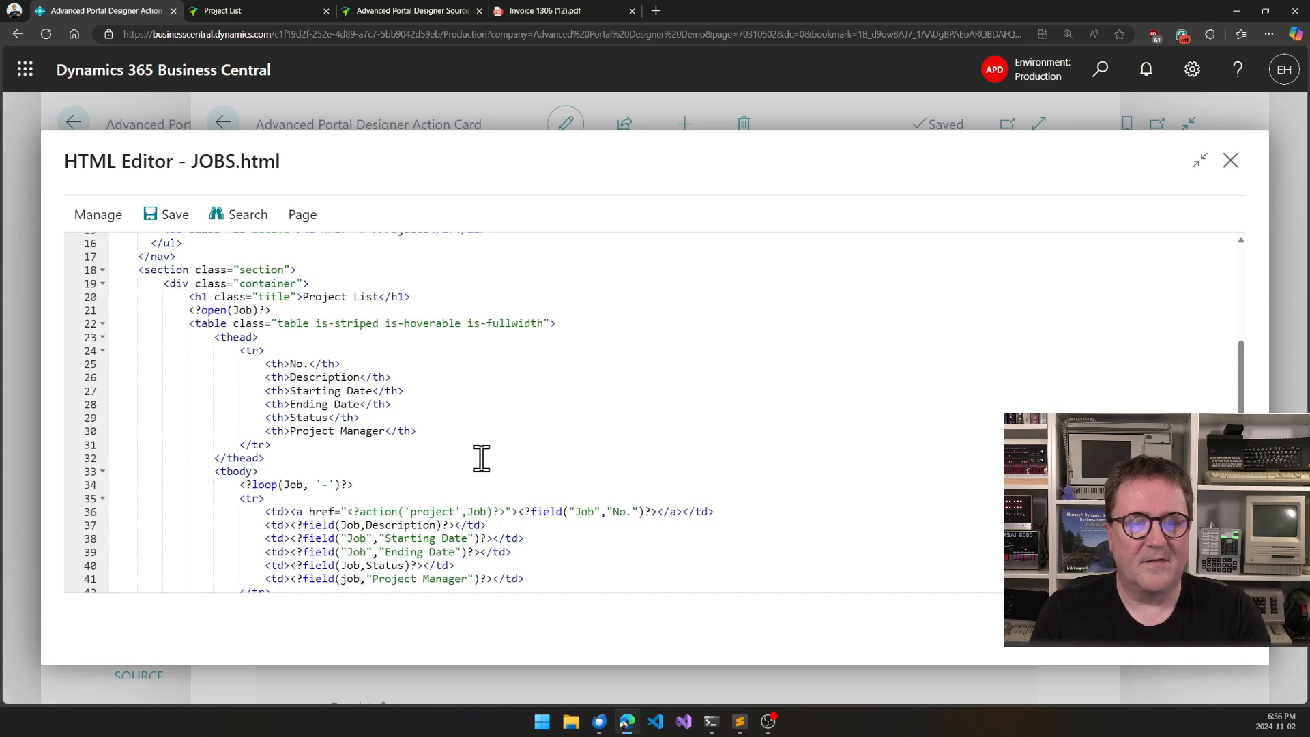
pyautogui.scroll(-3)
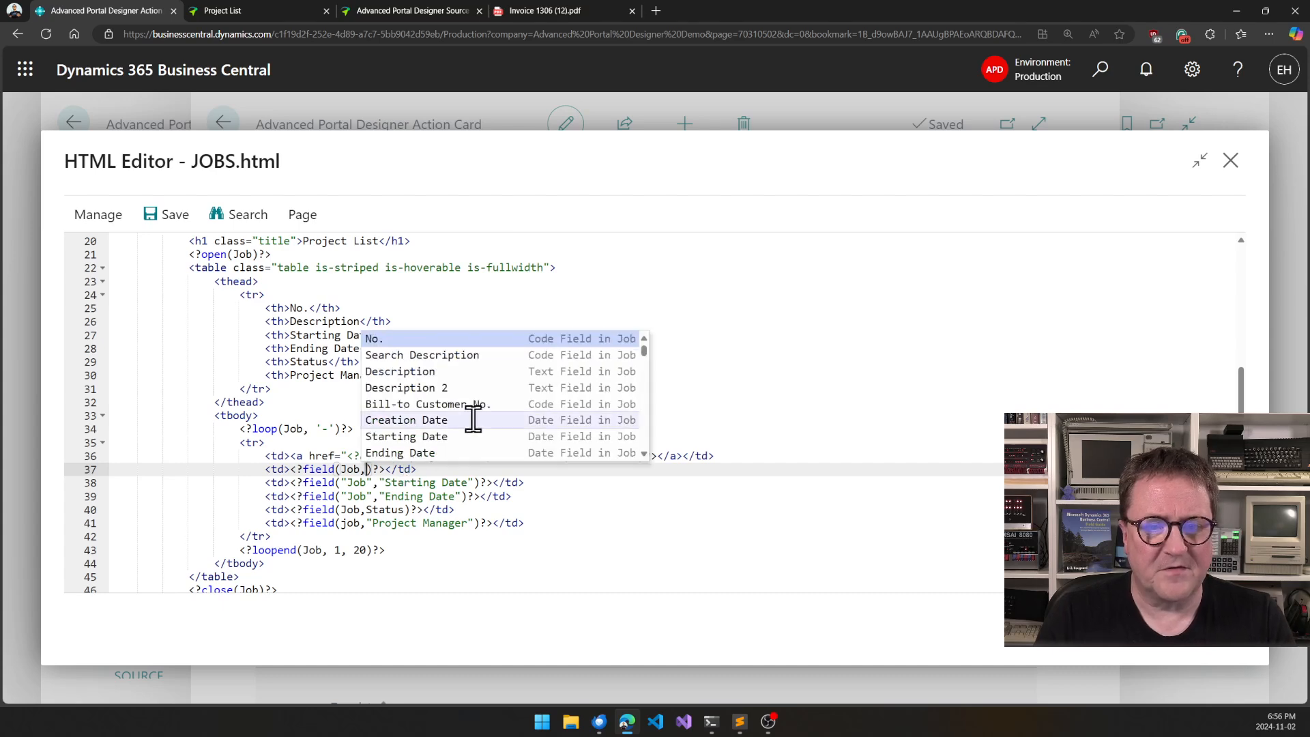
pyautogui.scroll(-3)
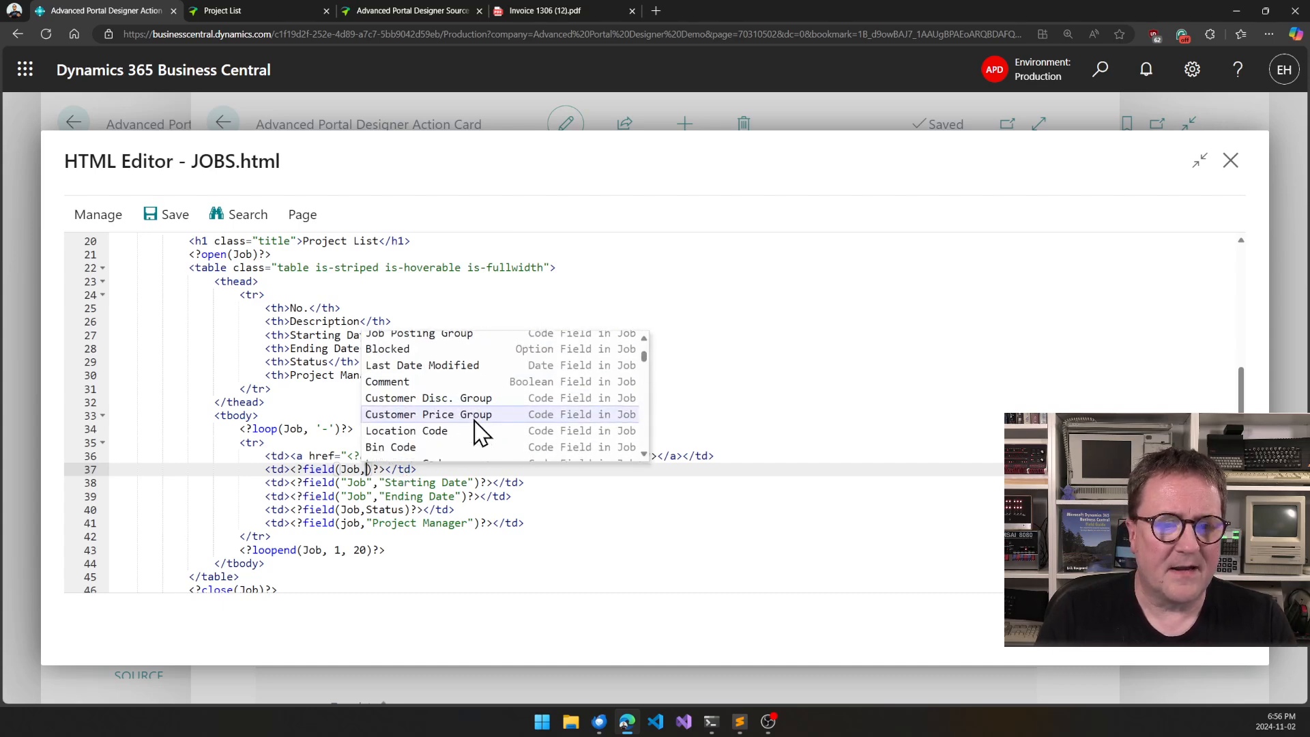
pyautogui.moveTo(458, 430)
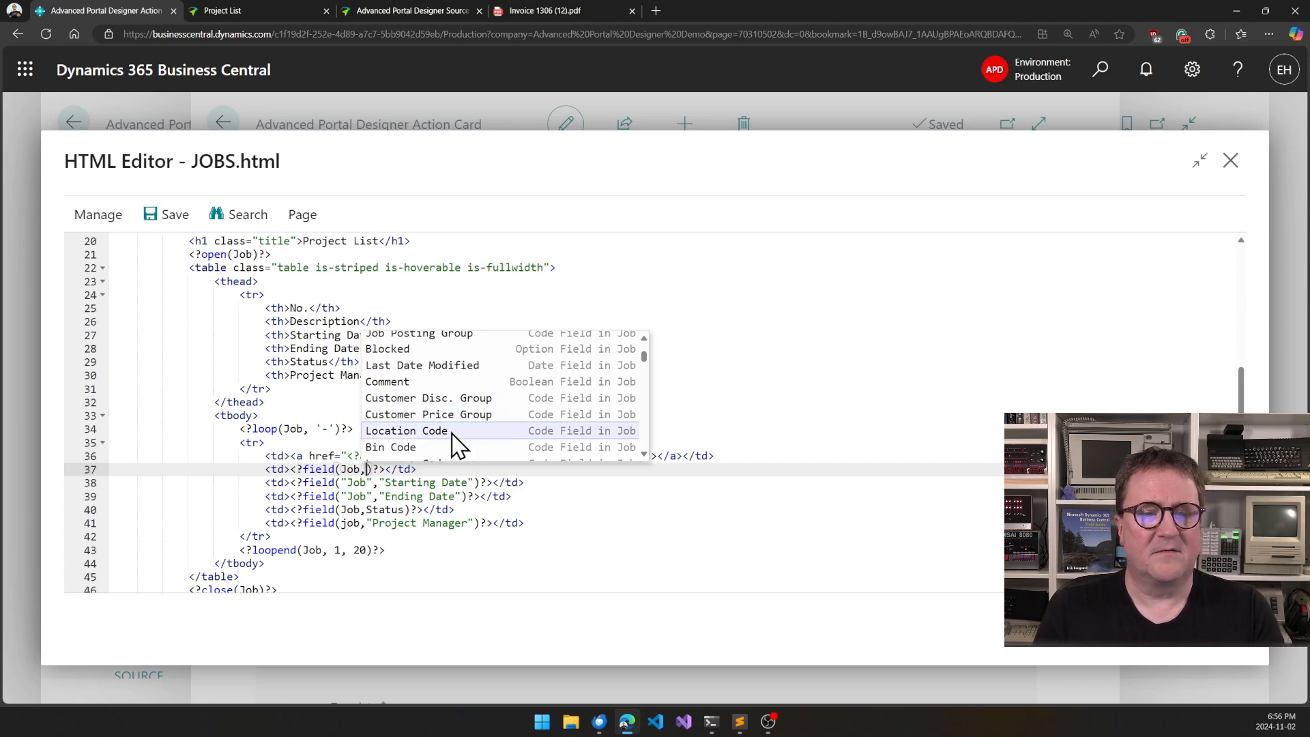
pyautogui.click(407, 430)
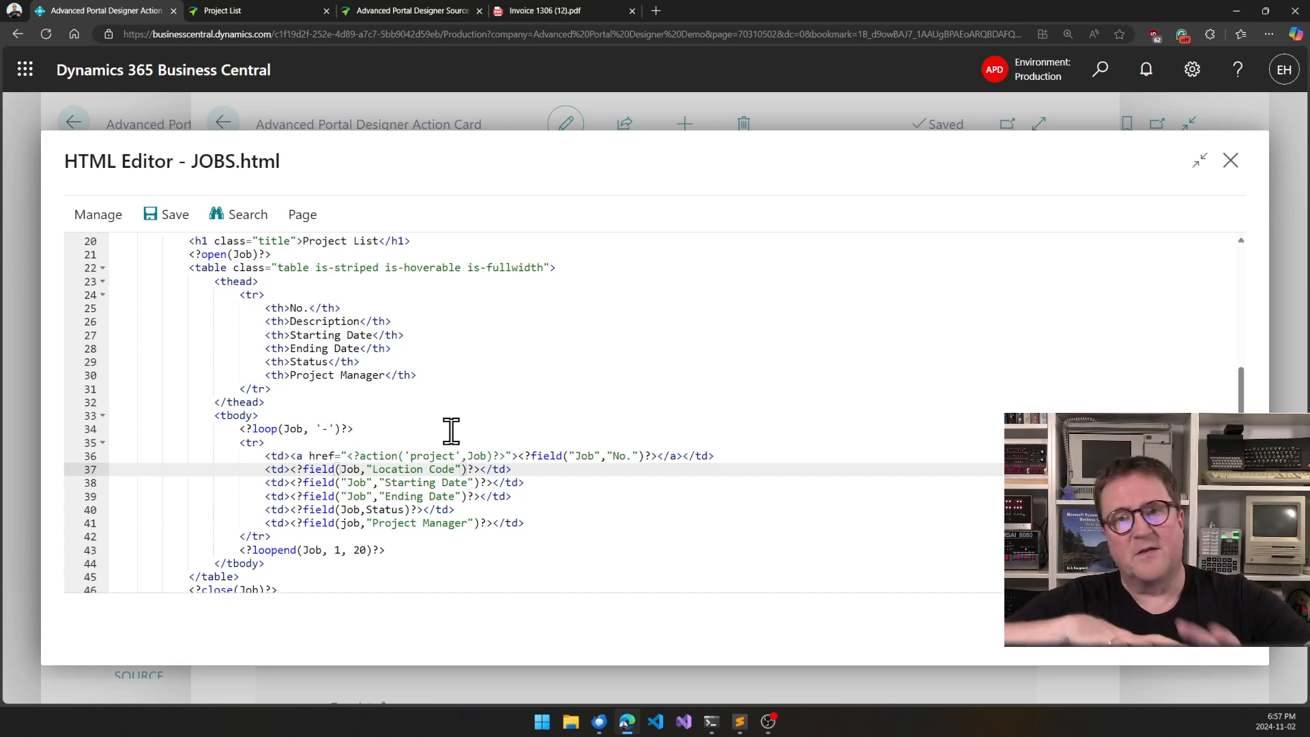
pyautogui.moveTo(1236, 185)
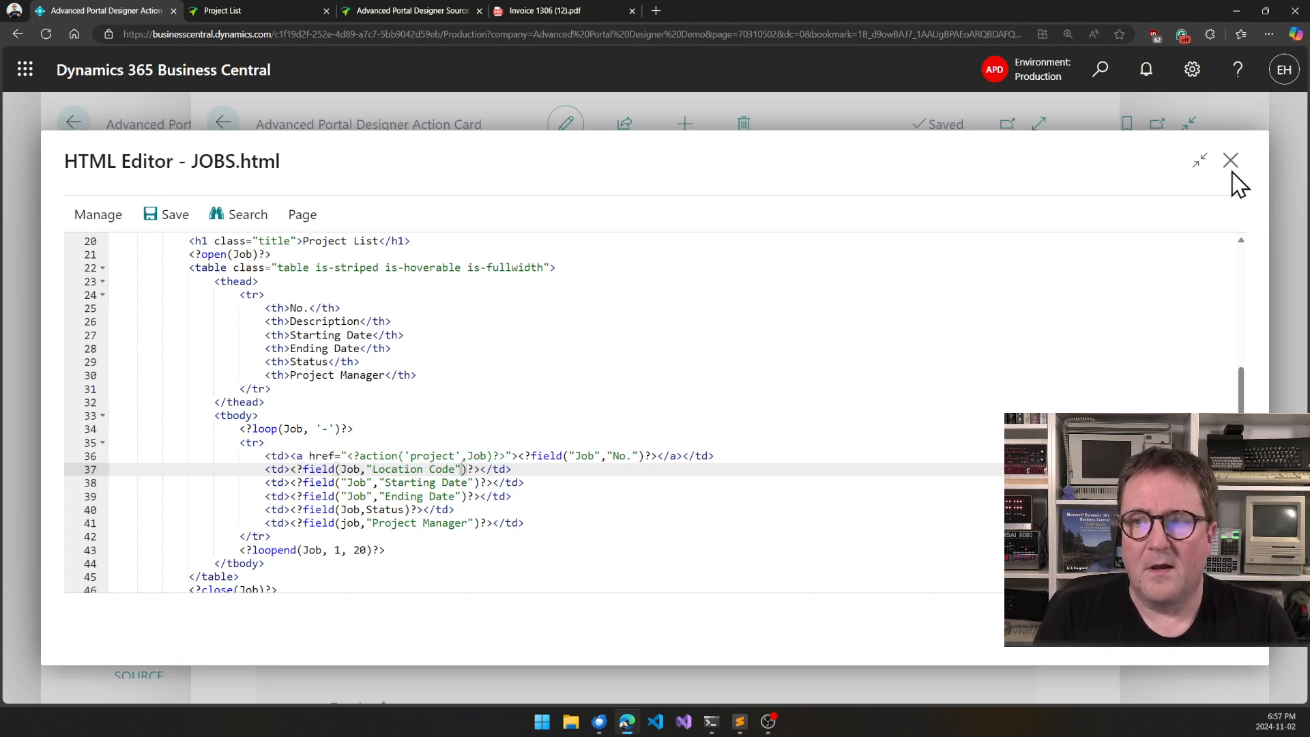
pyautogui.click(1230, 160)
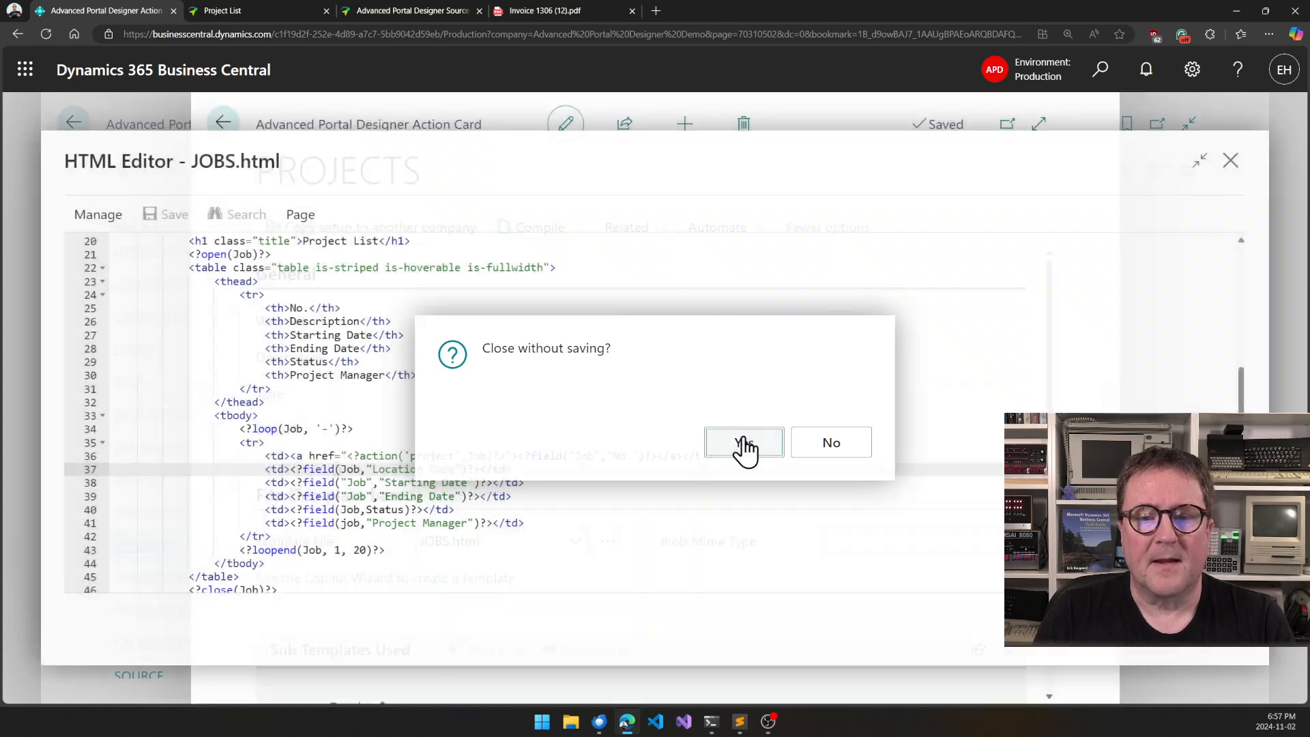
# Step: Close without saving, view the Wizard Template List, and return to the Advanced Portal Designer setup page
pyautogui.click(742, 442)
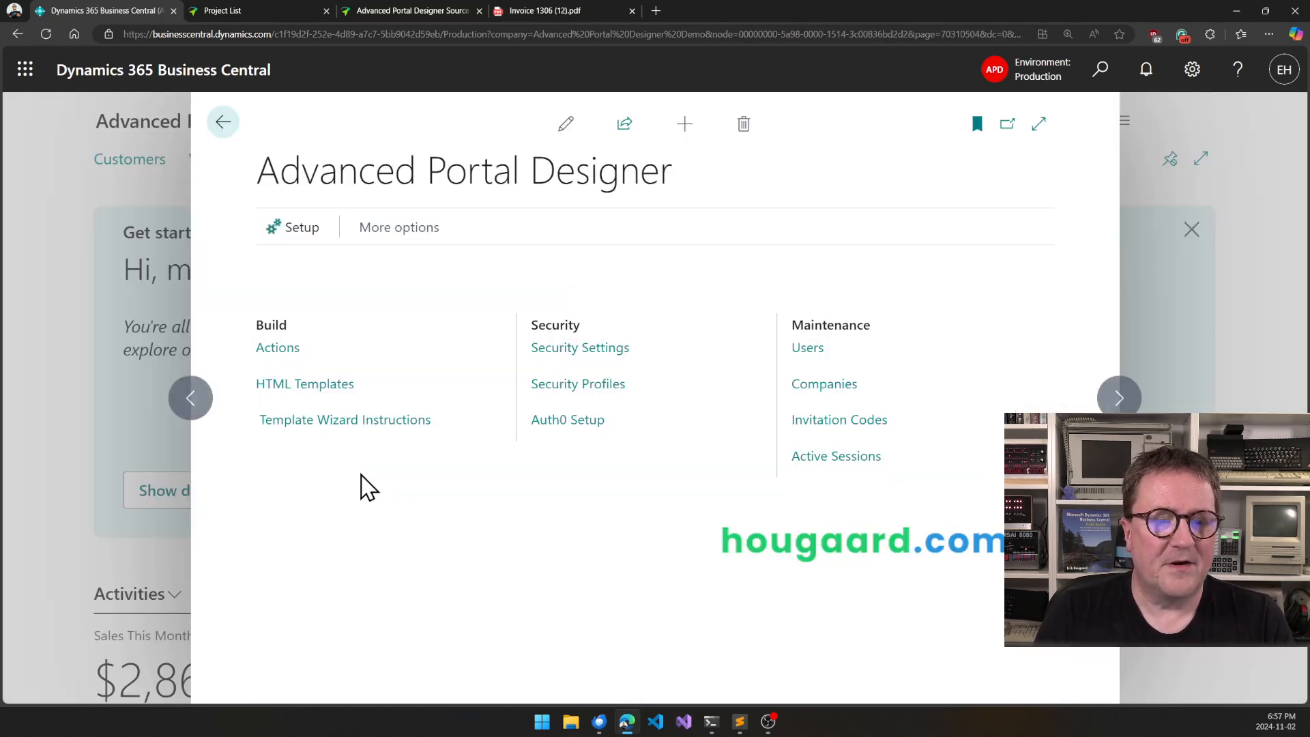
pyautogui.moveTo(344, 419)
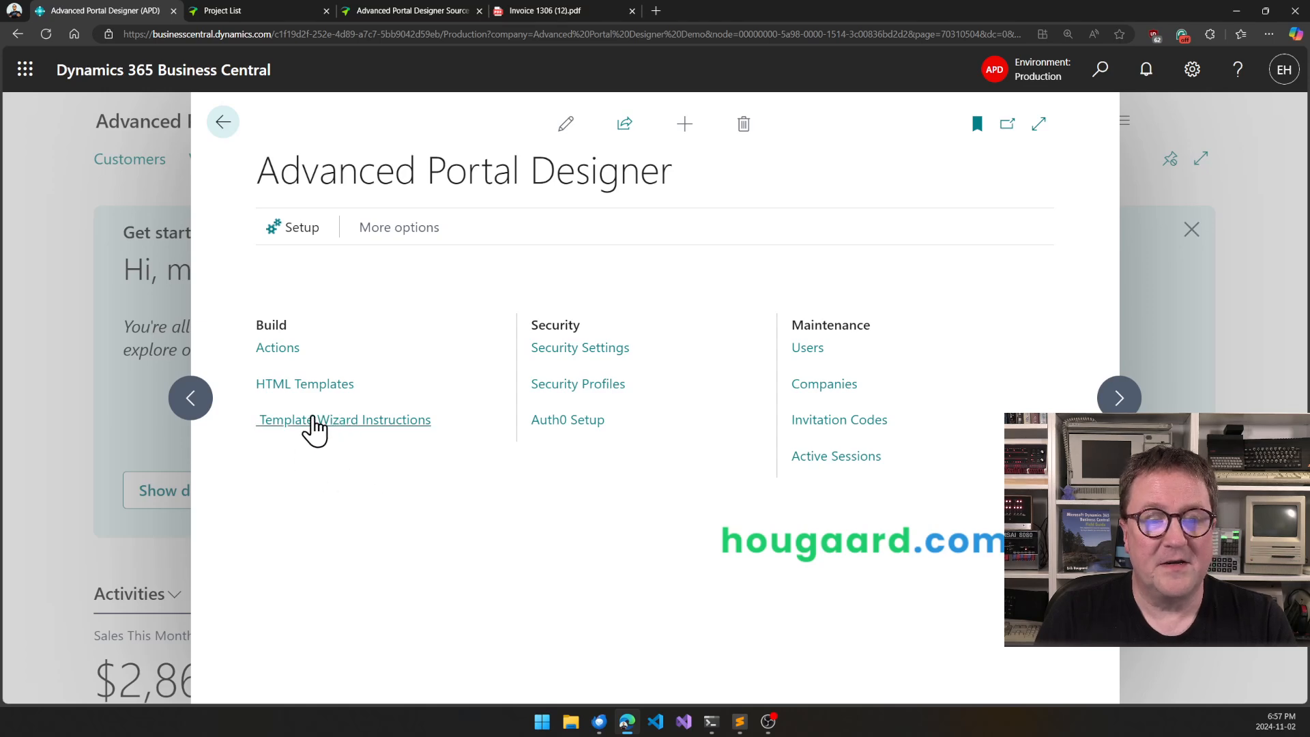
pyautogui.click(344, 419)
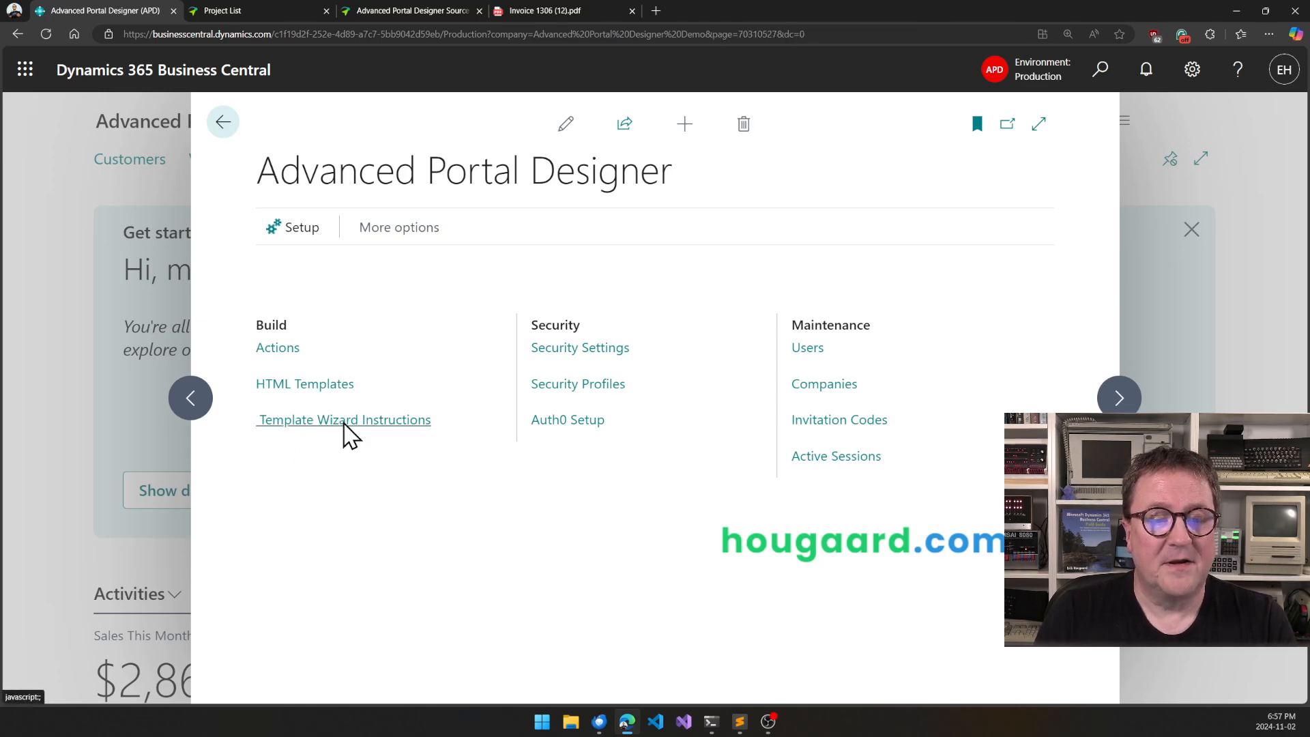
pyautogui.click(344, 419)
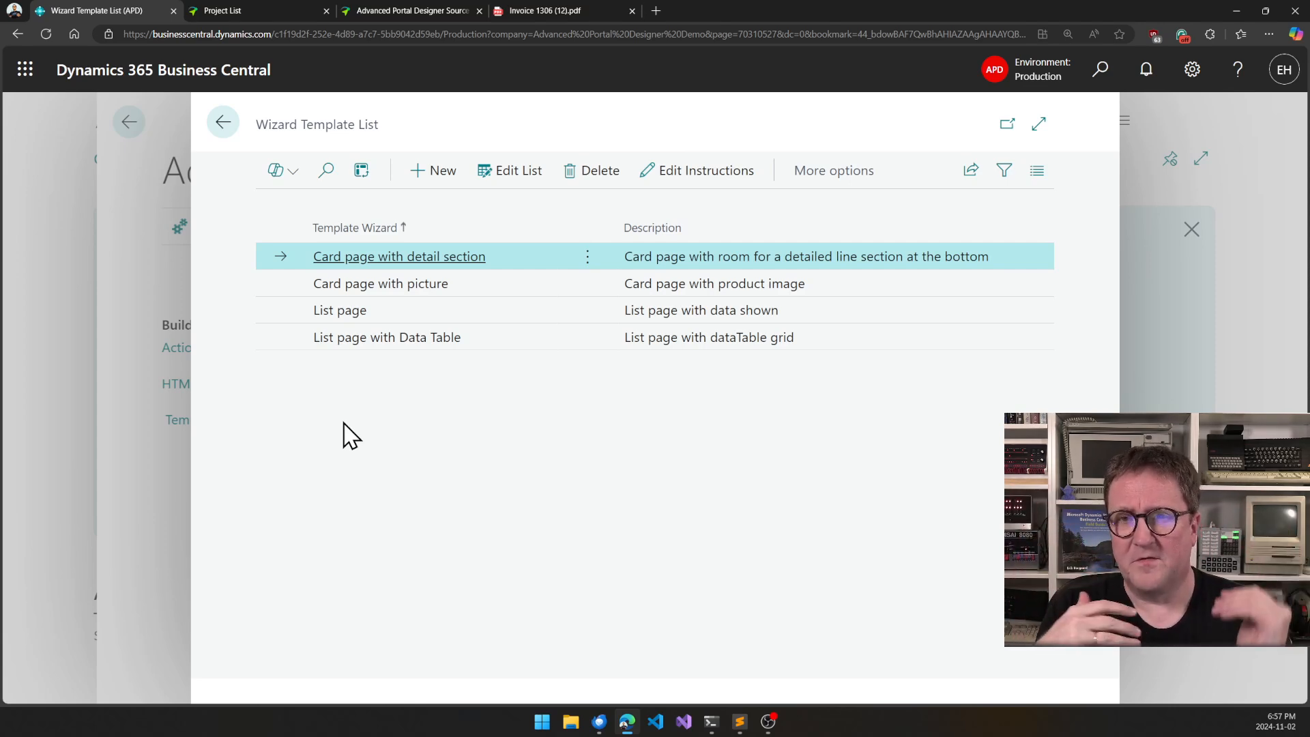
pyautogui.moveTo(404, 404)
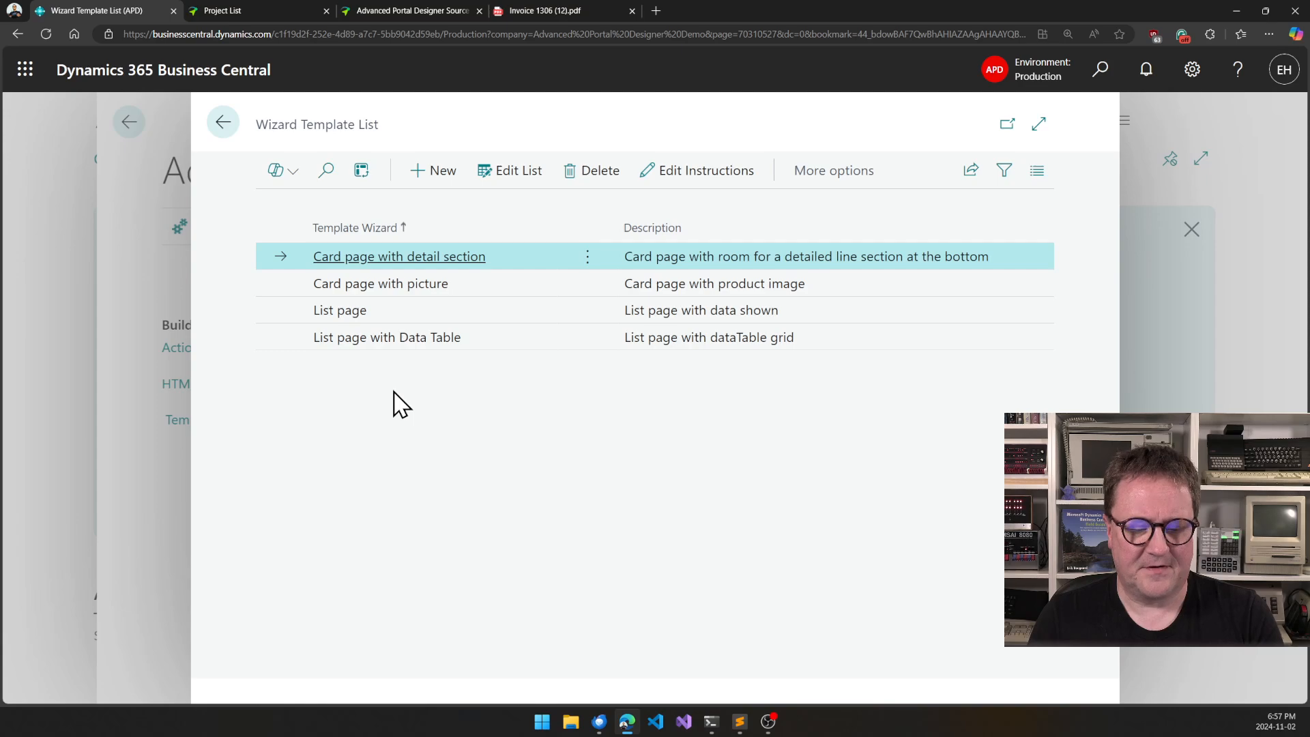
pyautogui.click(222, 121)
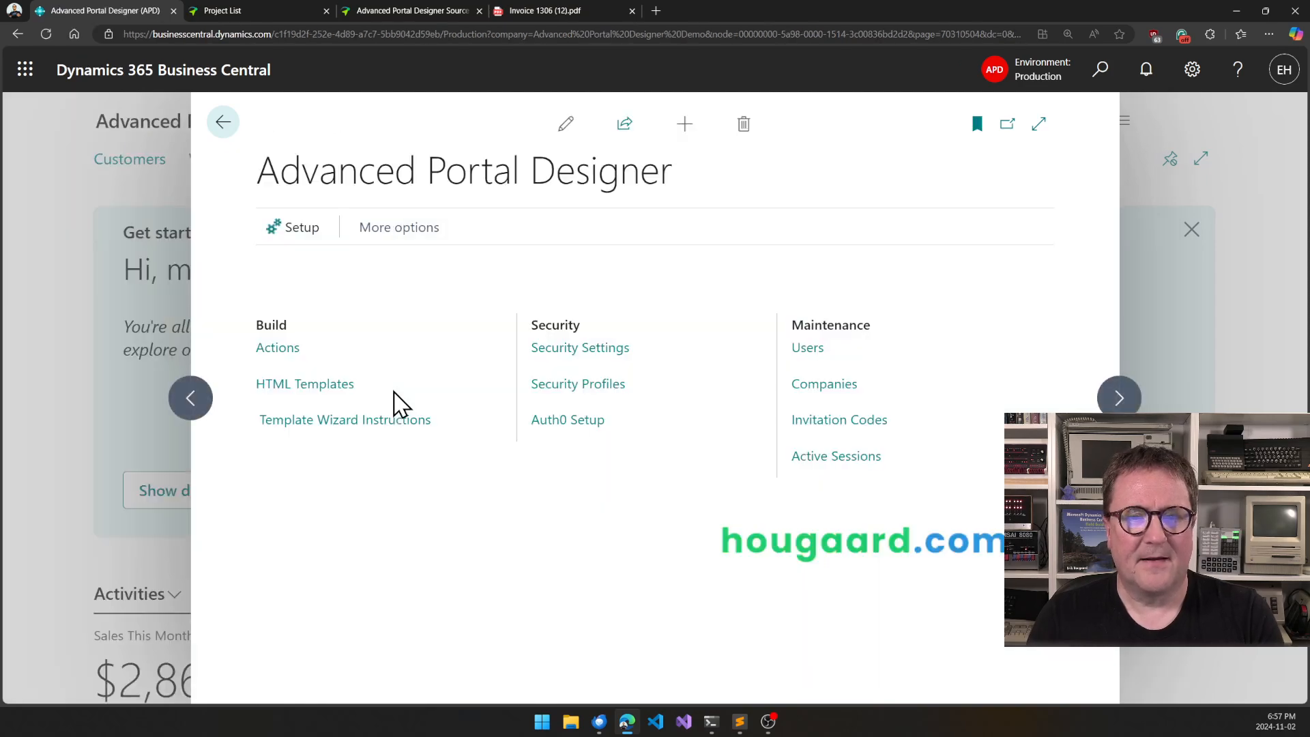